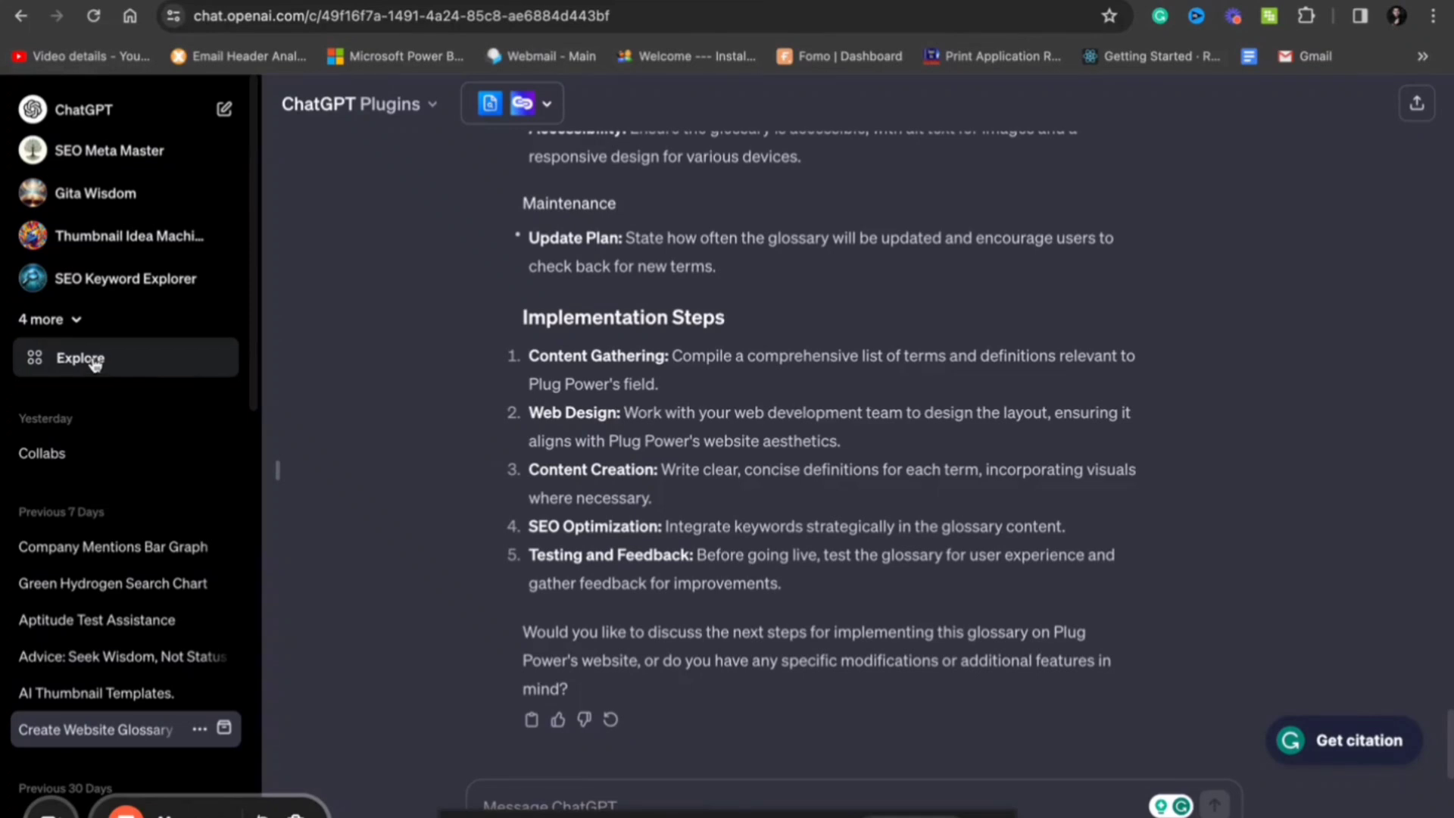
# Step: Go to My GPTs via Explore and look through the existing custom GPTs
pyautogui.click(81, 358)
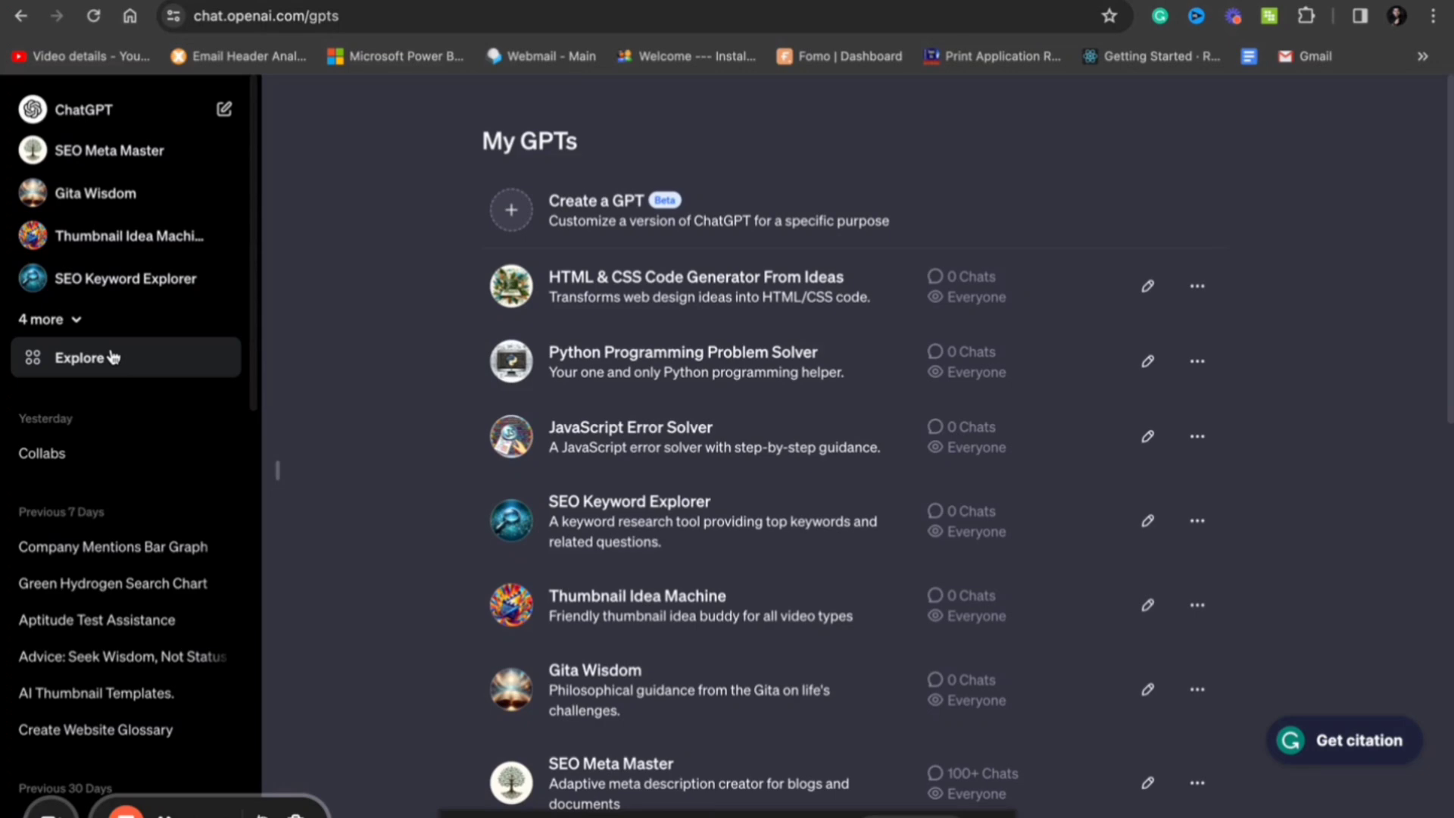
pyautogui.moveTo(1040, 286)
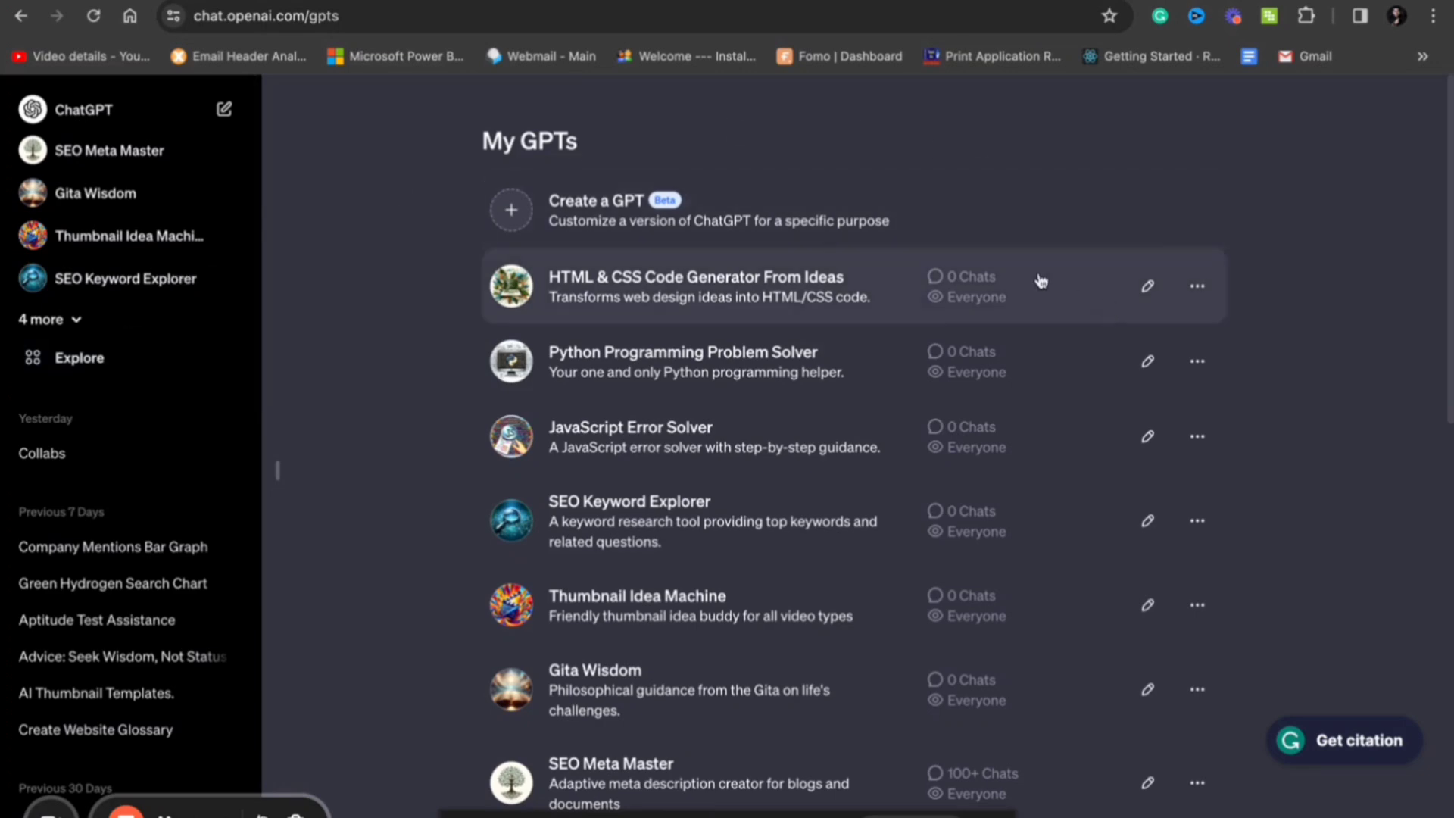
pyautogui.moveTo(612, 486)
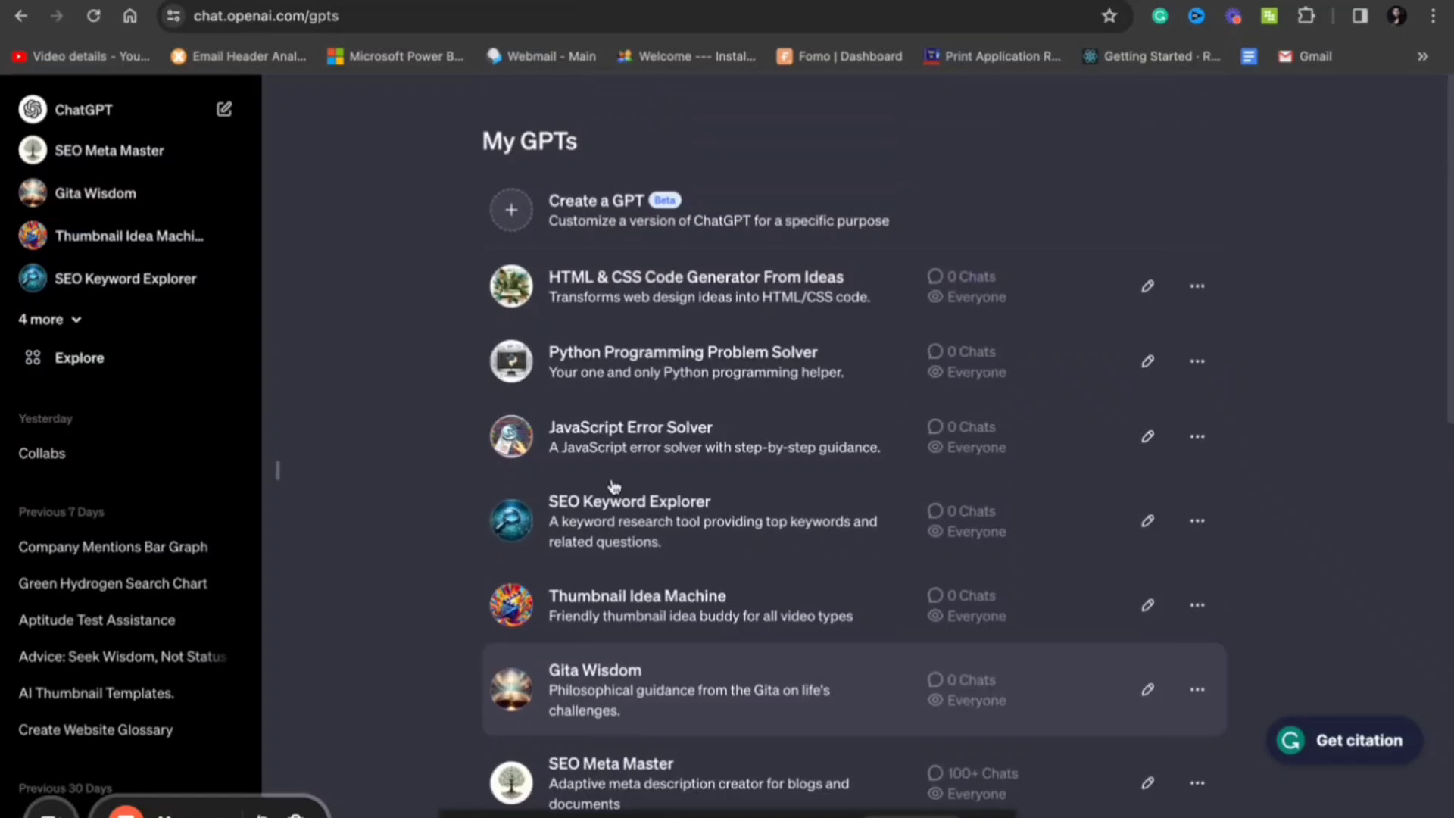
pyautogui.scroll(3)
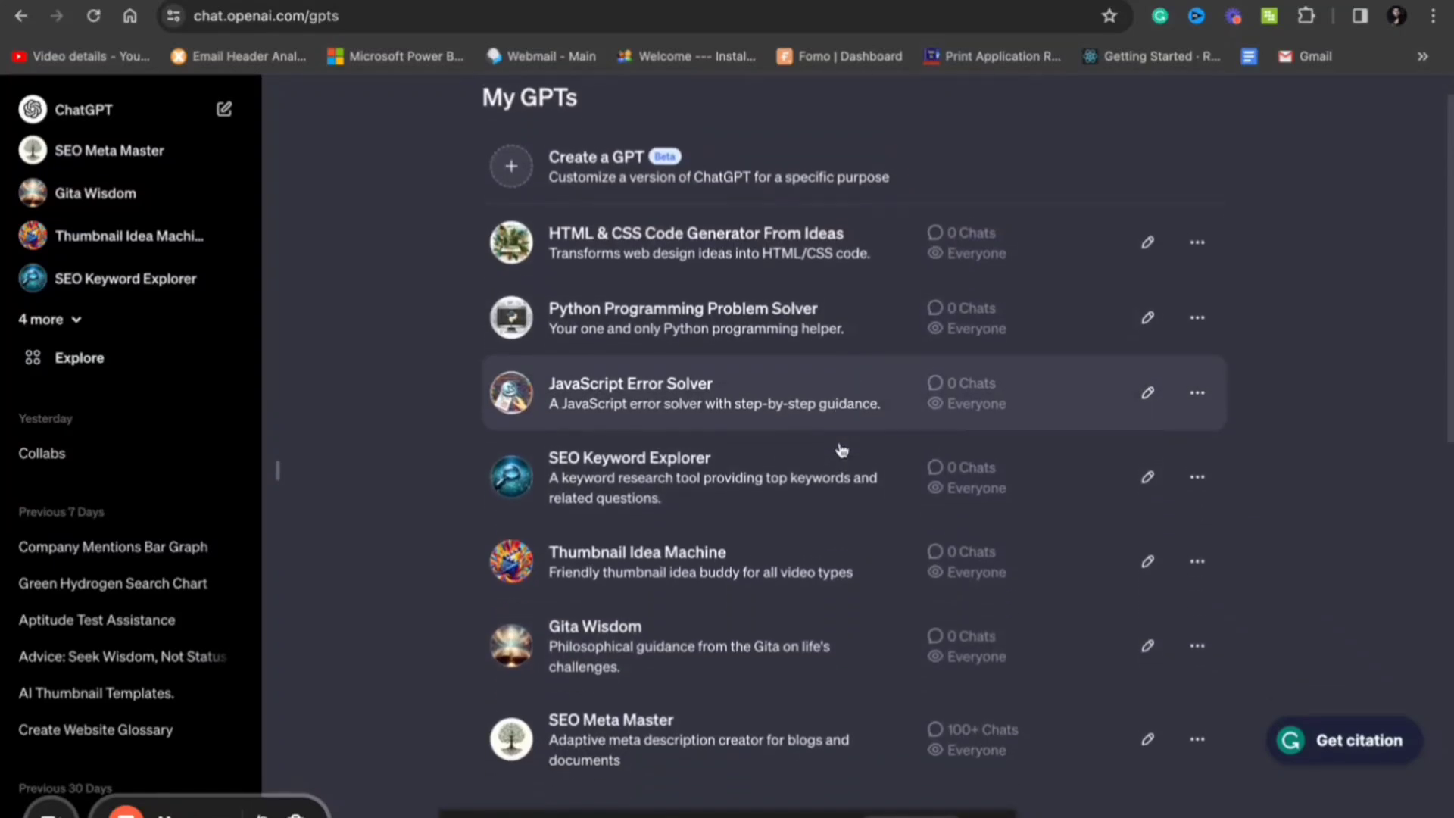
pyautogui.scroll(-3)
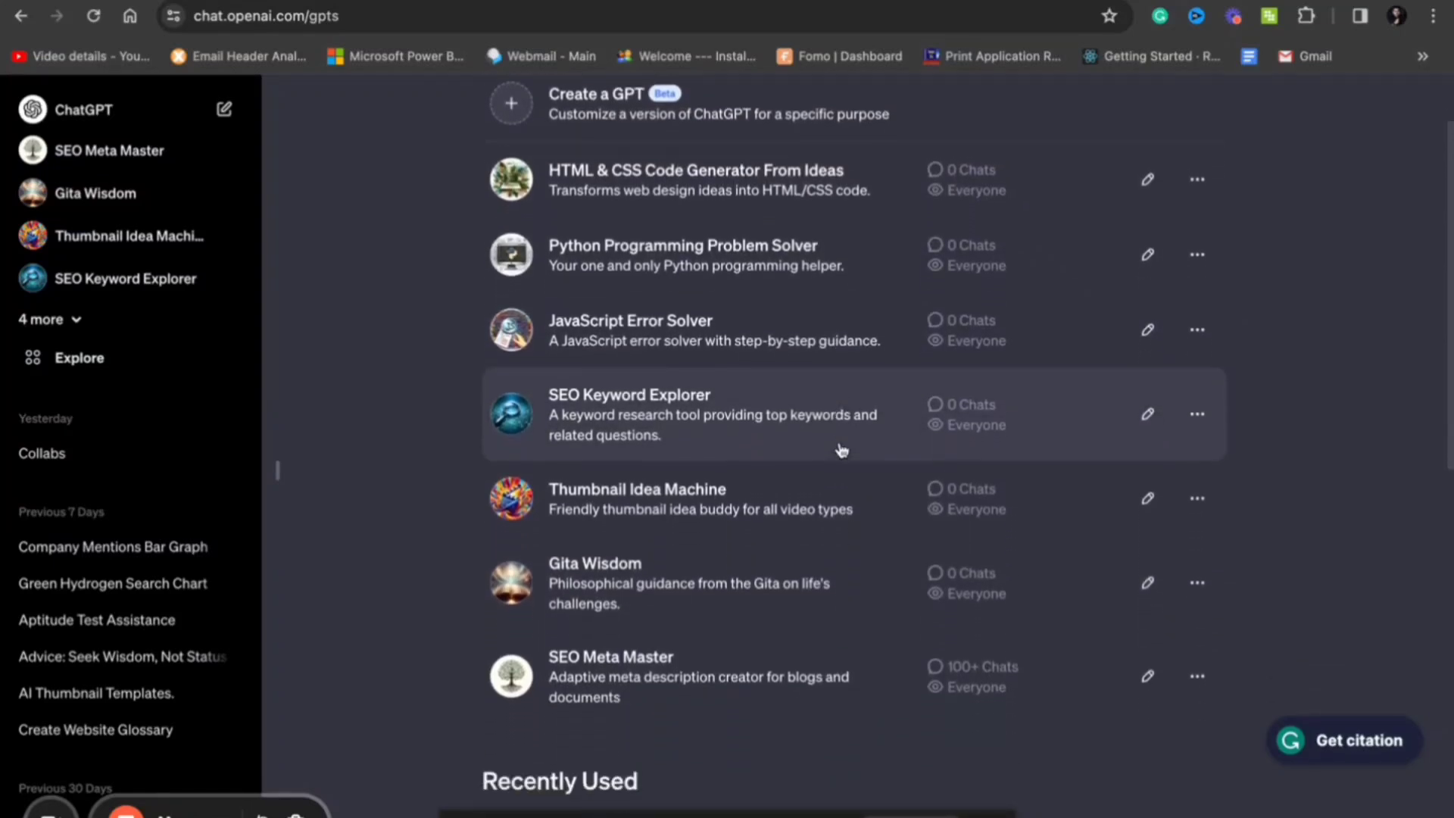
pyautogui.scroll(3)
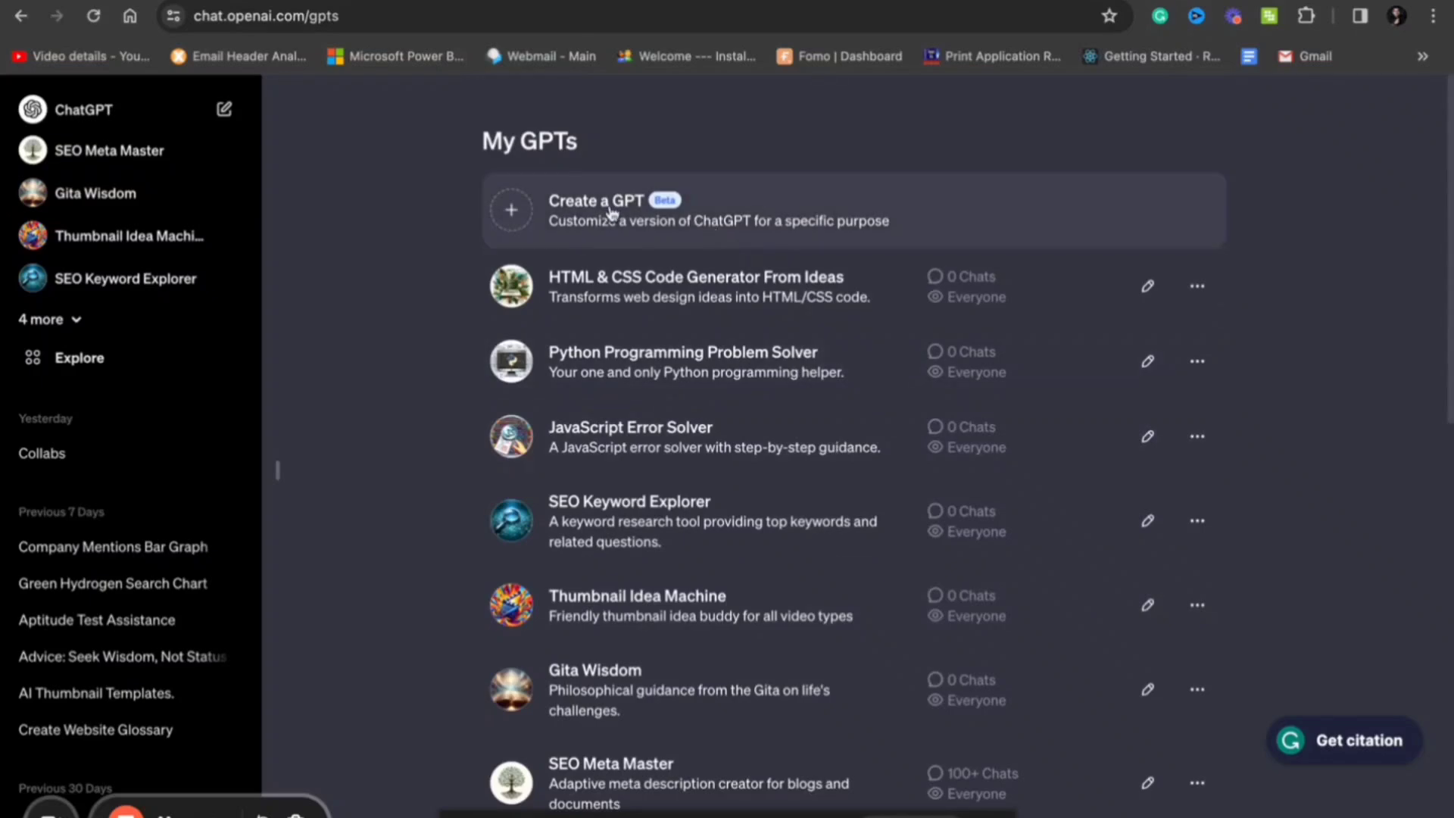
# Step: Start a new GPT and compose a request for one that writes blog outlines from a provided topic name
pyautogui.click(596, 209)
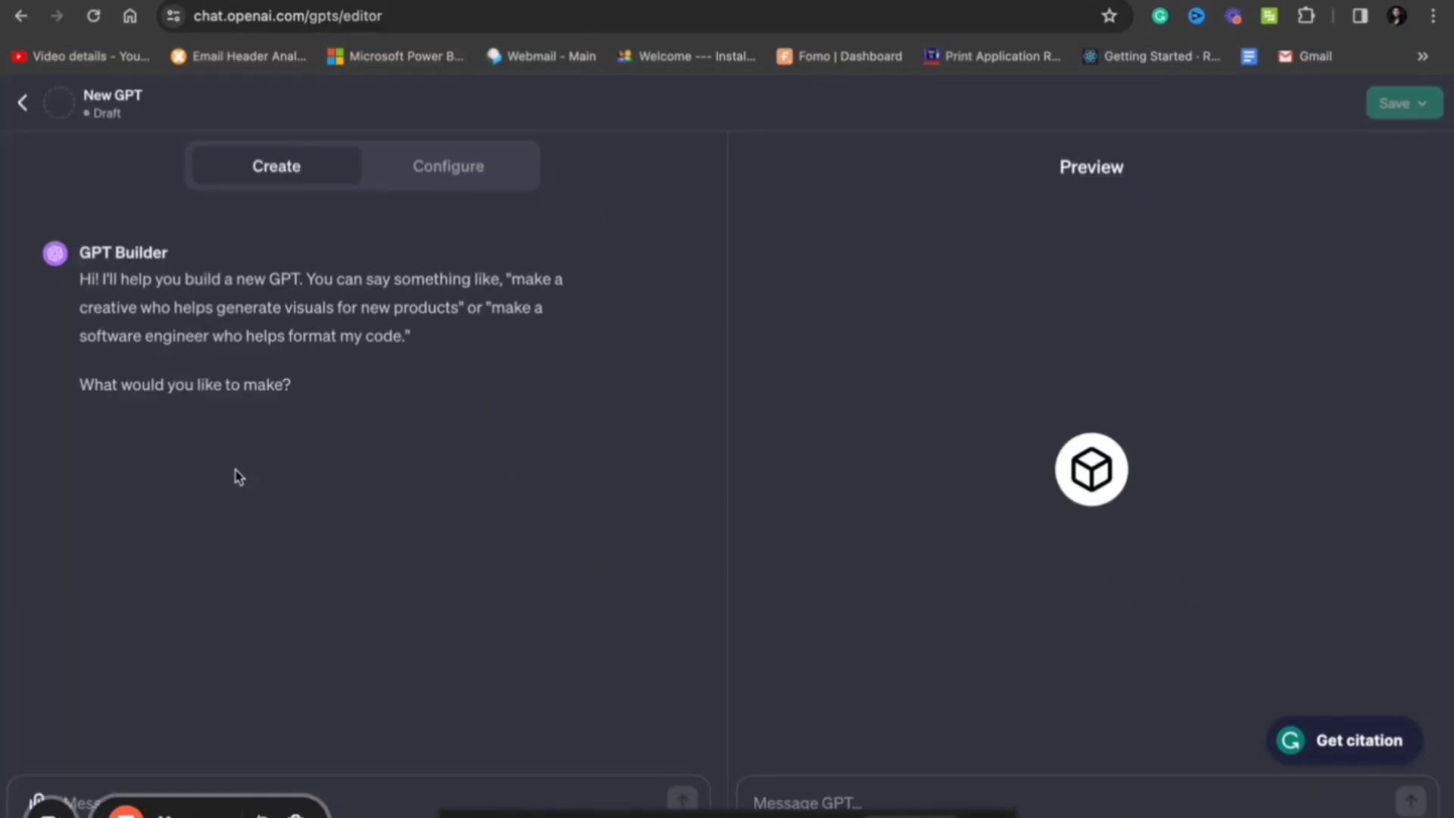
pyautogui.moveTo(378, 774)
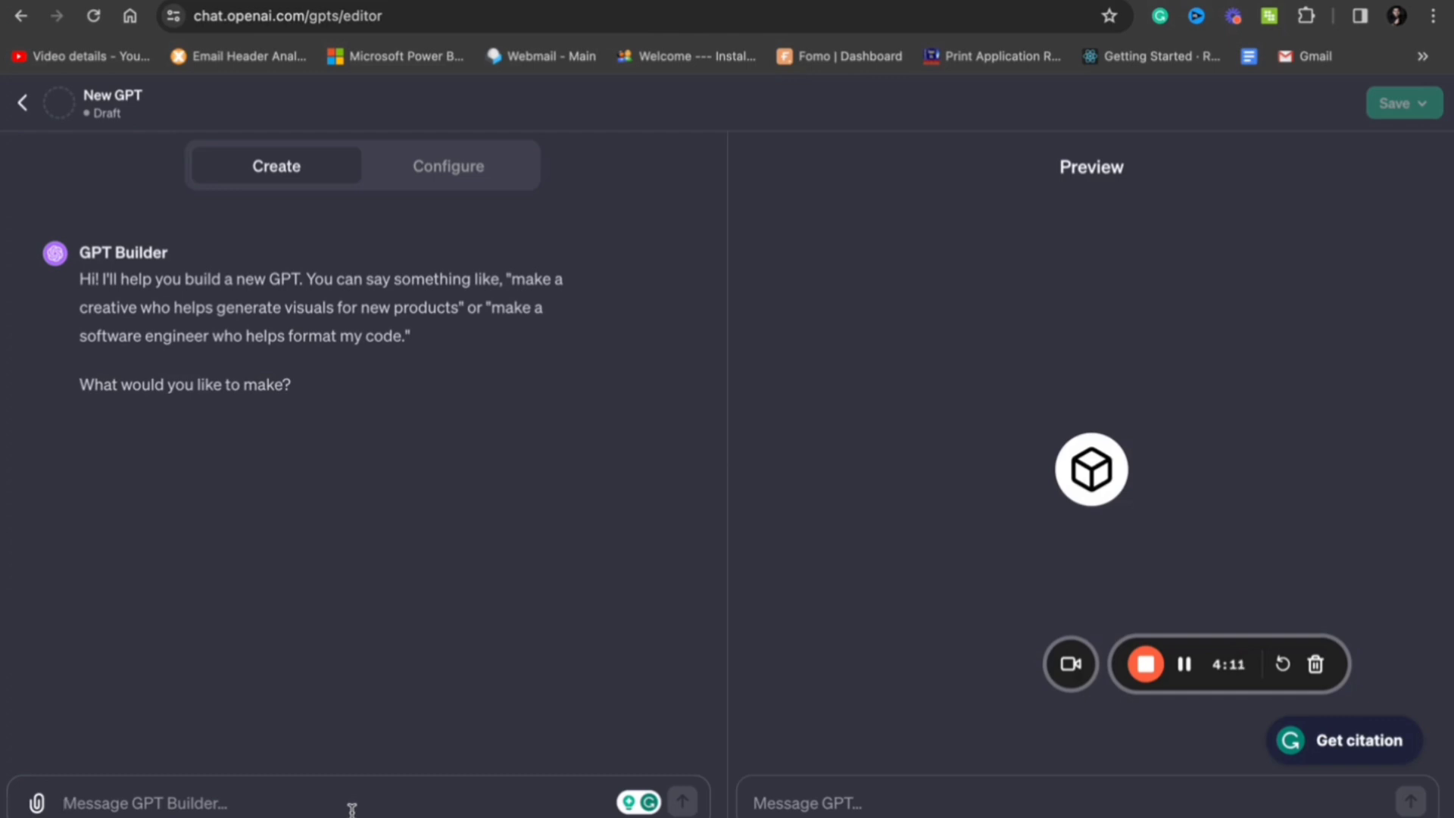
pyautogui.write('I wa')
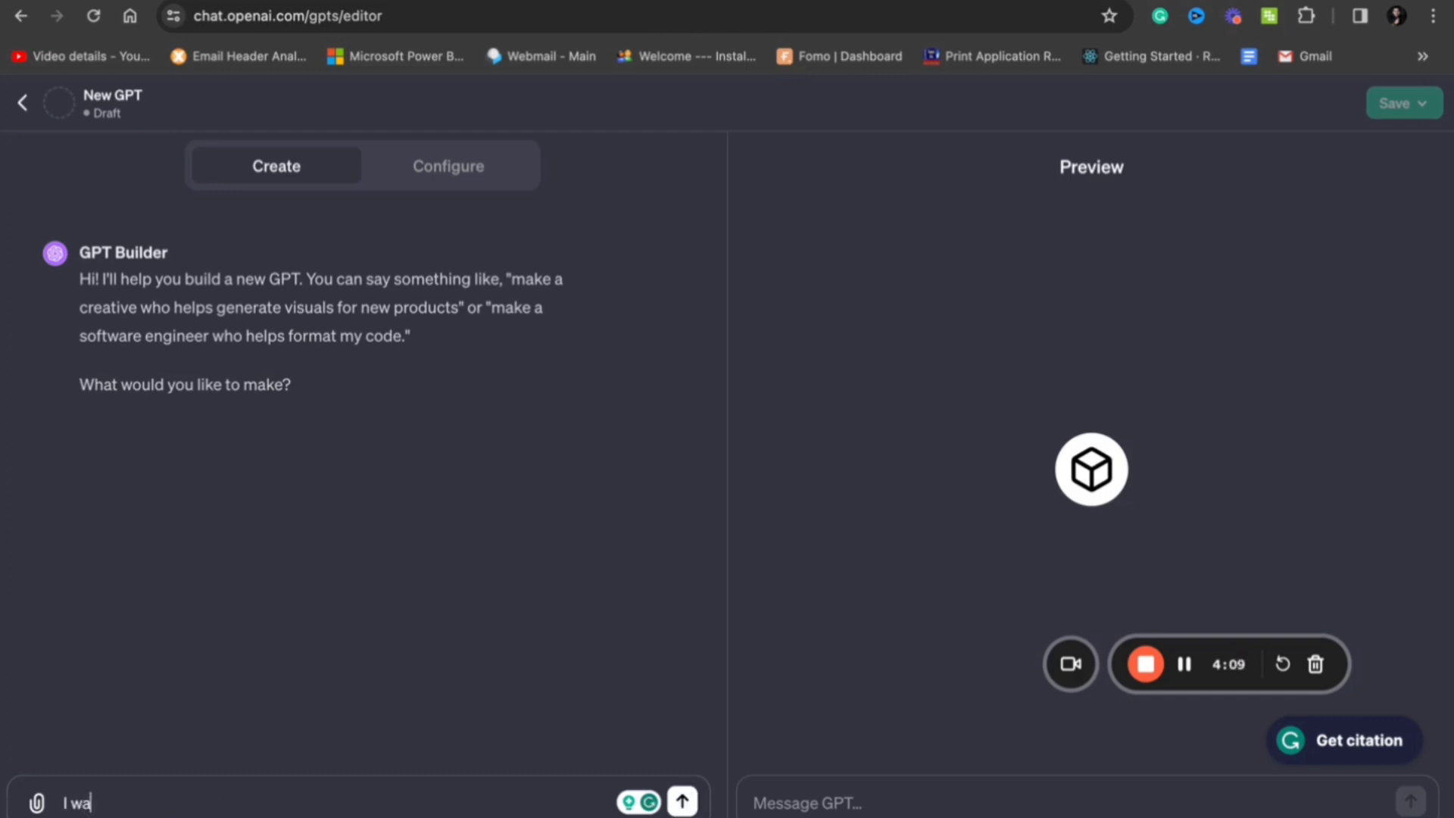
pyautogui.write('nt to create')
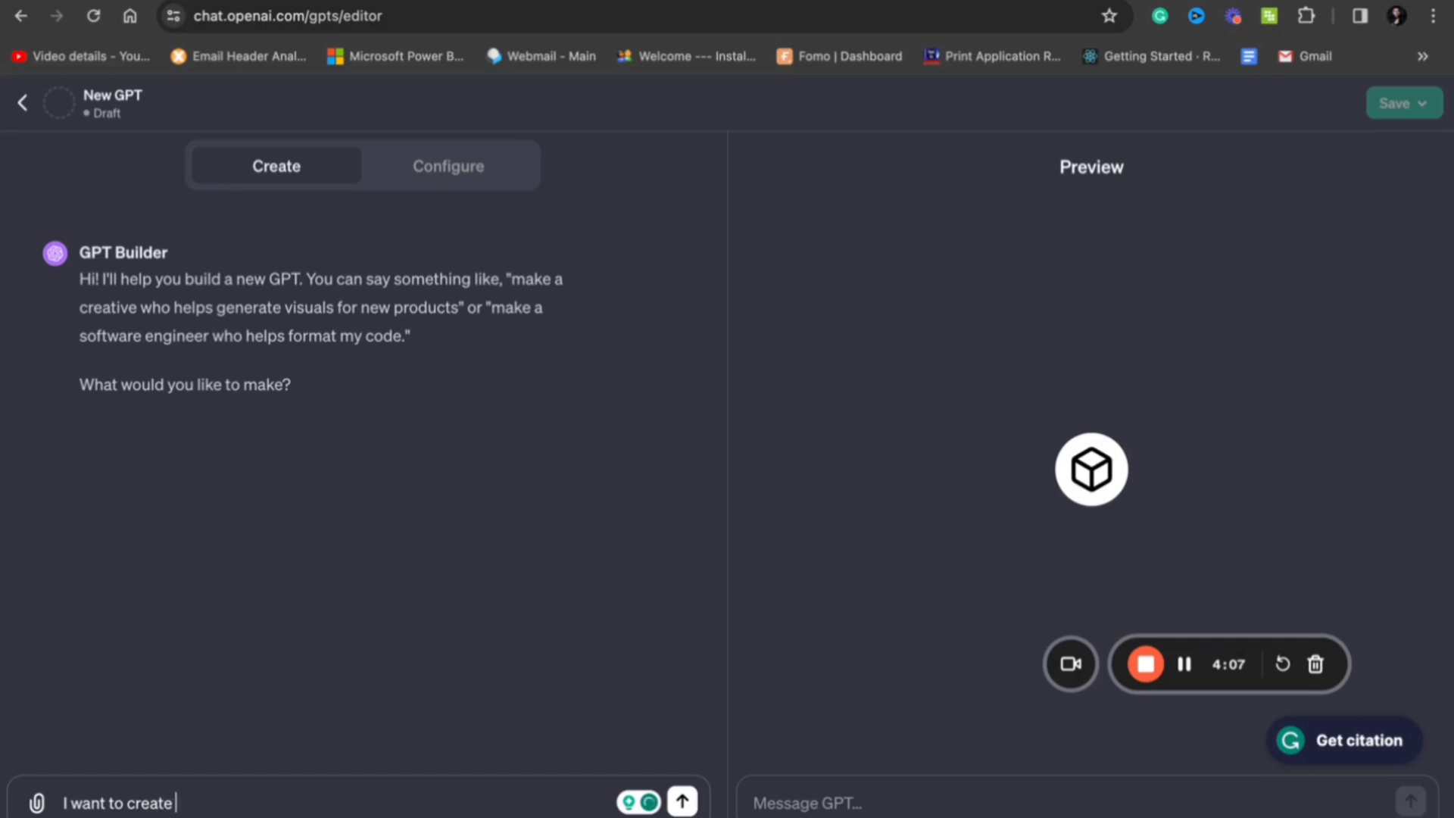
pyautogui.write('a gpt which will')
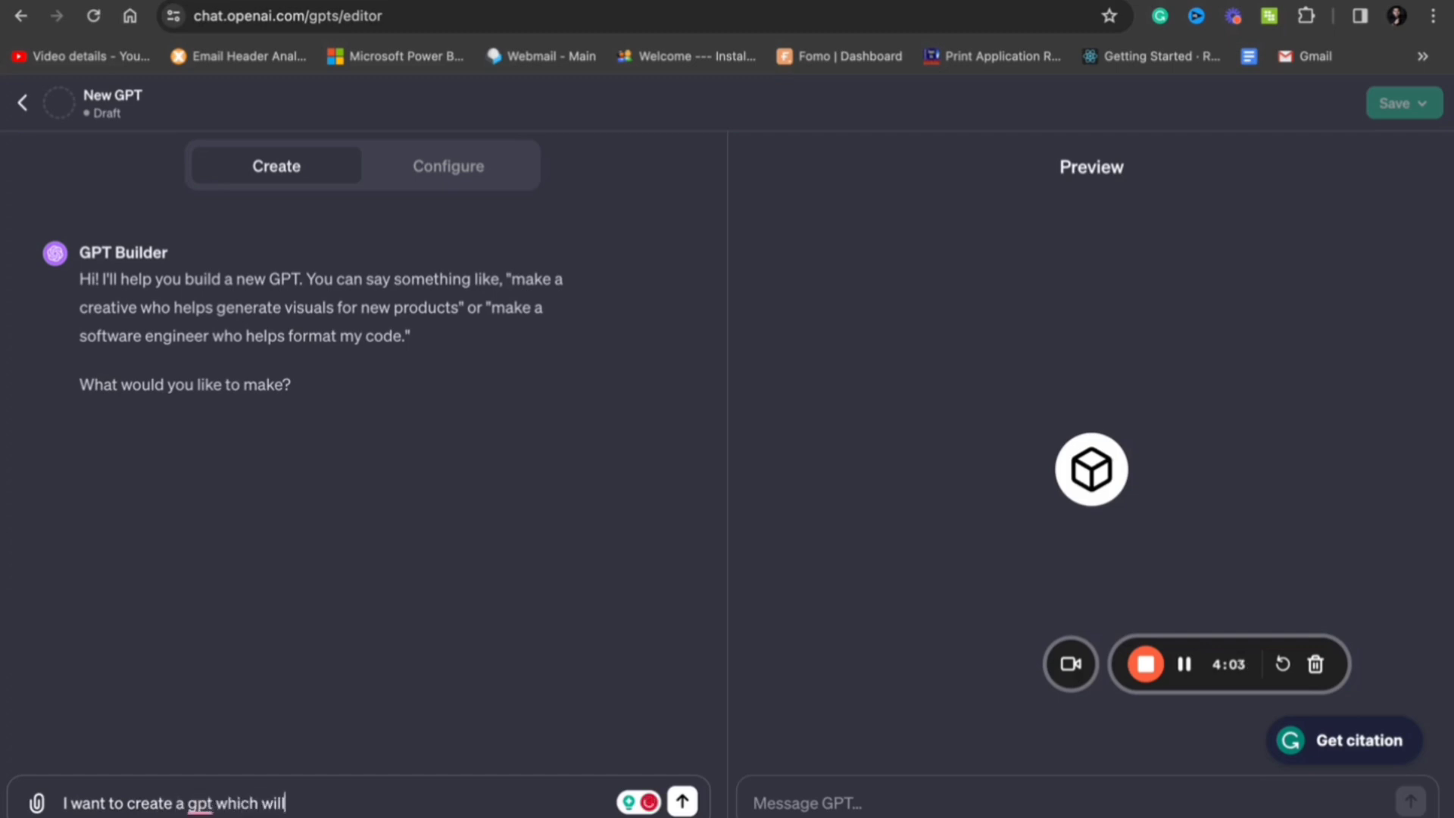
pyautogui.write('write blog')
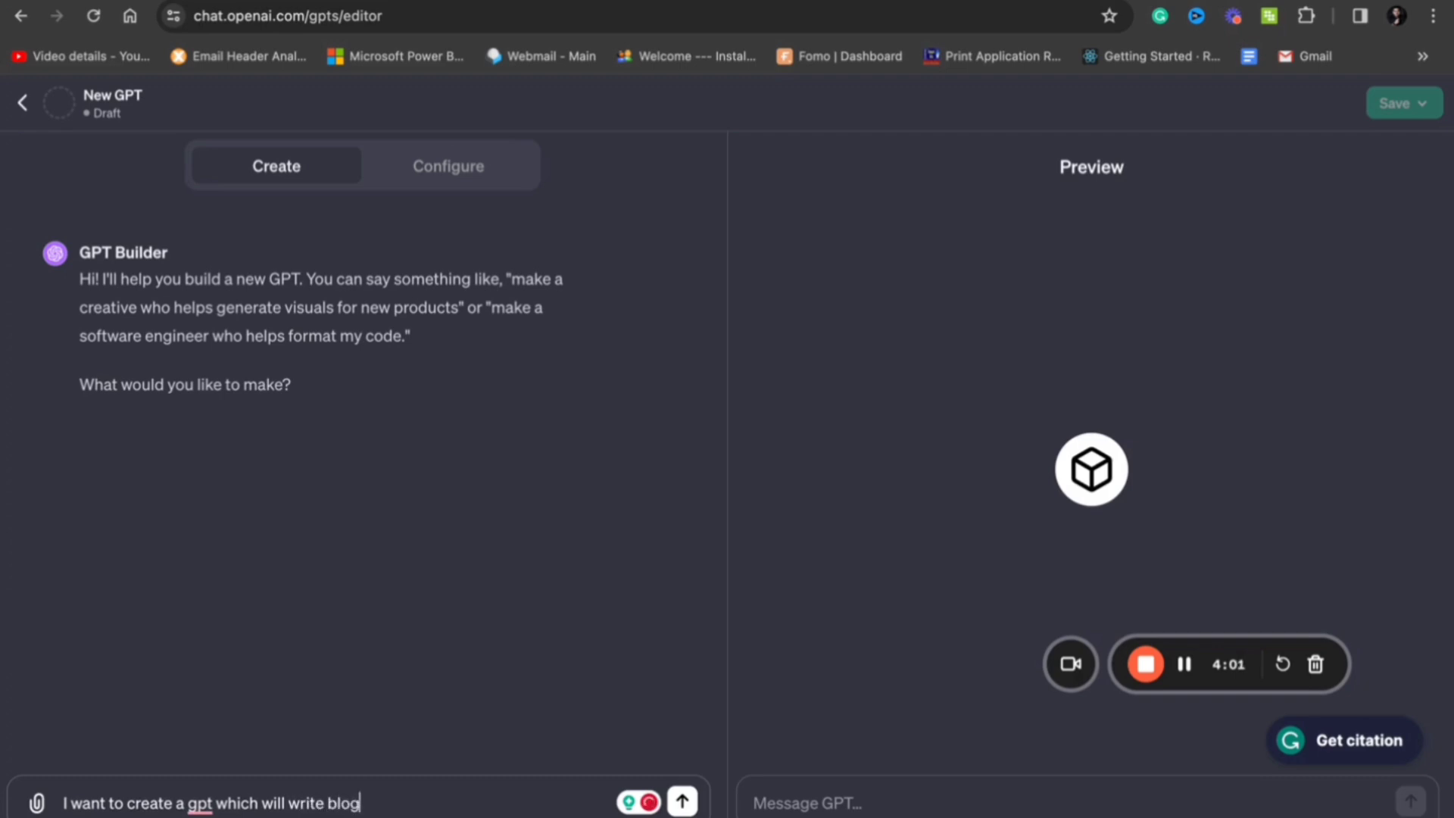
pyautogui.write('outlines')
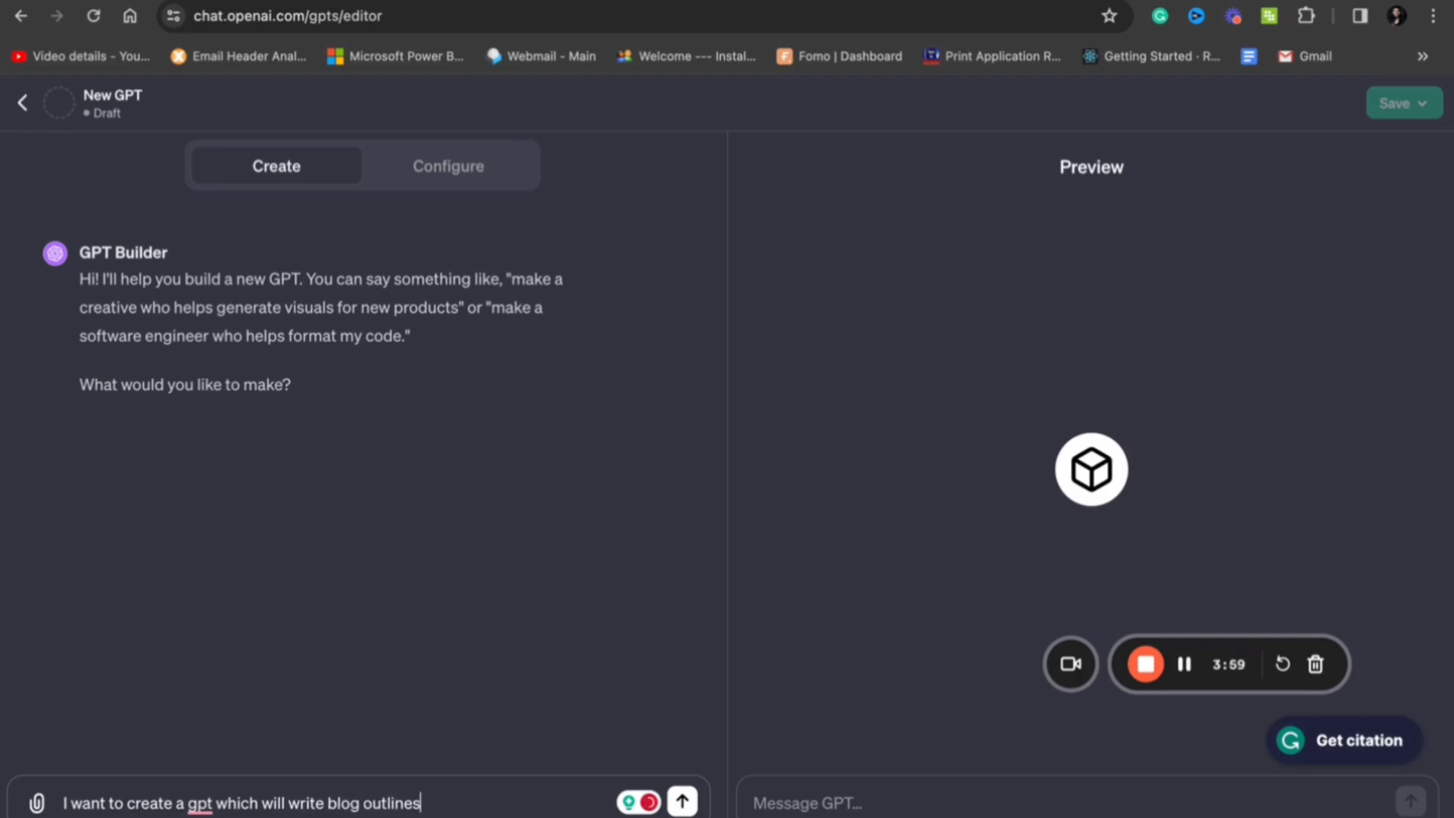
pyautogui.write('based on t')
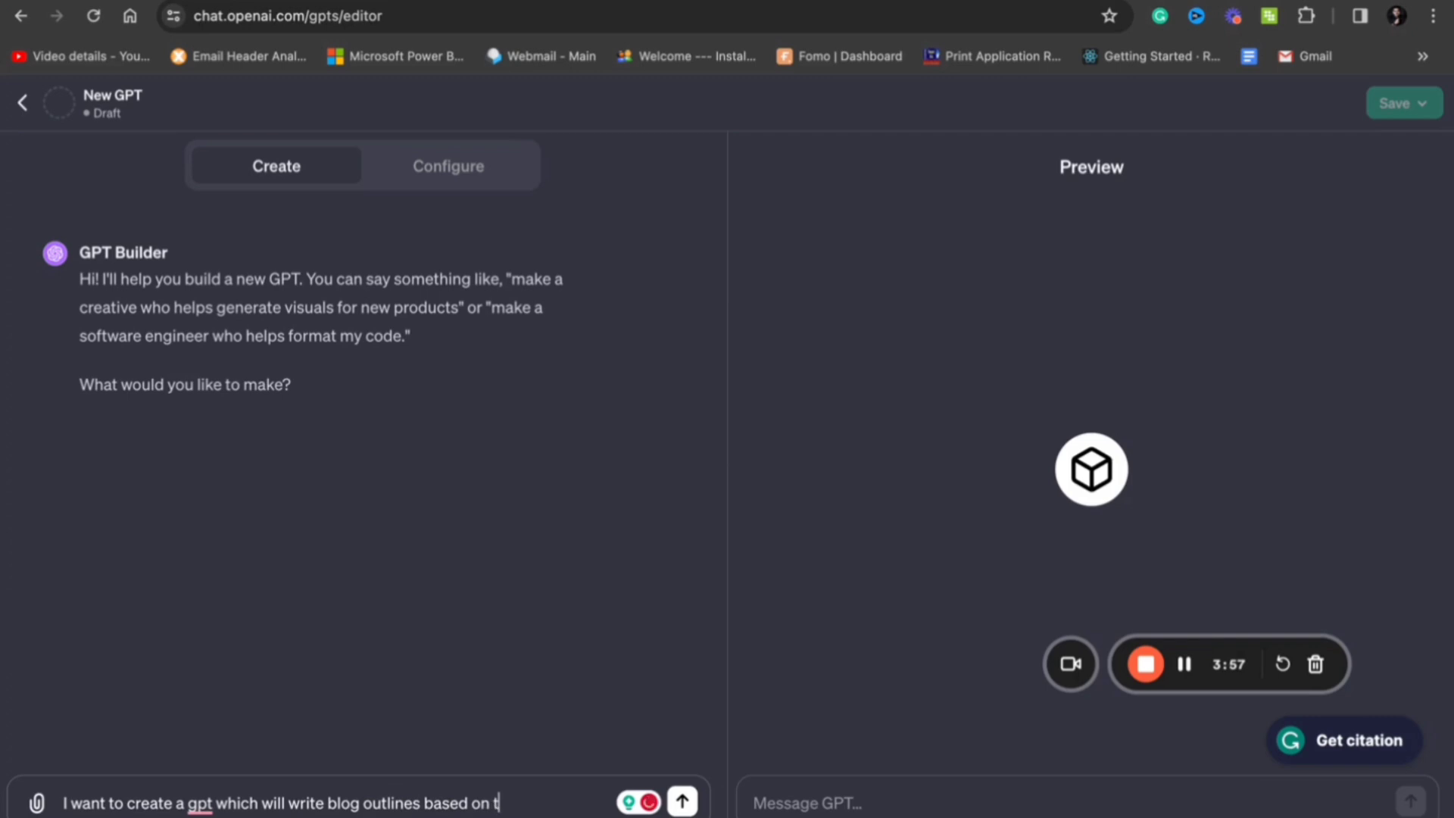
pyautogui.write('he topic')
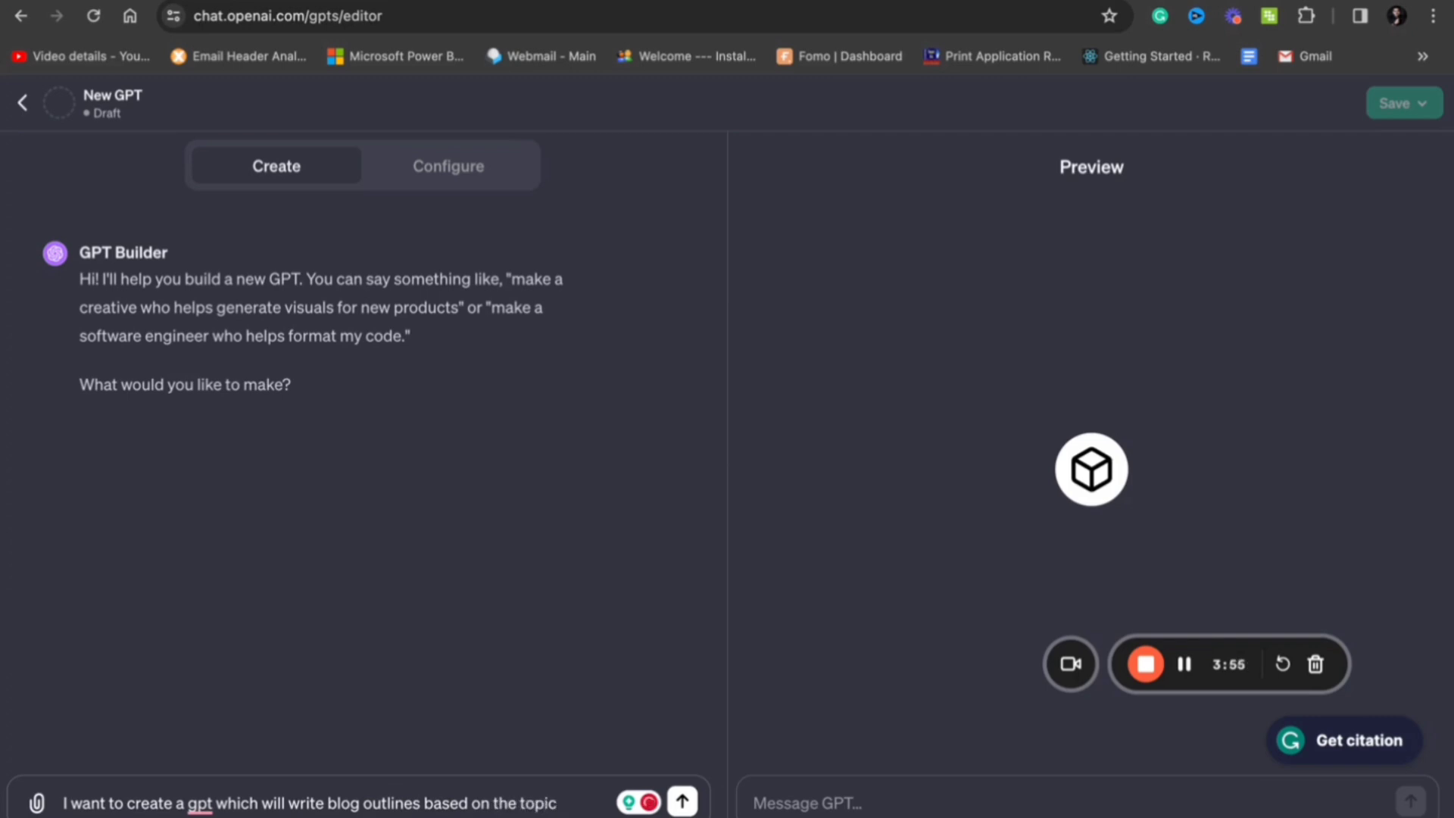
pyautogui.write('name that I')
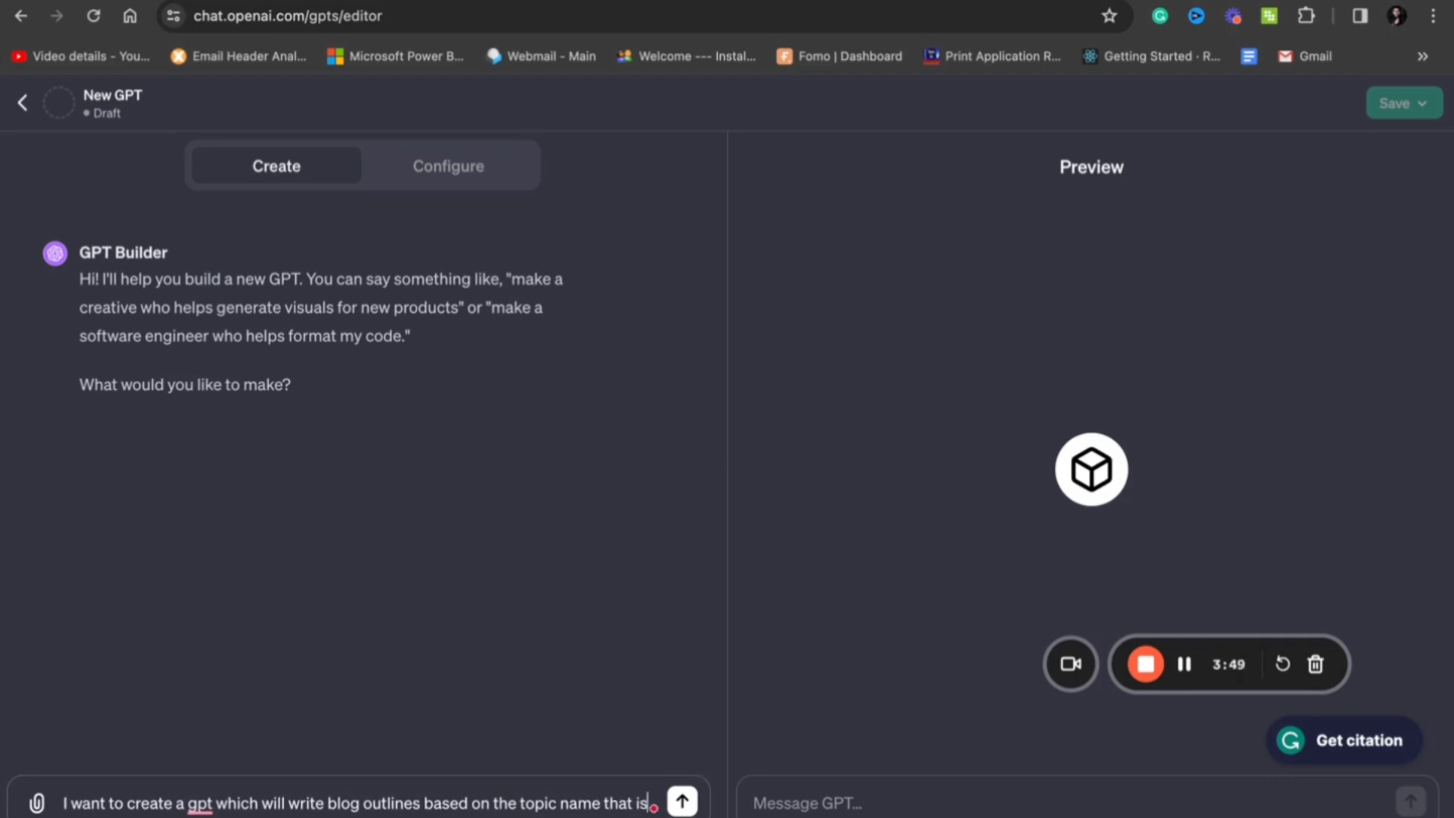
pyautogui.write('provided')
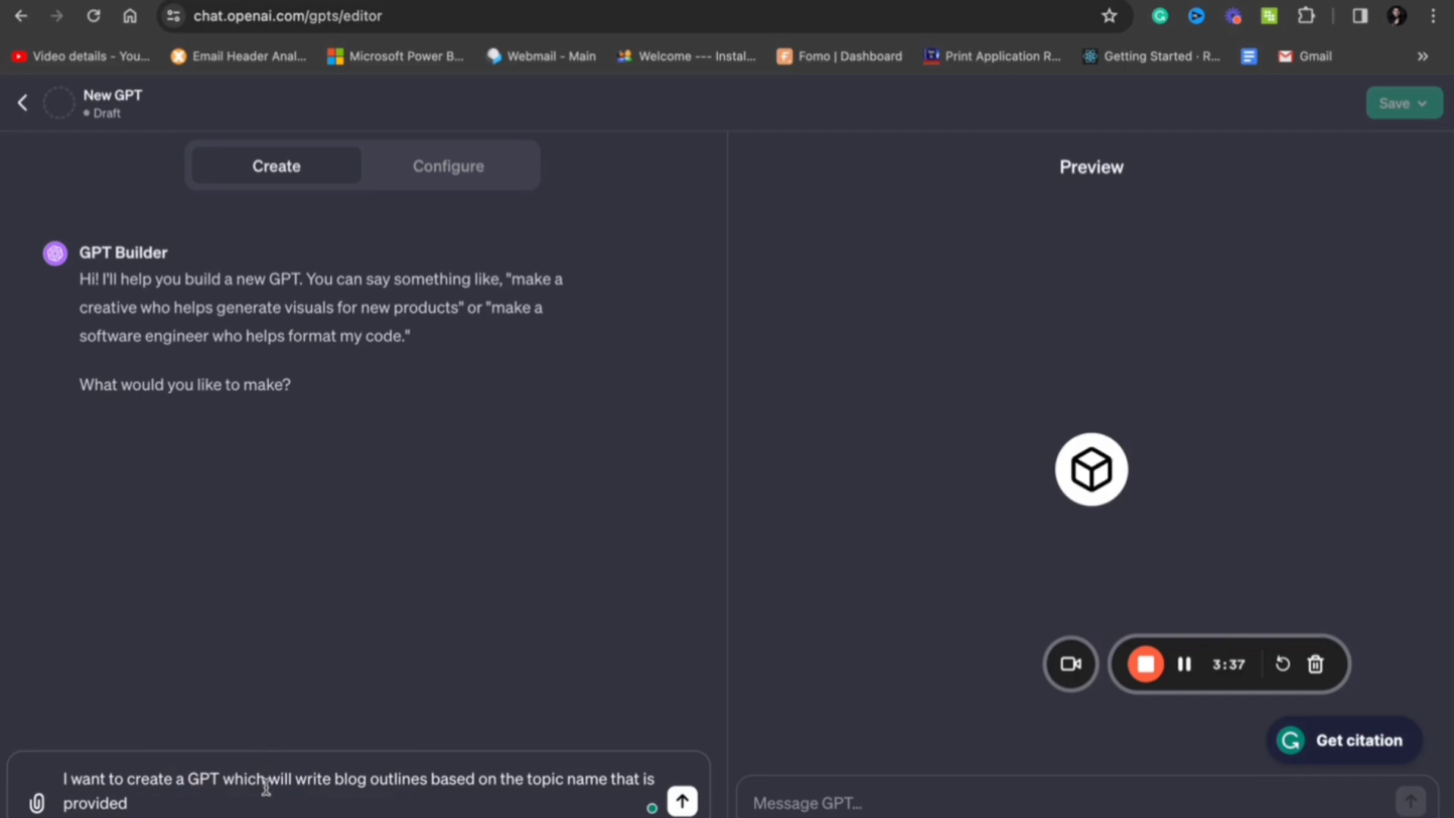
# Step: Send the blog-outline request and answer Yes to accept the name Blog Outline Genius
pyautogui.click(681, 800)
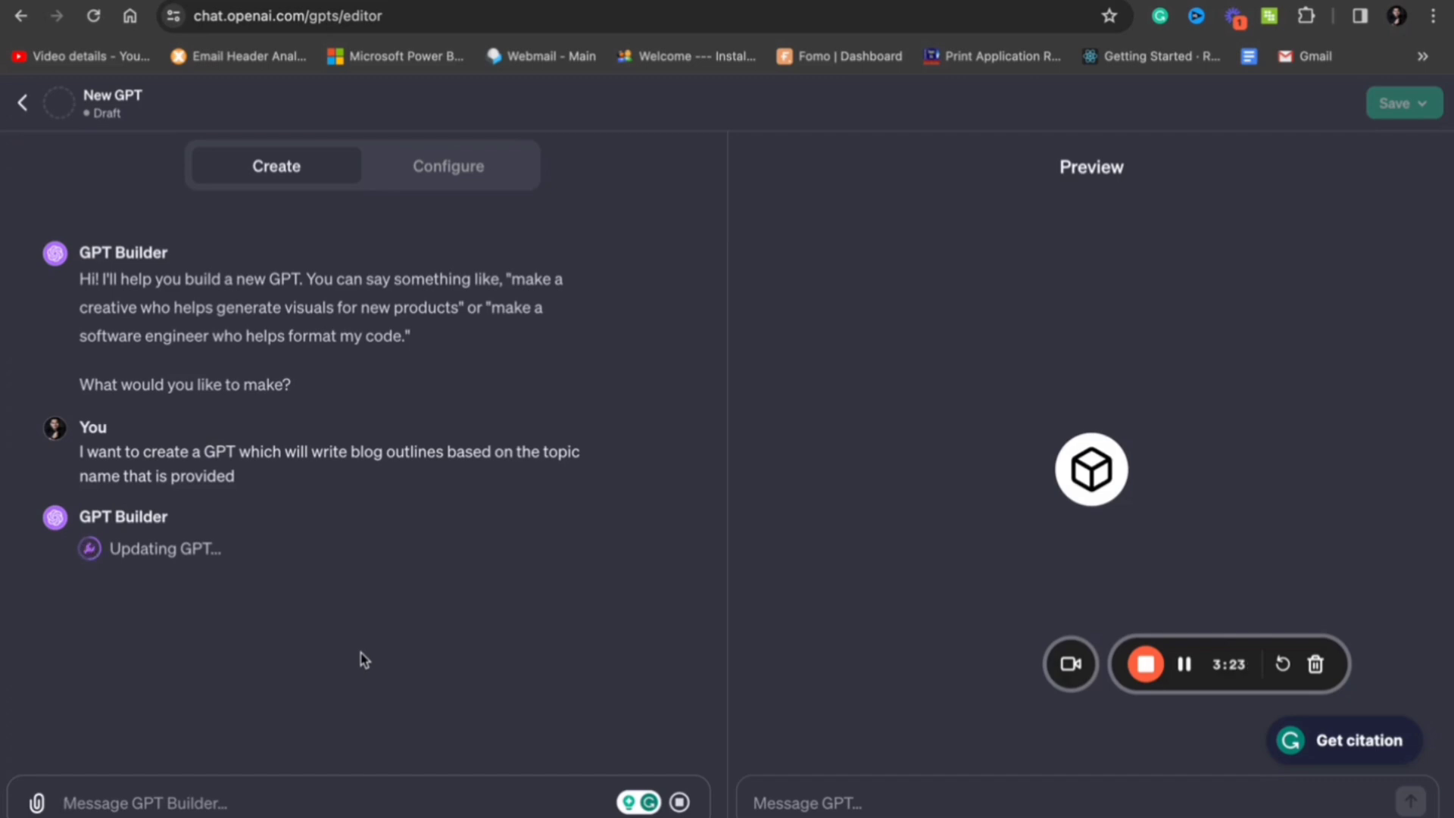
pyautogui.moveTo(327, 571)
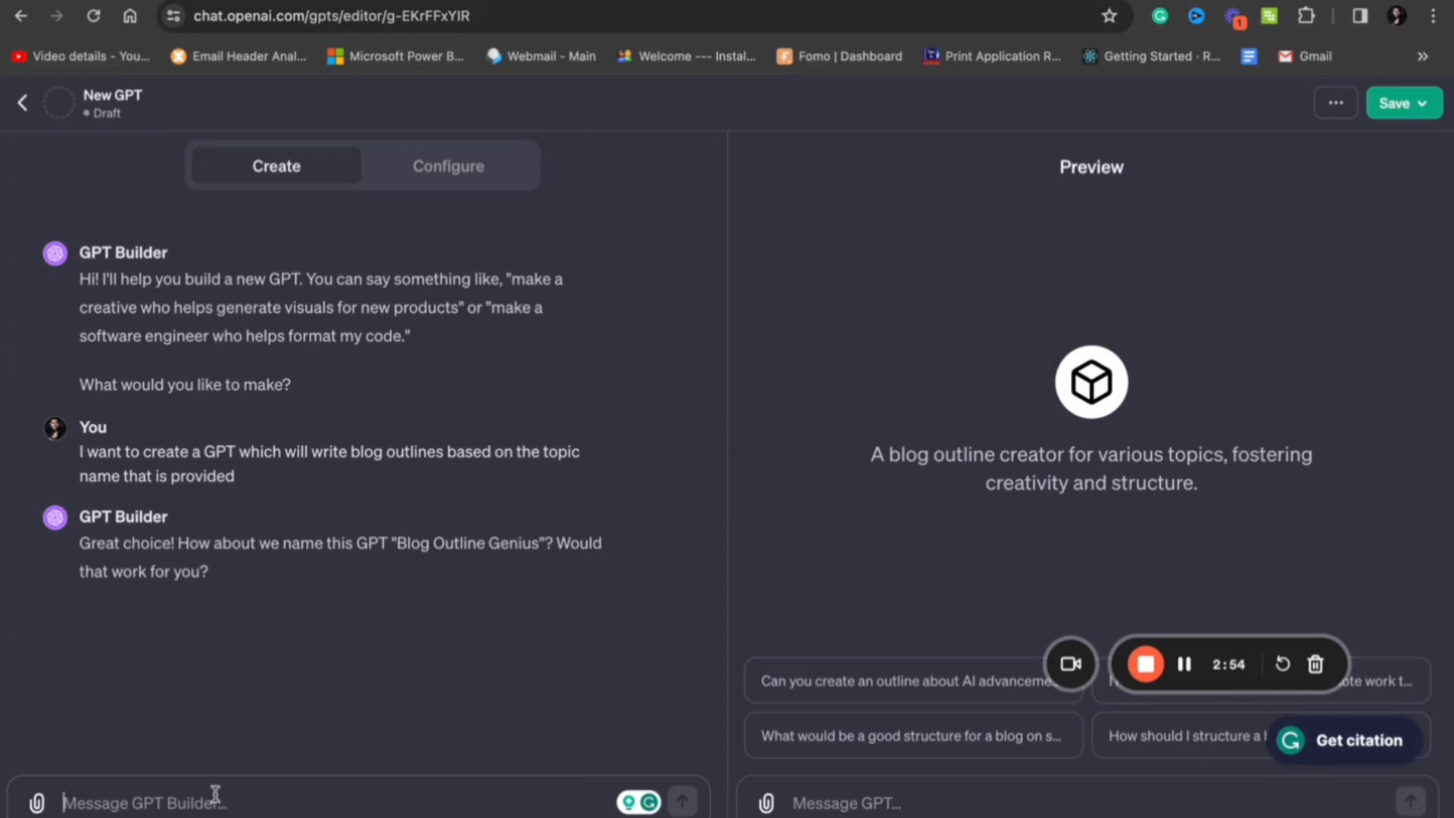
pyautogui.write('Yes')
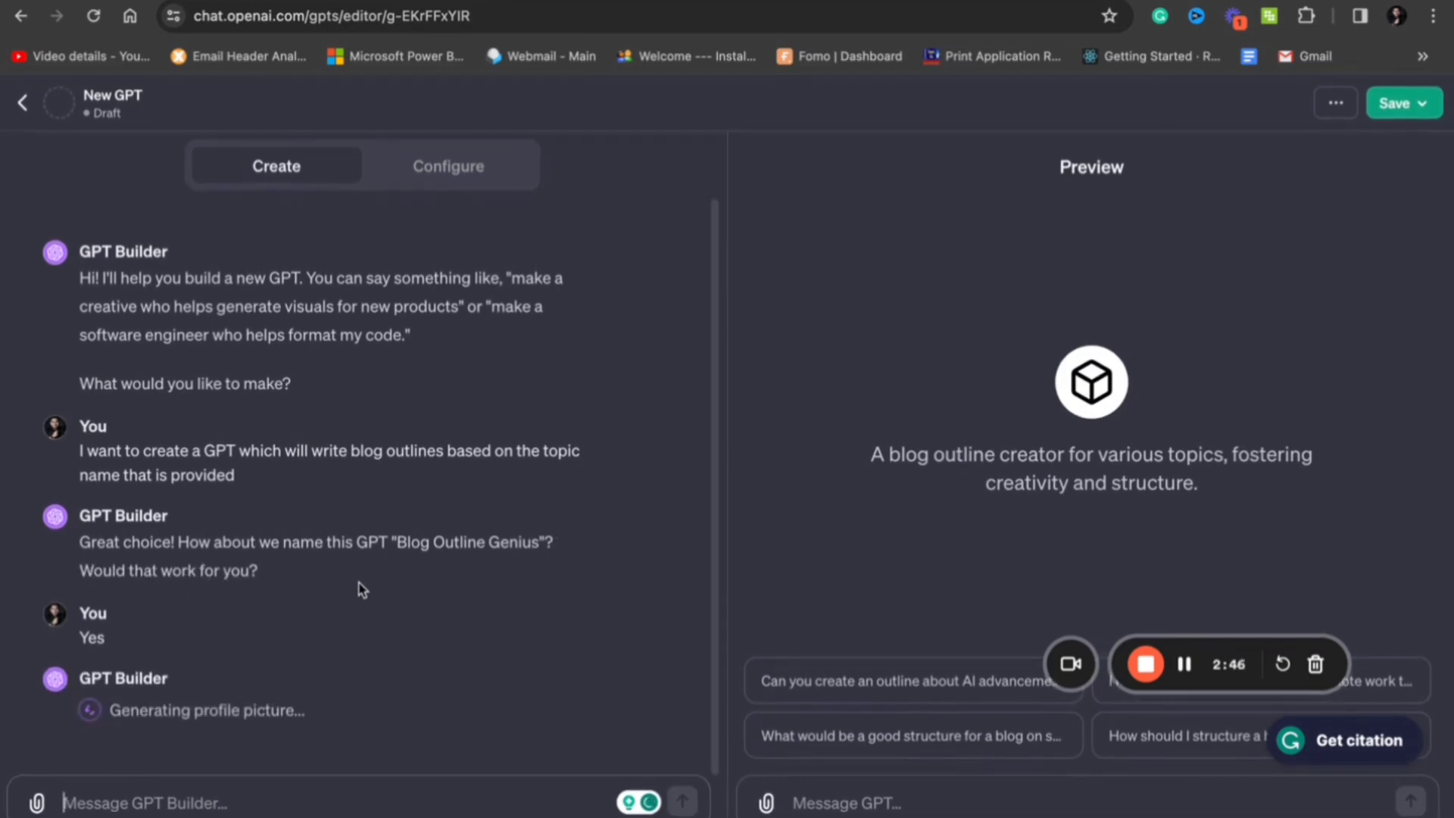
pyautogui.moveTo(450, 482)
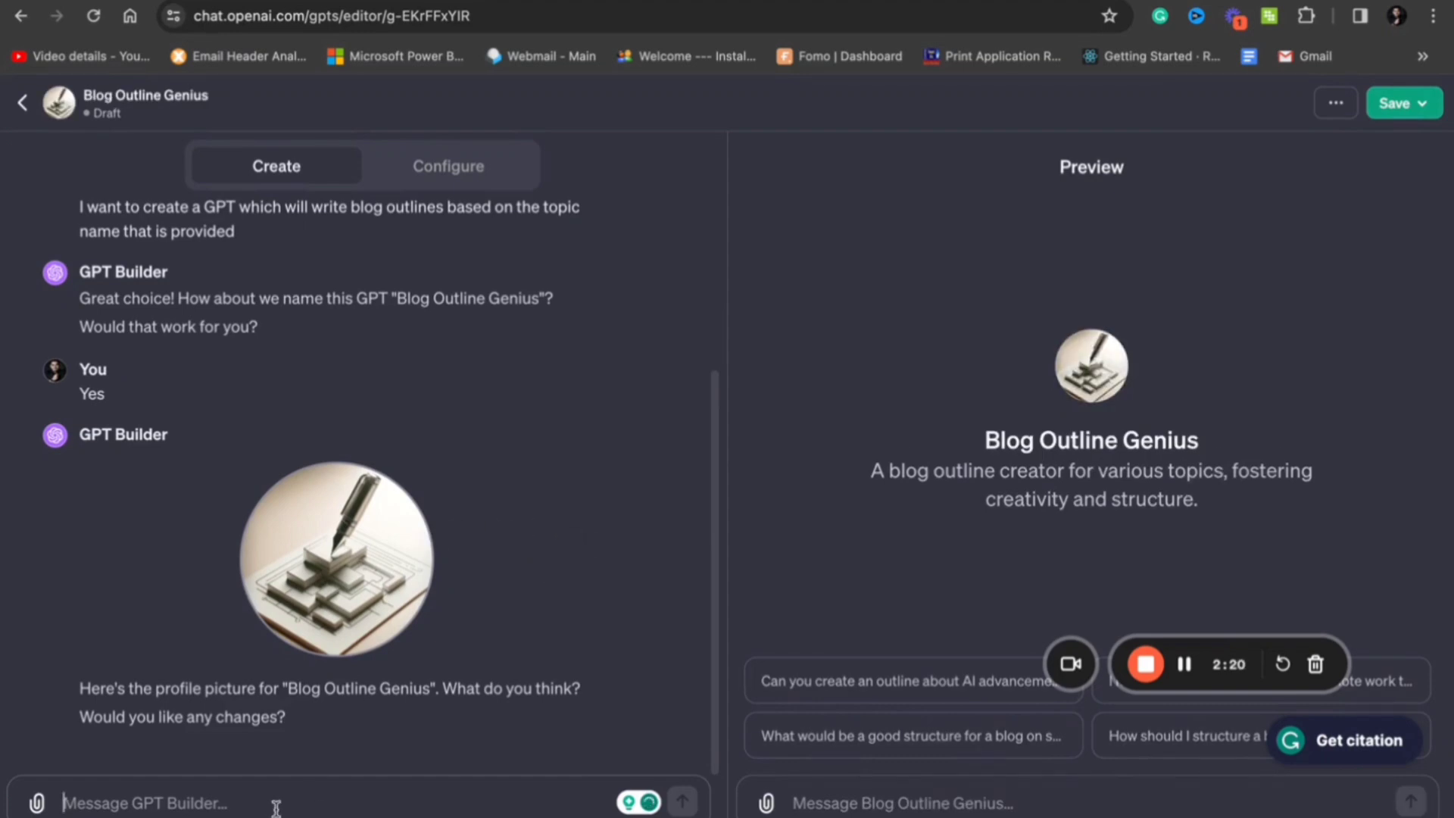
pyautogui.write('I am fine wi')
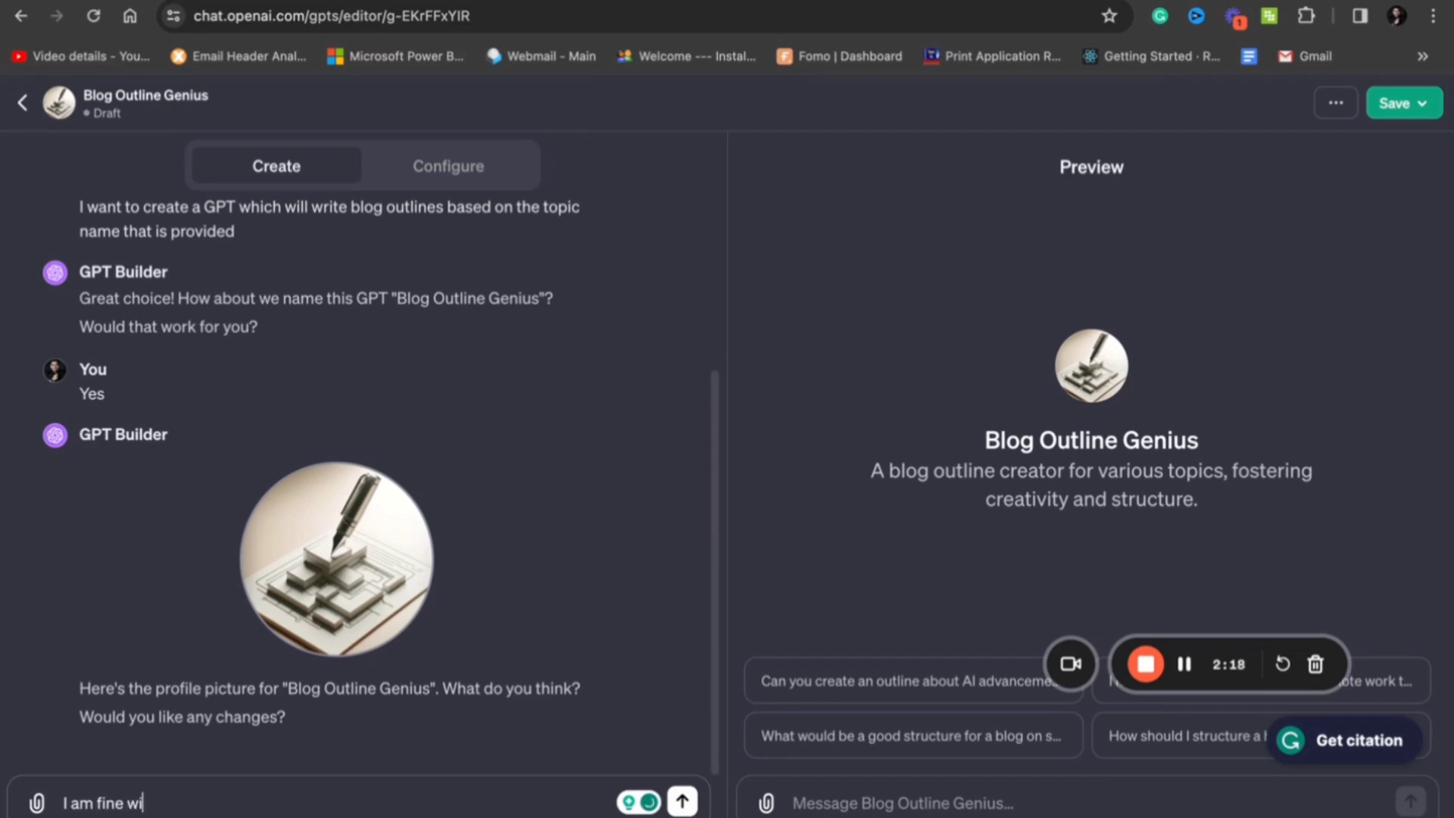
pyautogui.click(682, 800)
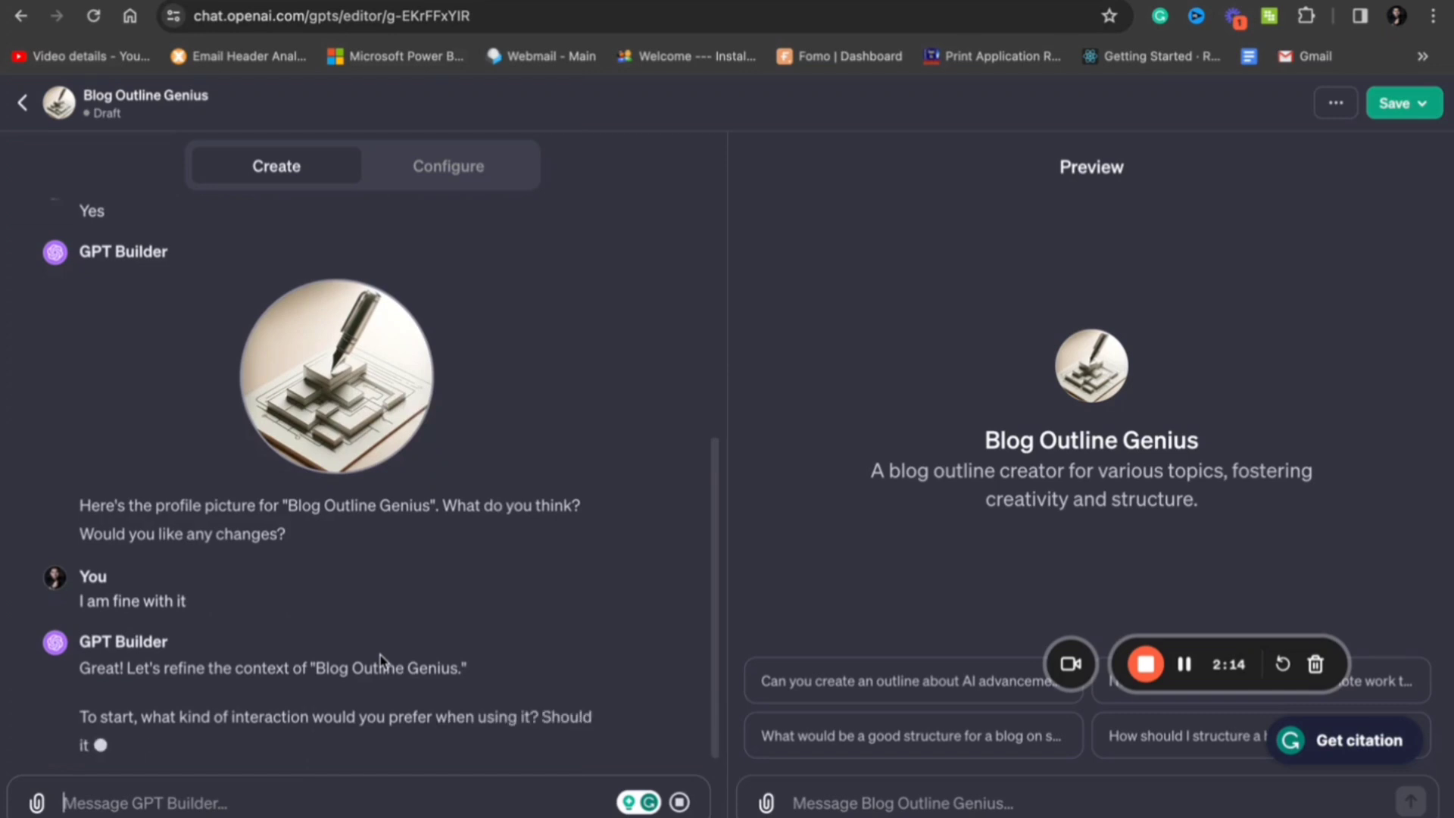
pyautogui.scroll(3)
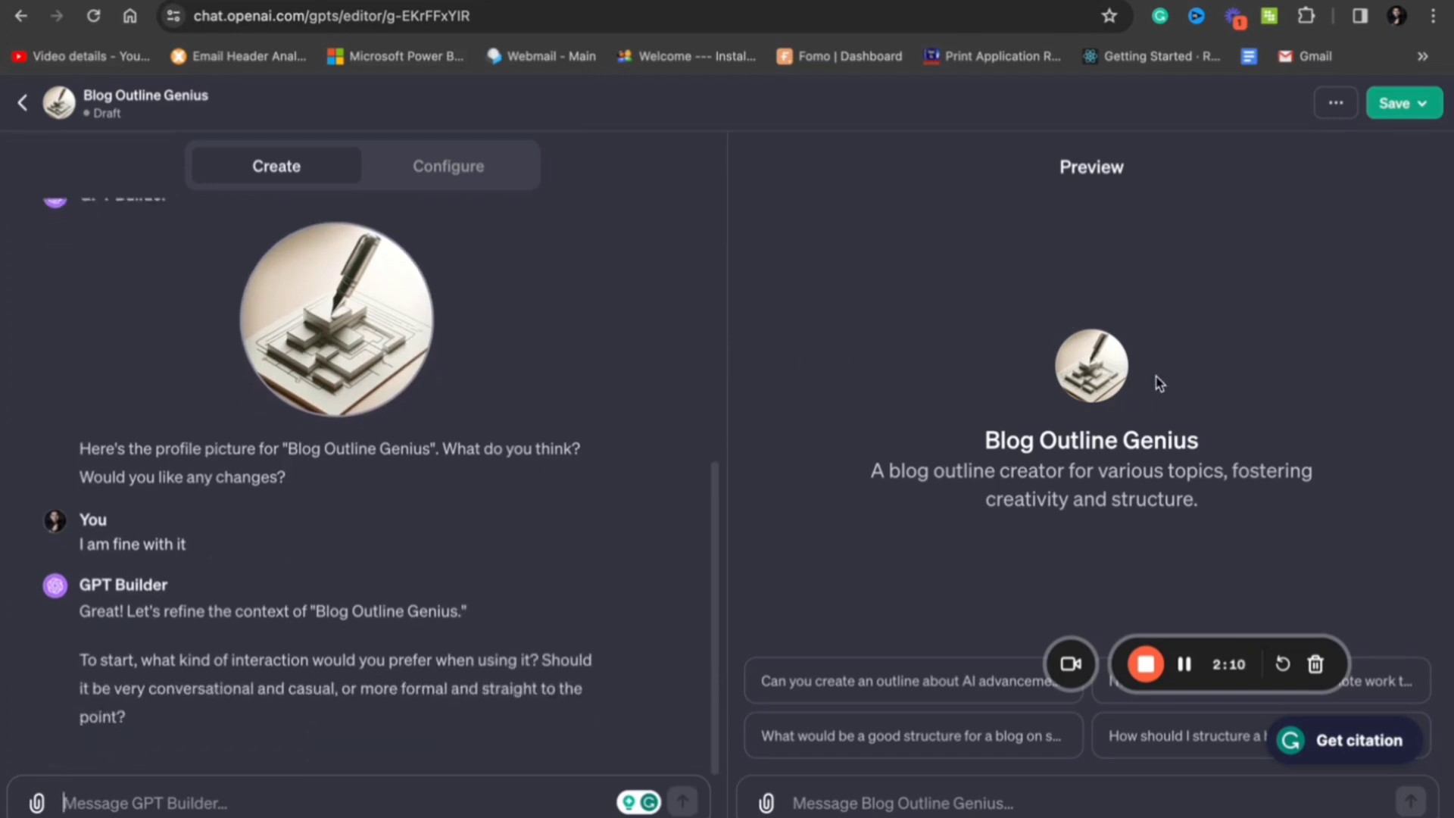
pyautogui.moveTo(1104, 423)
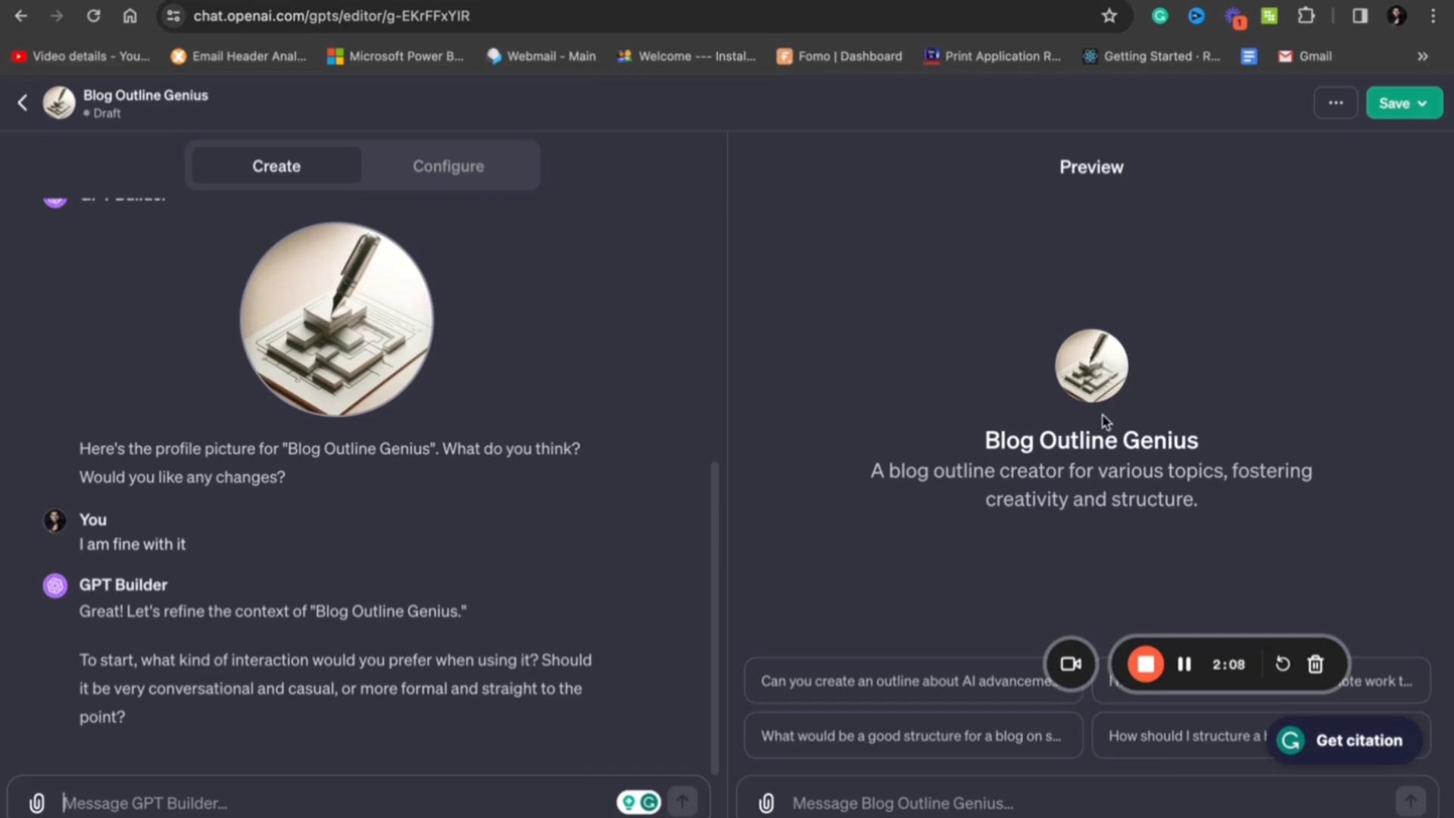
pyautogui.moveTo(1209, 450)
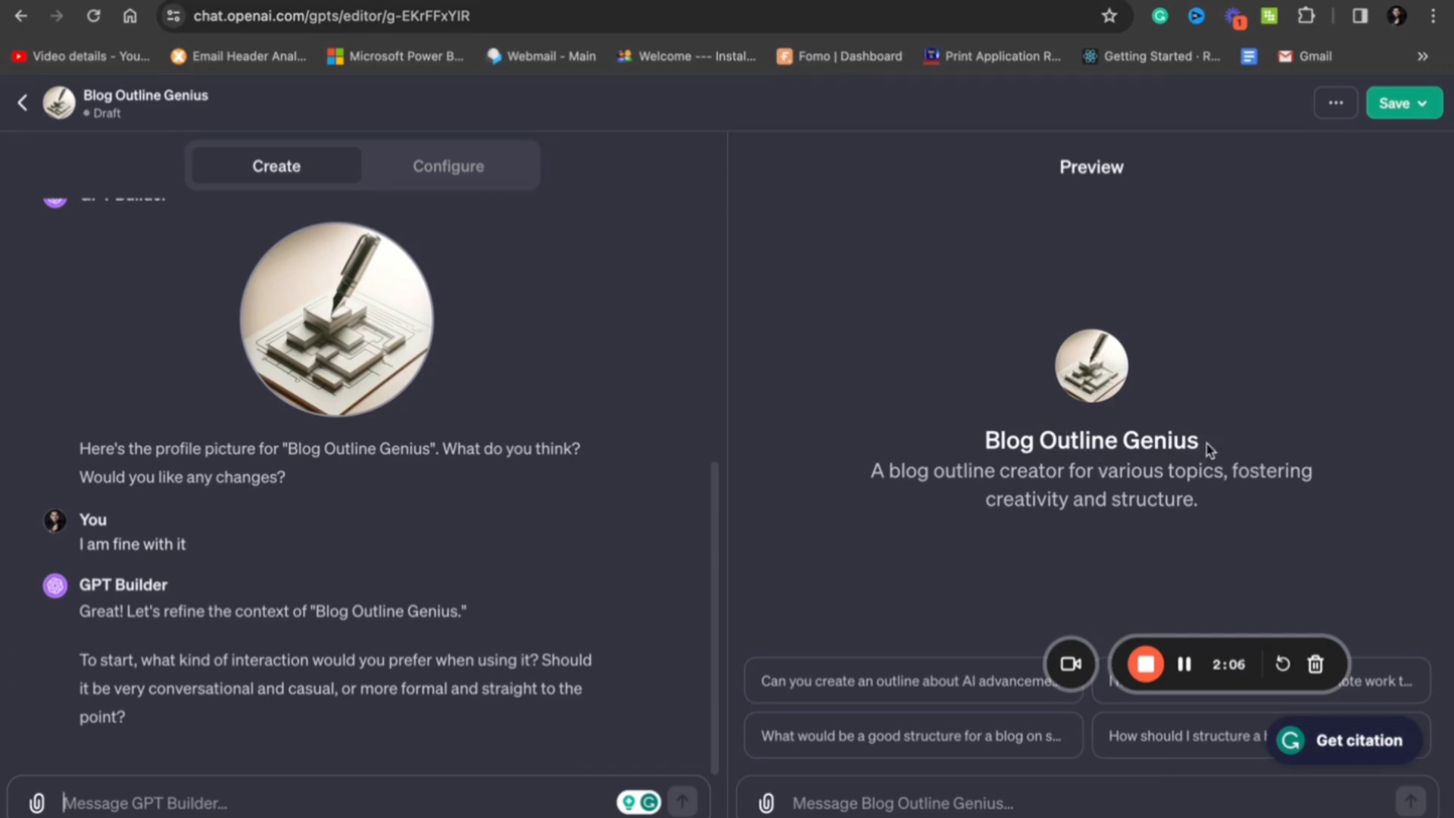
pyautogui.moveTo(1220, 509)
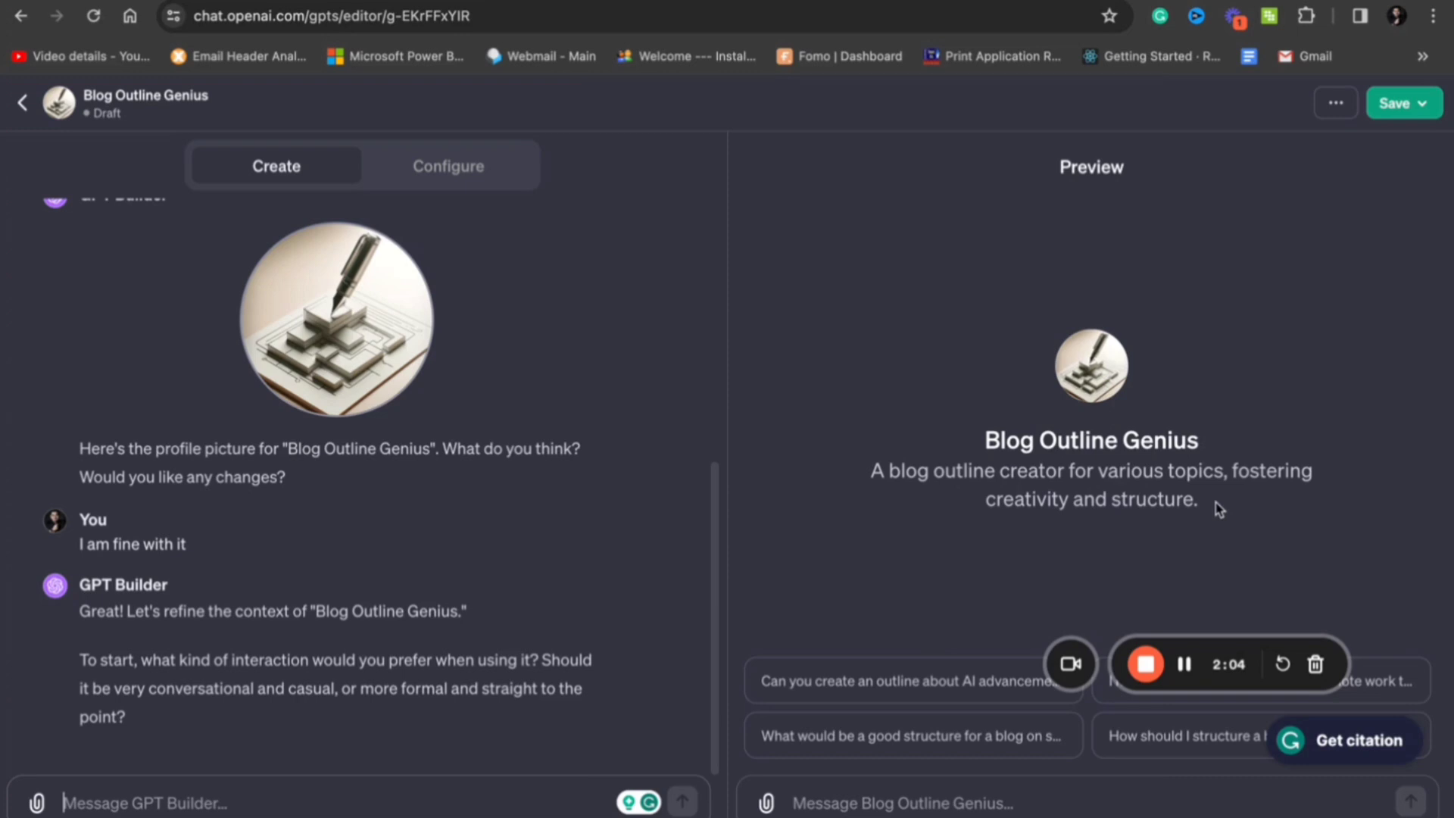
pyautogui.moveTo(468, 490)
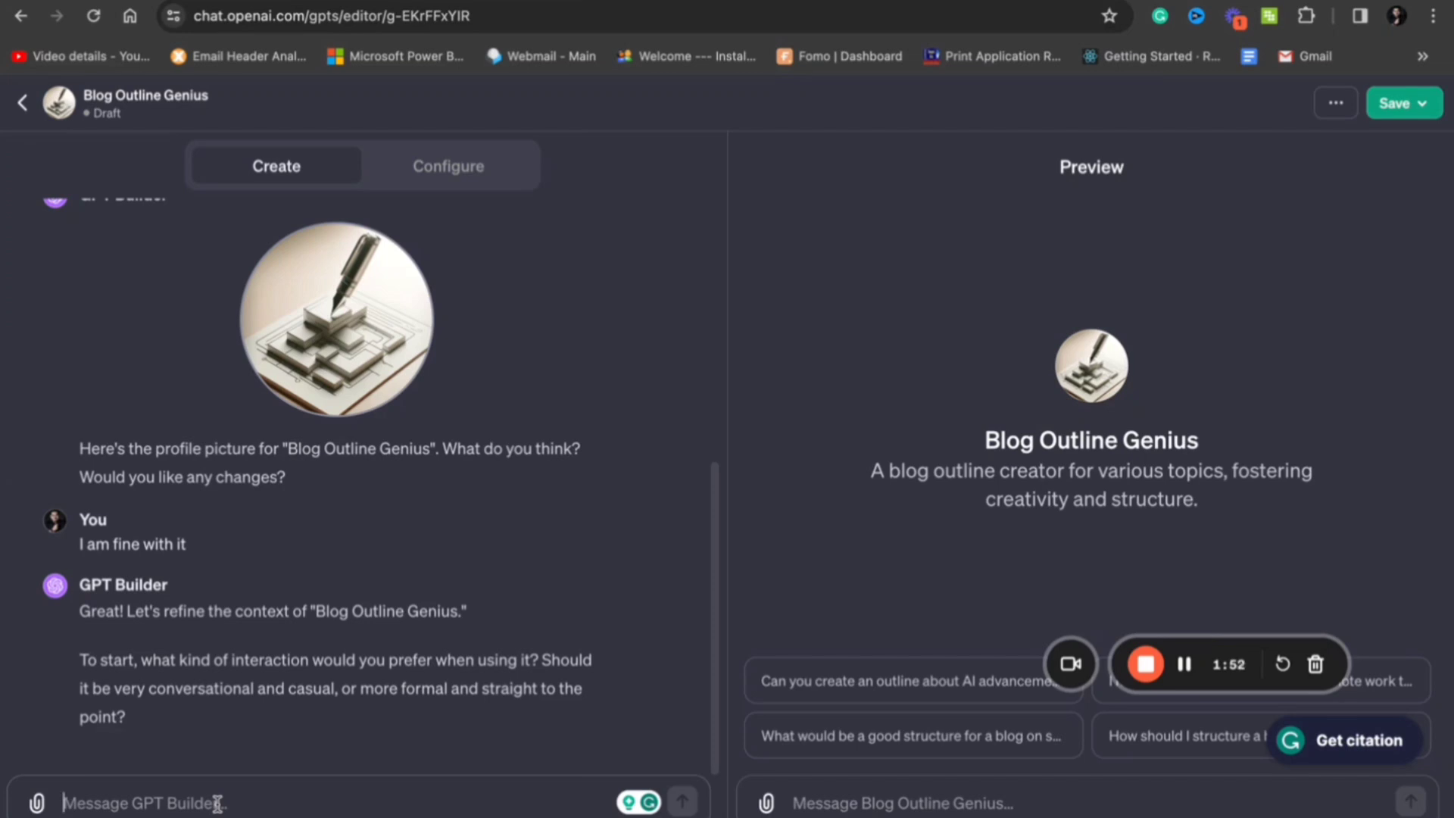
# Step: Tell the builder the tone should be casual and it should ask for more details if needed
pyautogui.write('Casual')
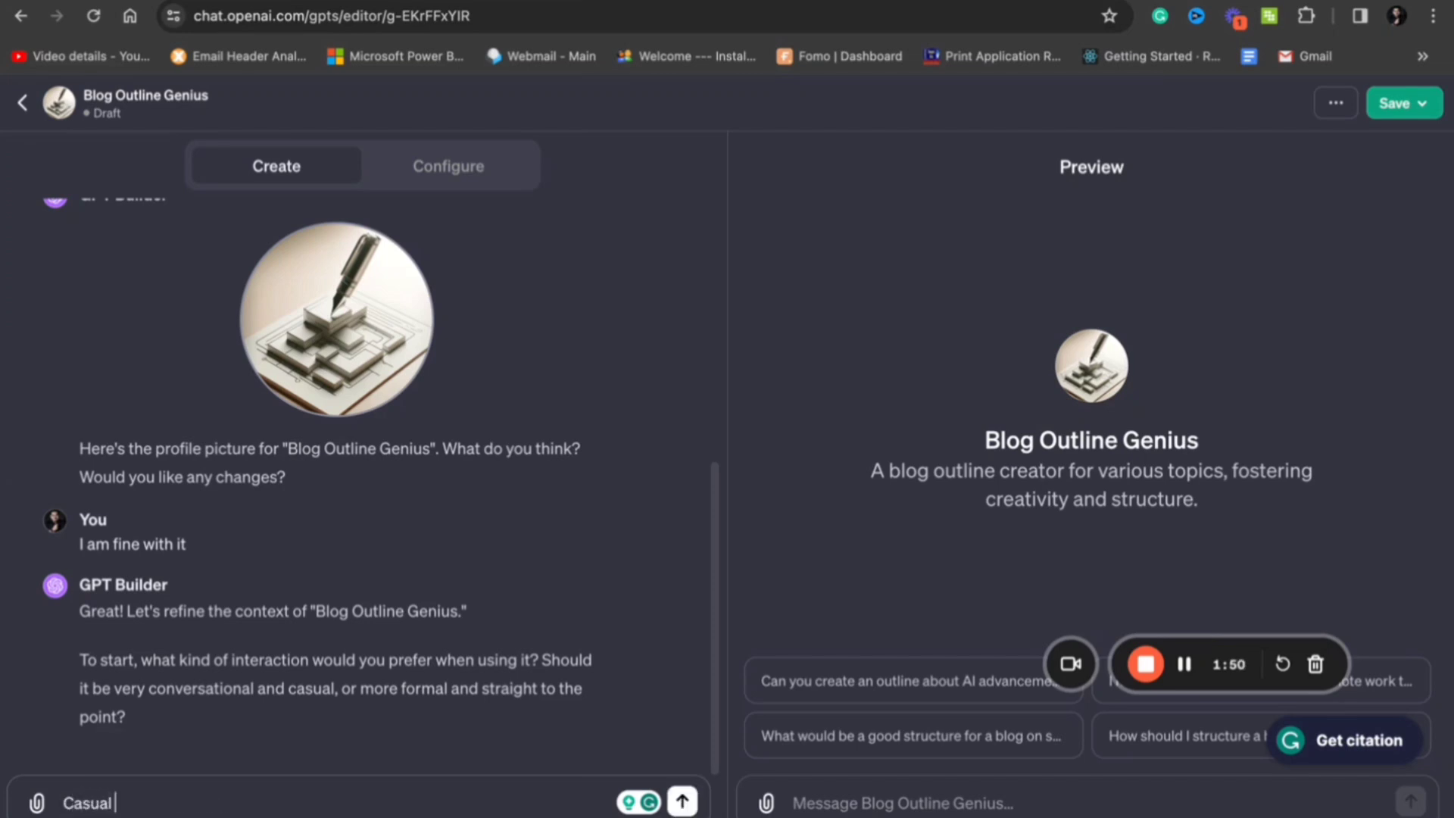
pyautogui.write('and')
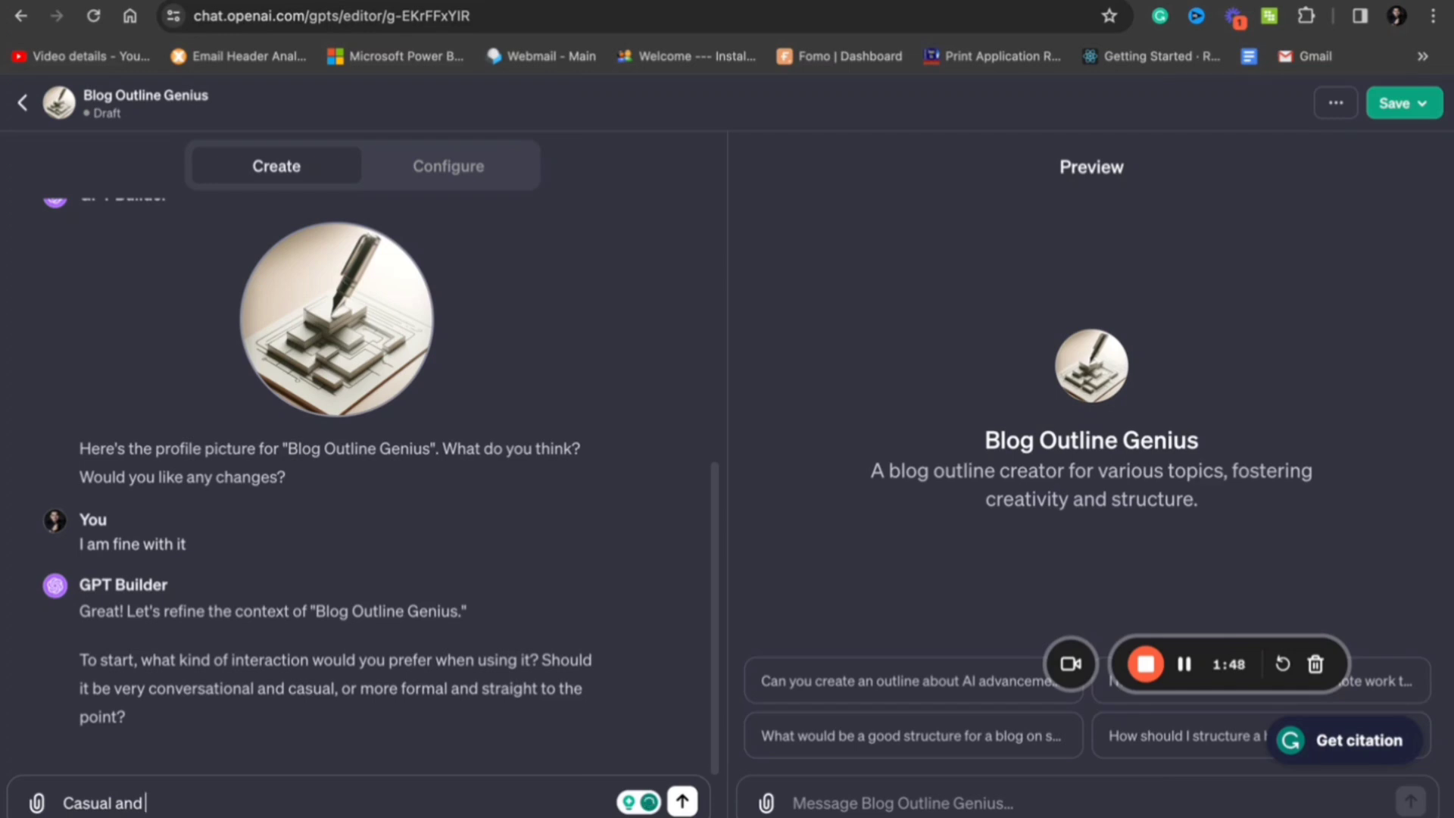
pyautogui.write('it sho')
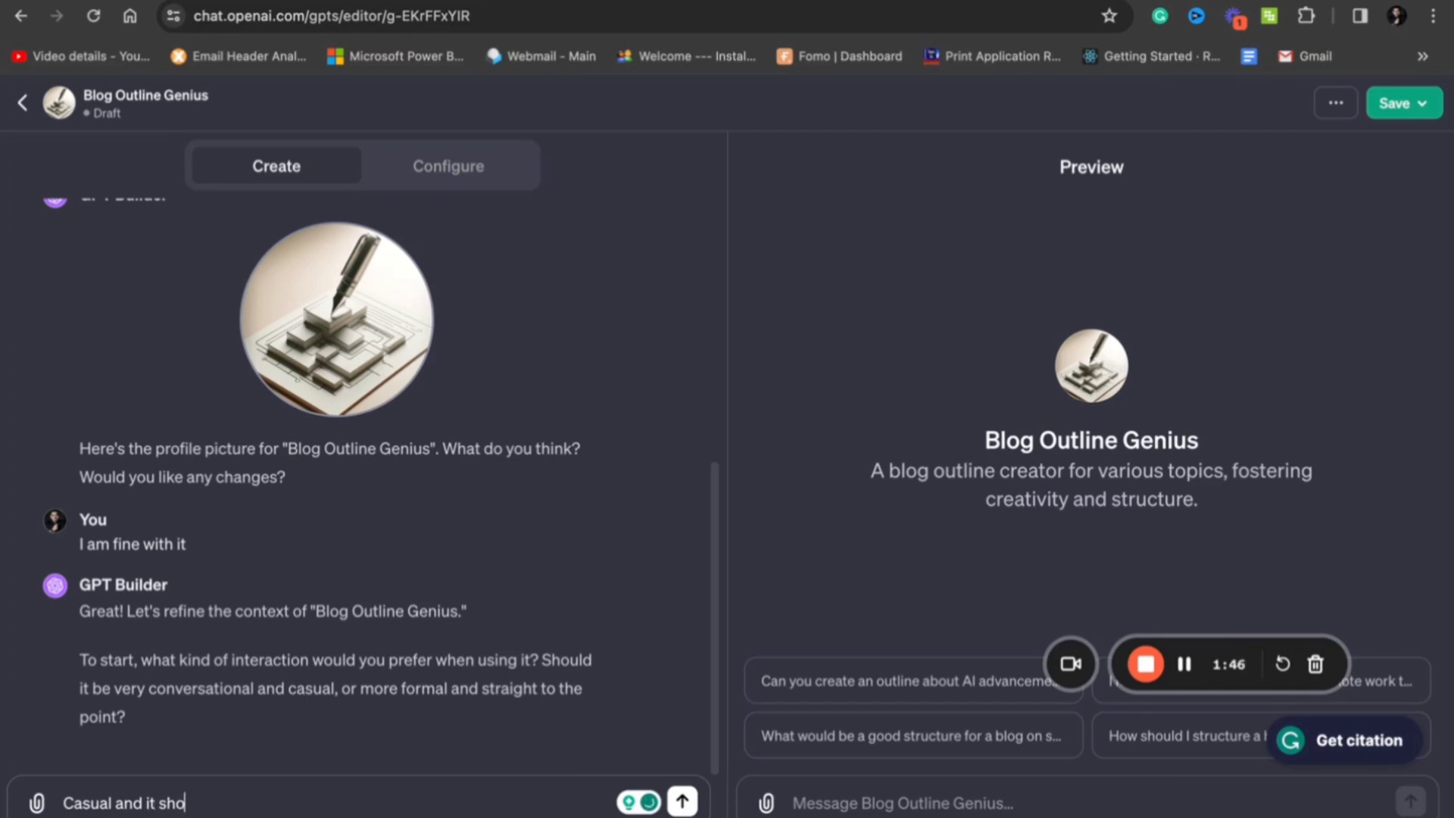
pyautogui.write('uld ask fo')
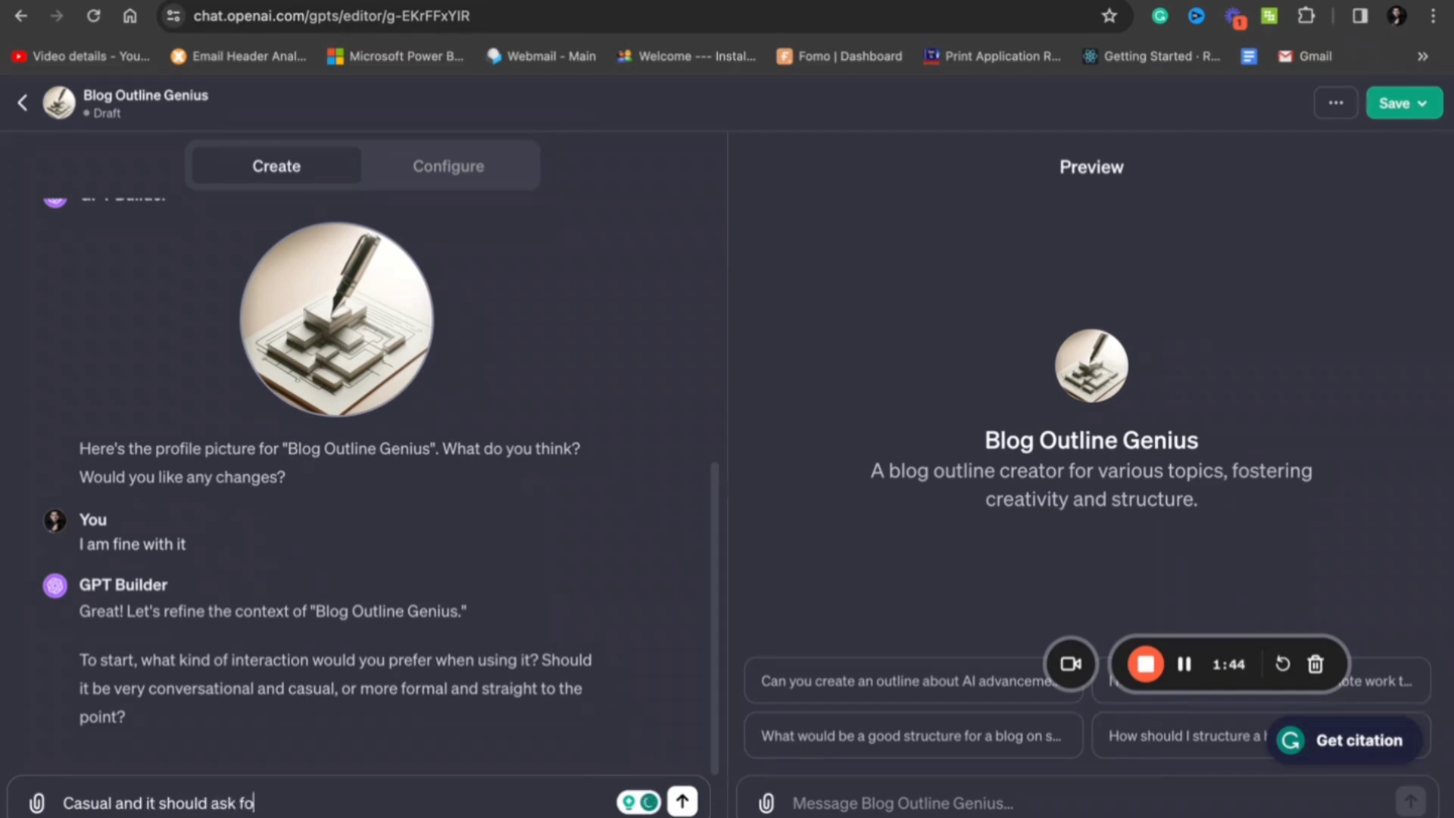
pyautogui.write('r more detai')
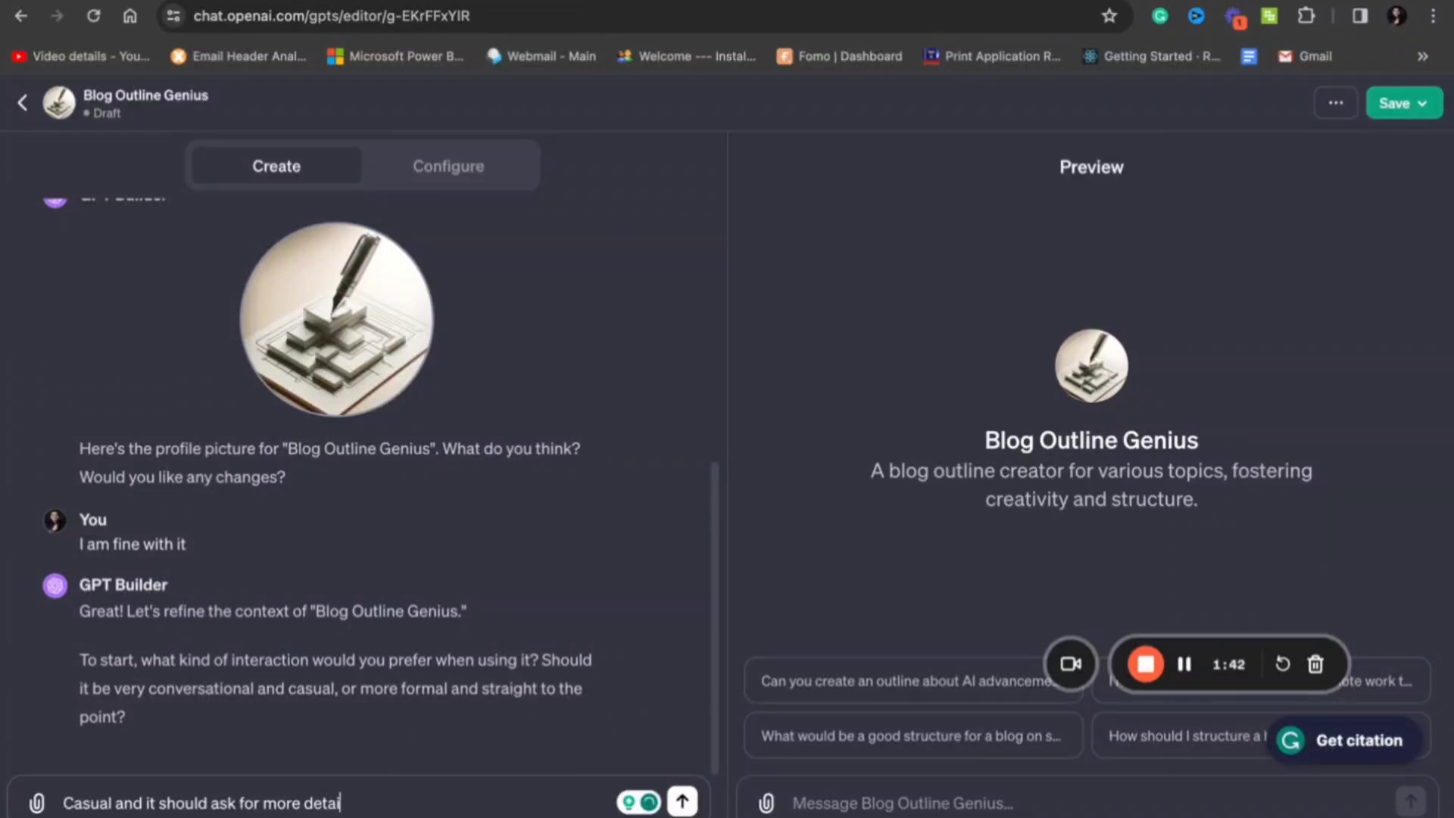
pyautogui.write('s if')
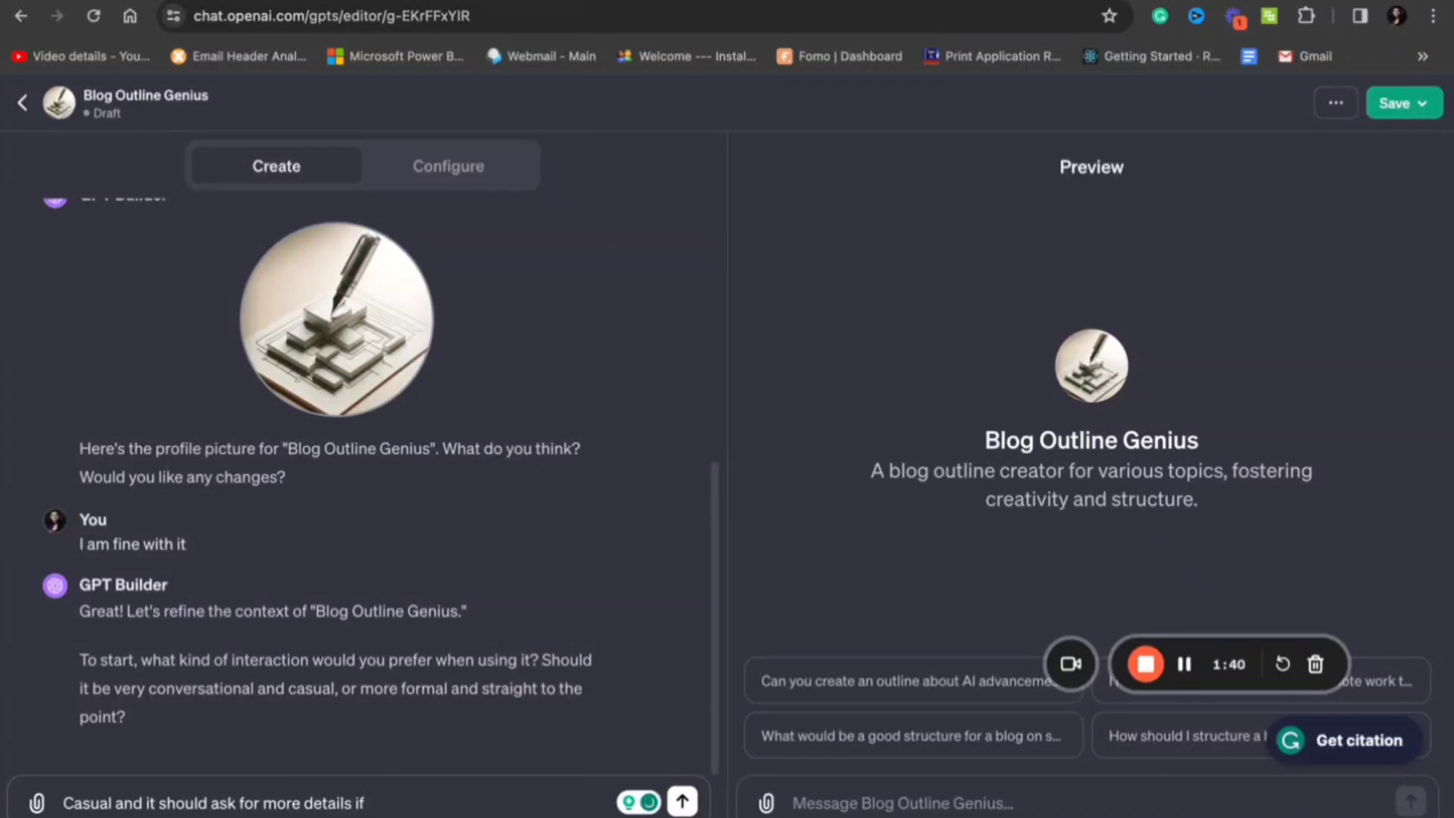
pyautogui.click(681, 800)
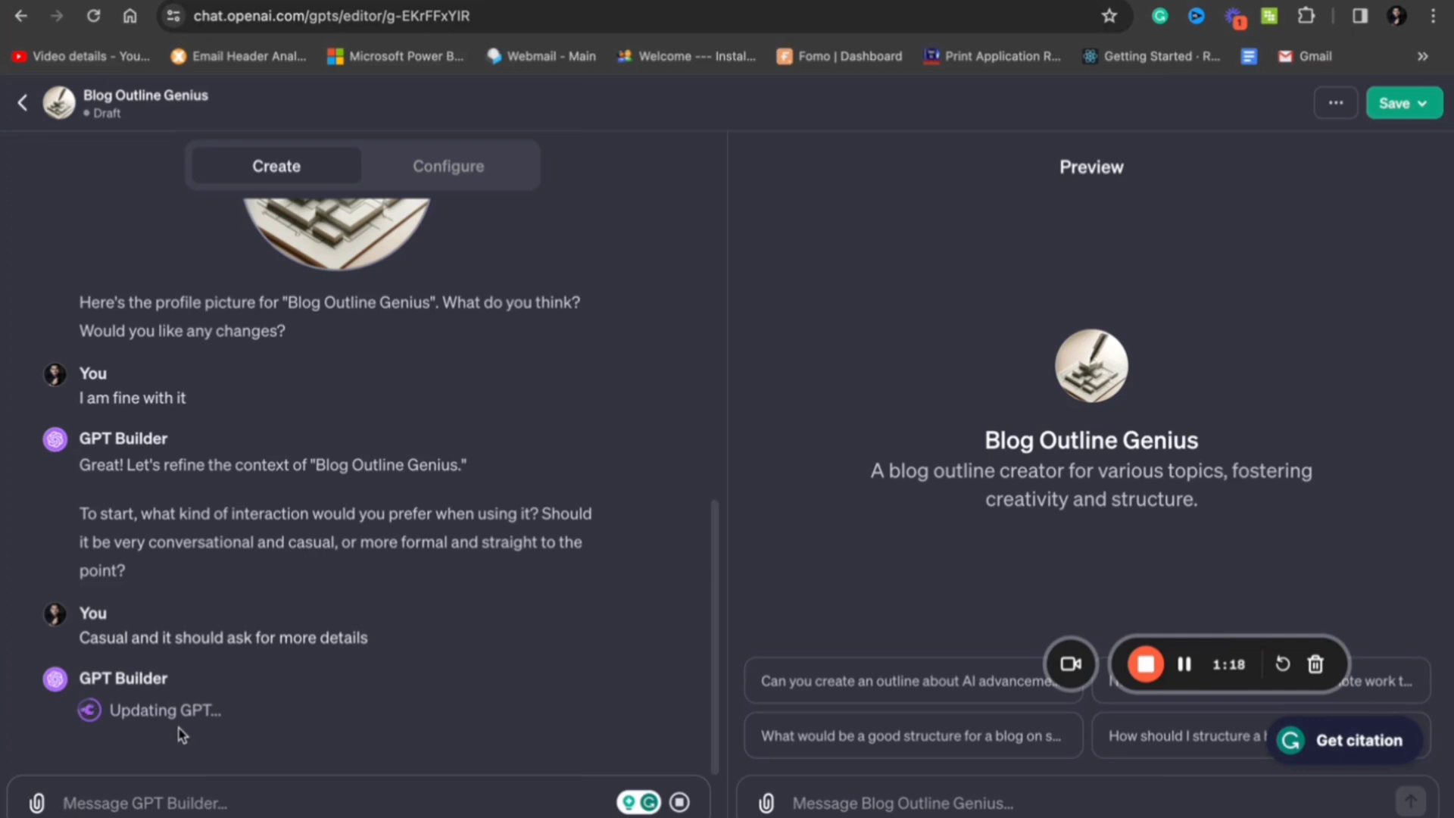
pyautogui.moveTo(376, 555)
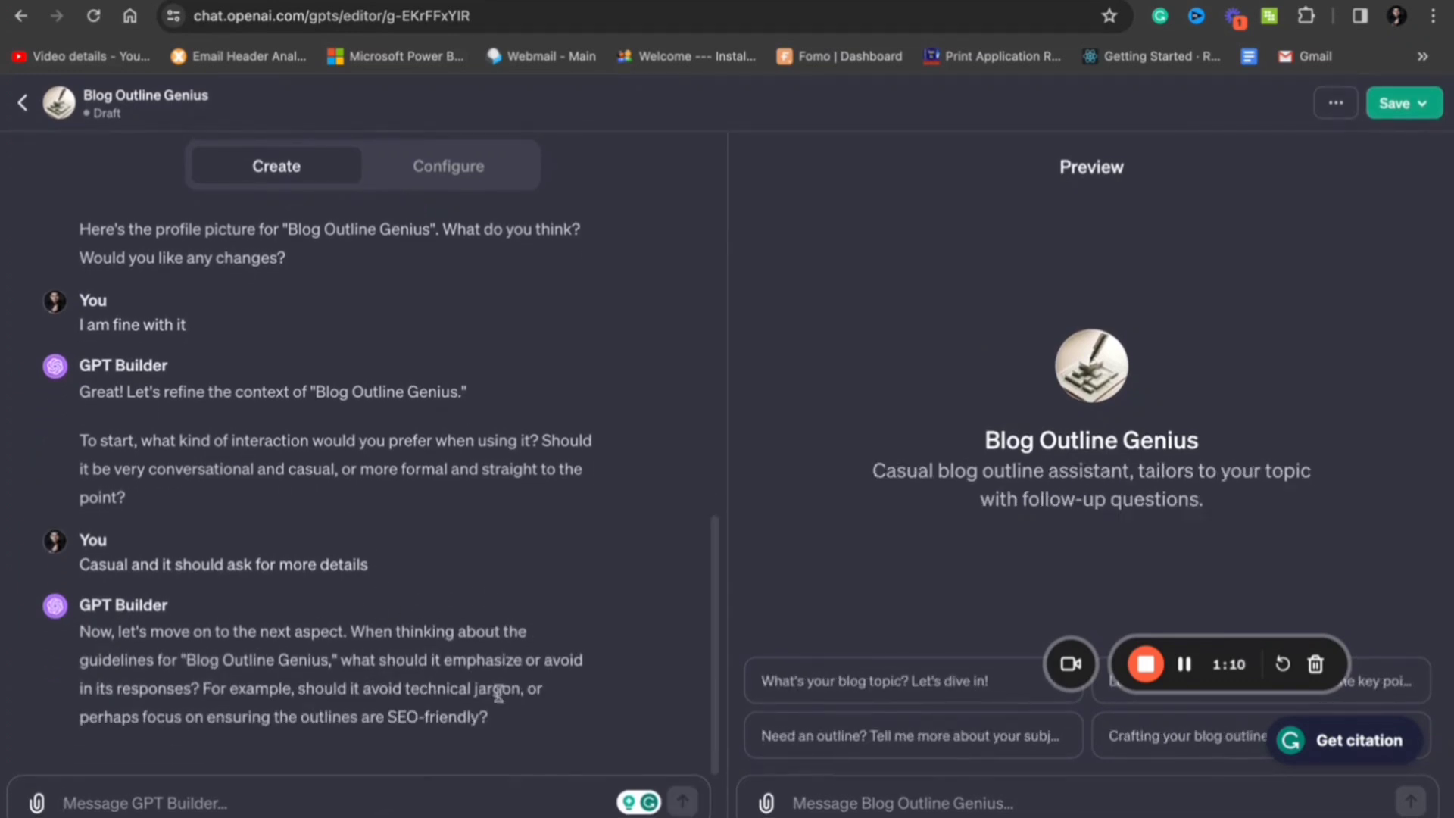
pyautogui.moveTo(461, 750)
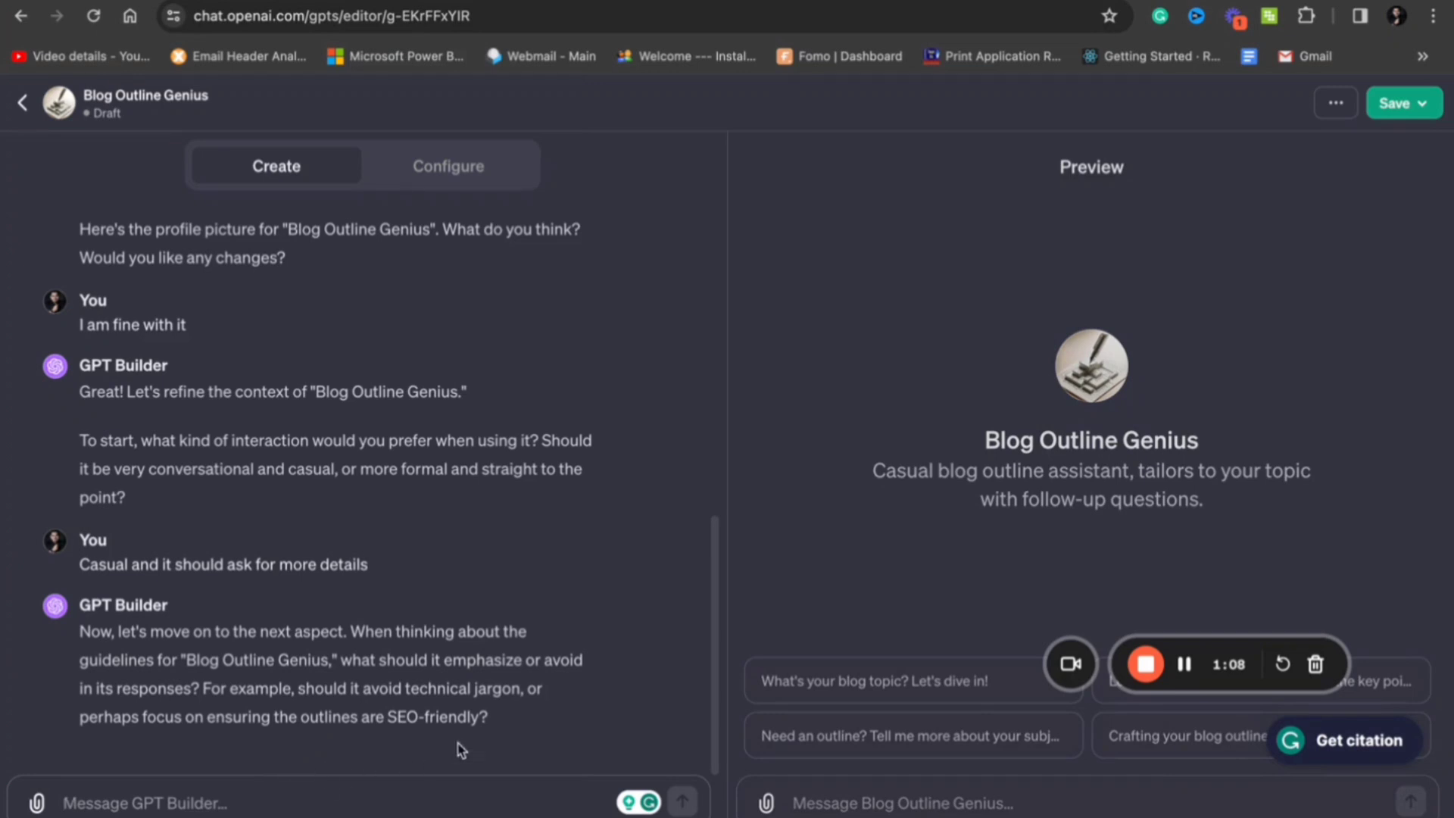
pyautogui.moveTo(303, 798)
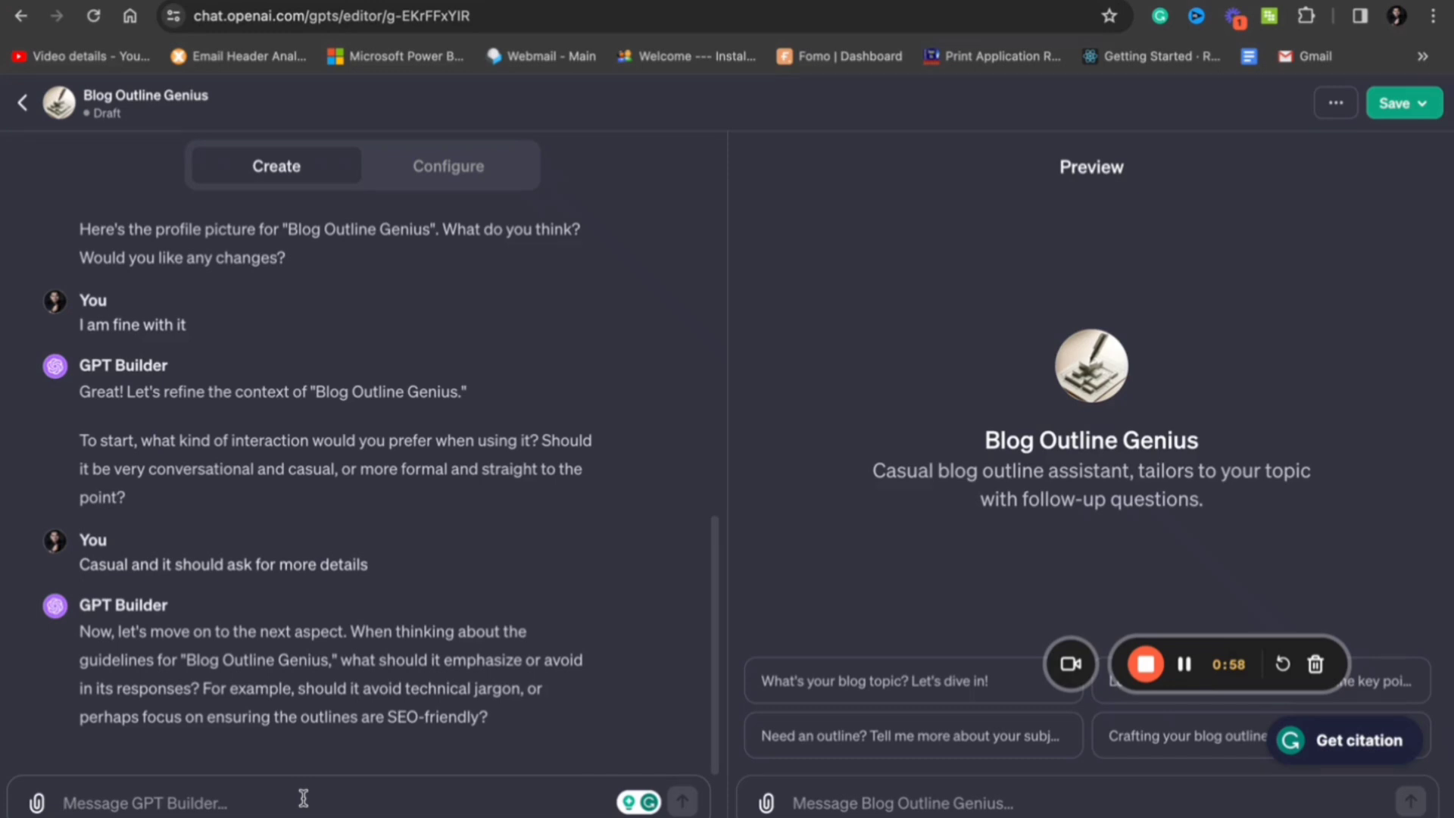
# Step: Tell the builder the outlines should be SEO friendly
pyautogui.write('It should b')
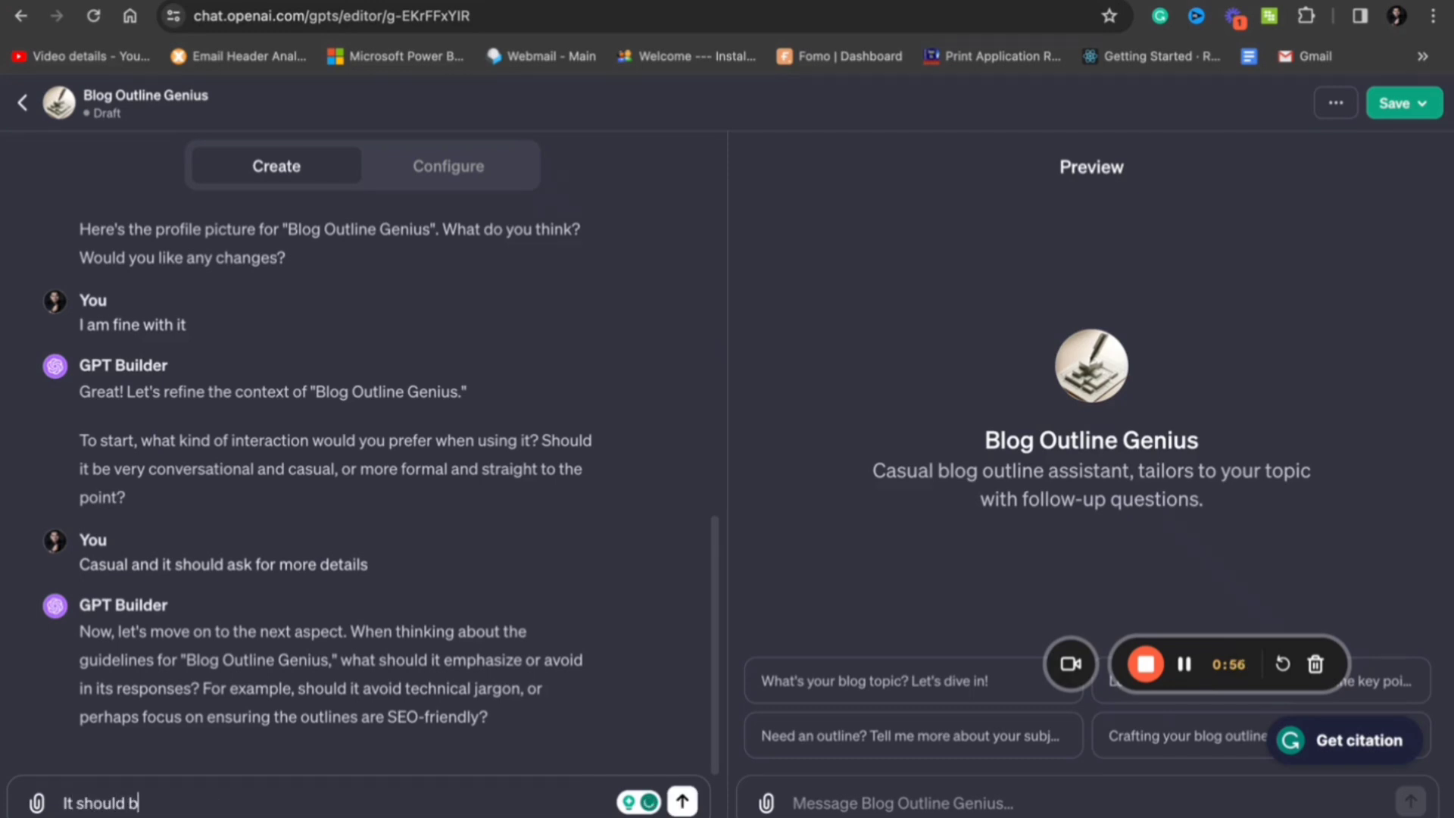
pyautogui.write('e SZ')
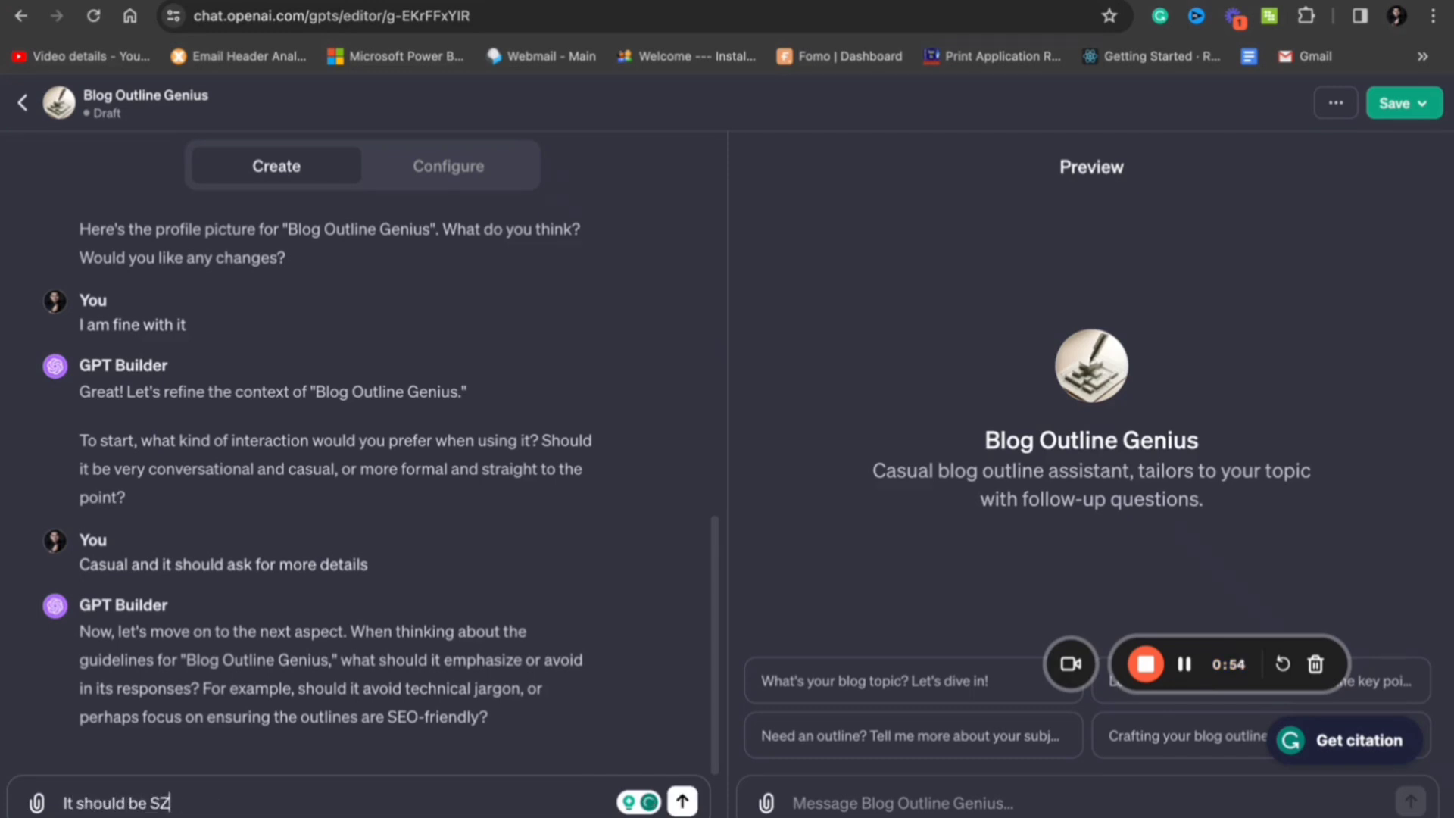
pyautogui.click(681, 801)
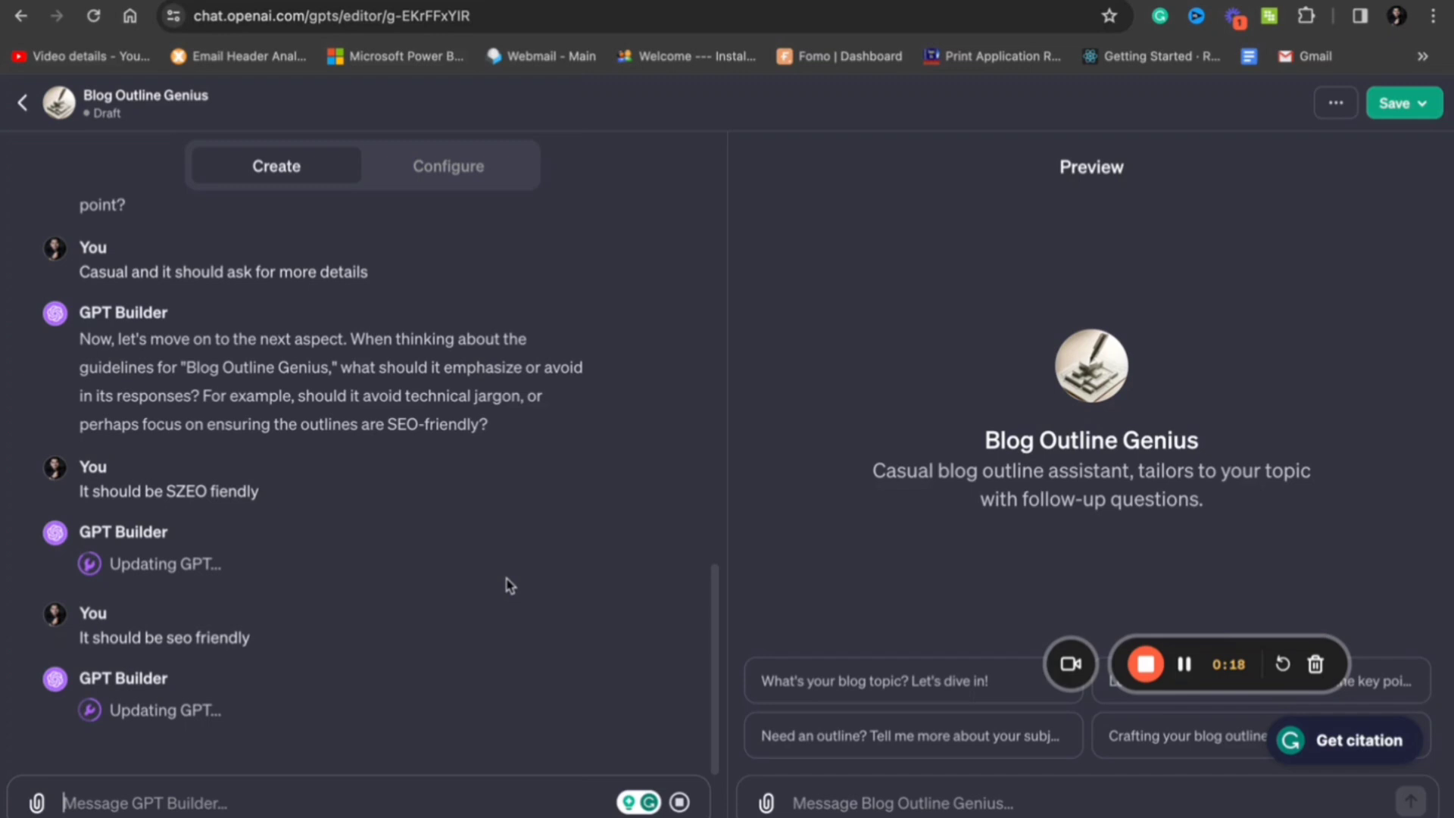
pyautogui.moveTo(792, 577)
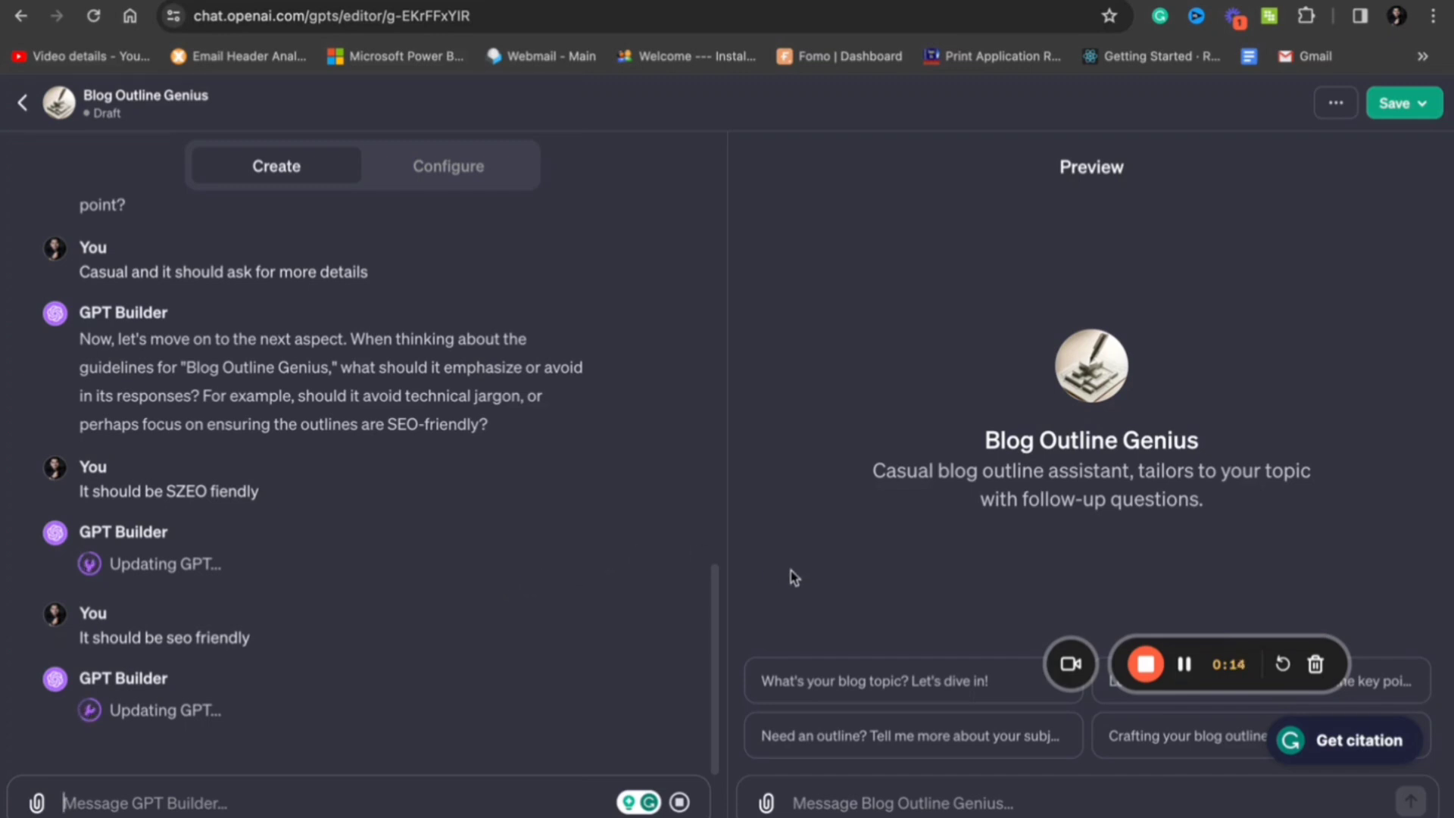
pyautogui.moveTo(1156, 645)
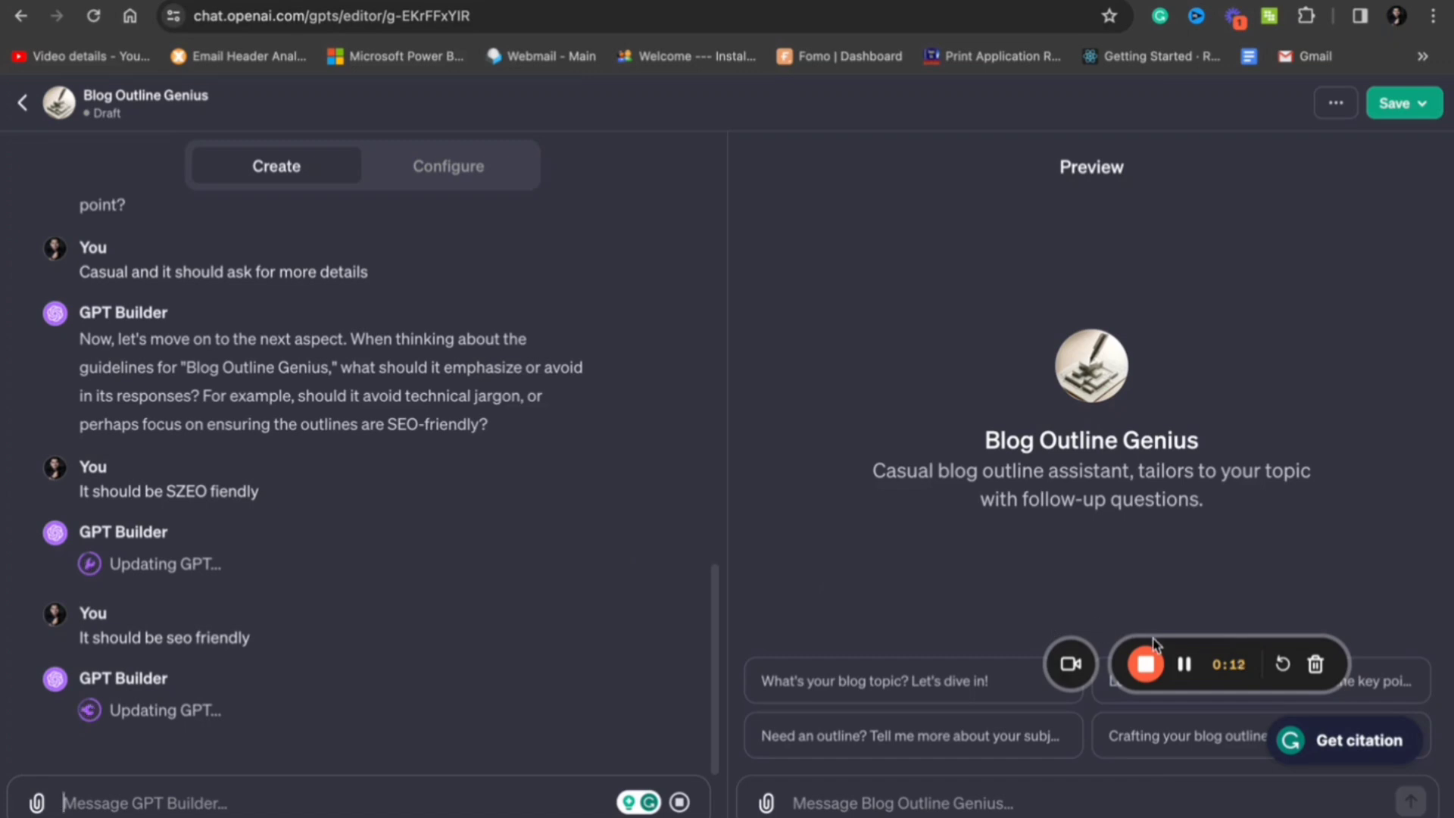
pyautogui.moveTo(686, 511)
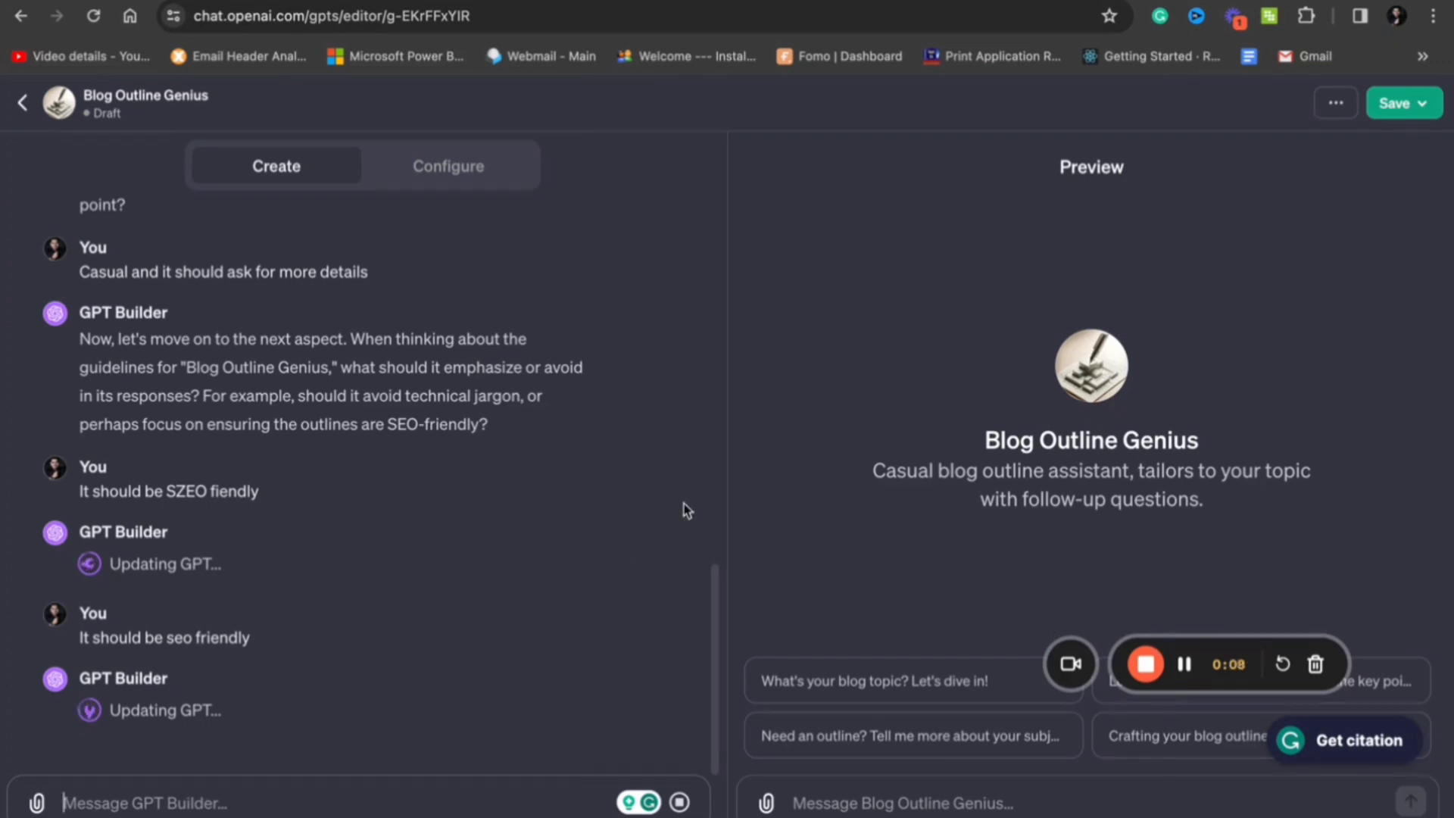
# Step: Reply that it should seek clarification if the input is not clear
pyautogui.scroll(-3)
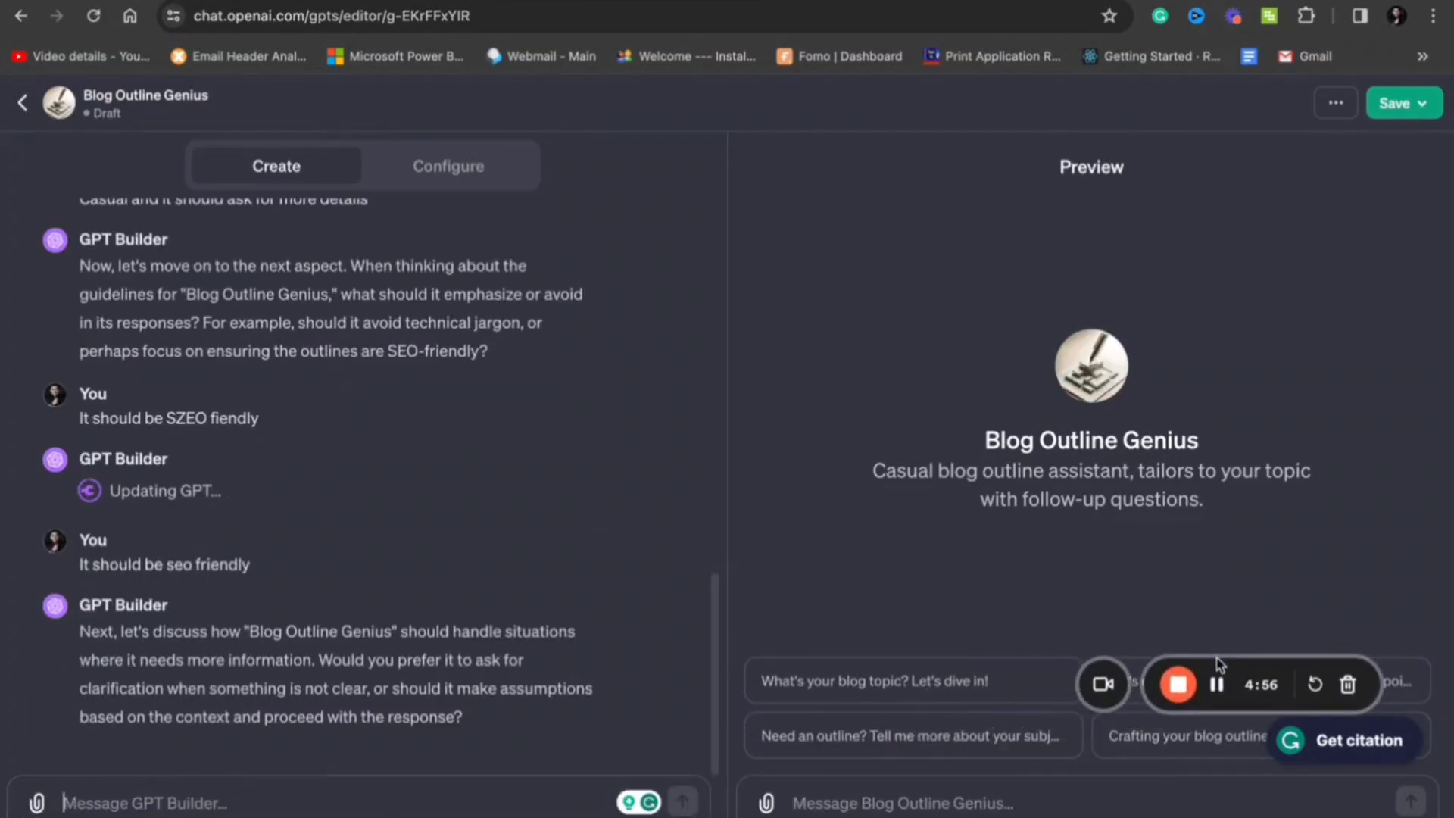
pyautogui.moveTo(360, 758)
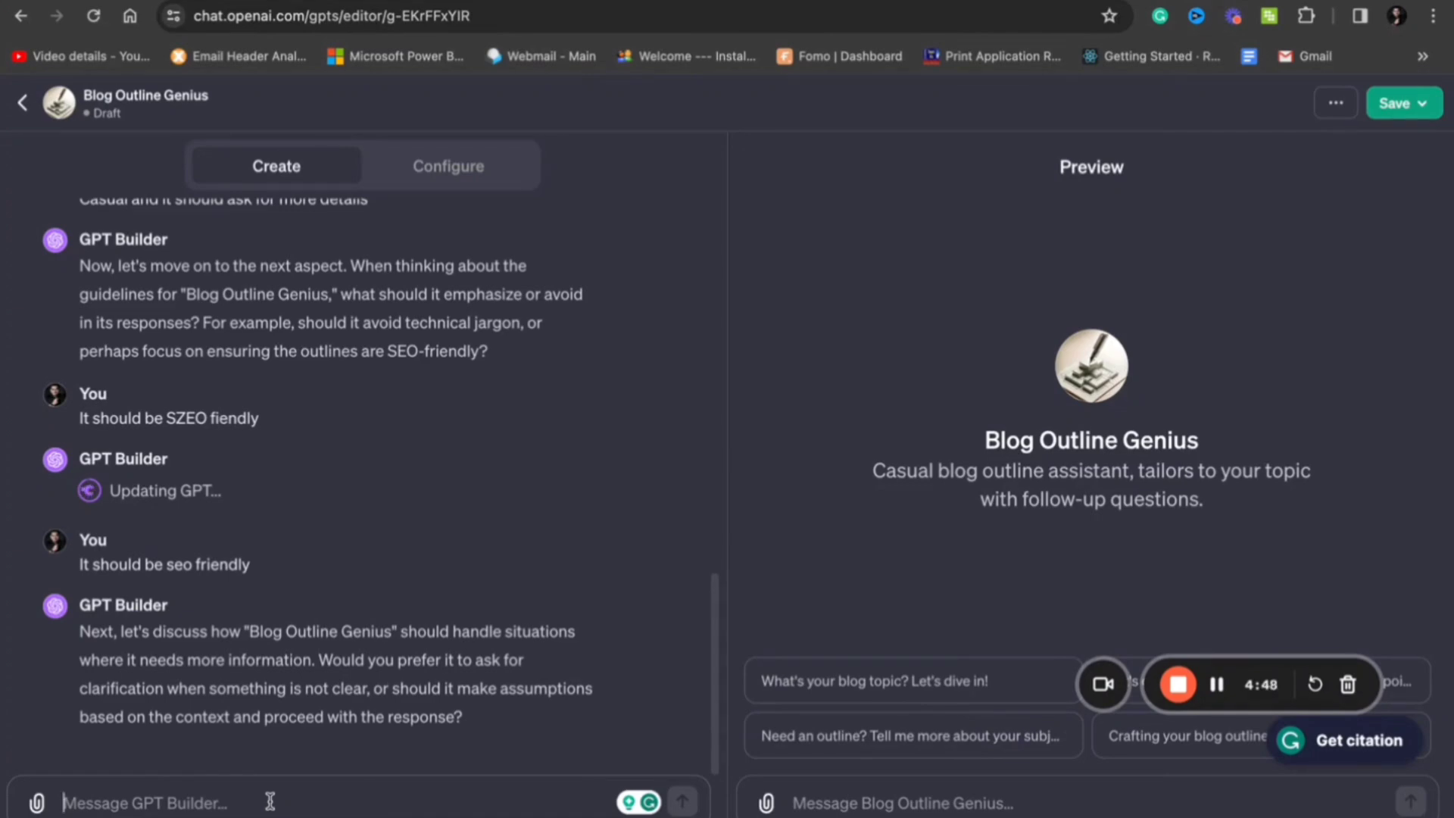
pyautogui.write('Yes, it')
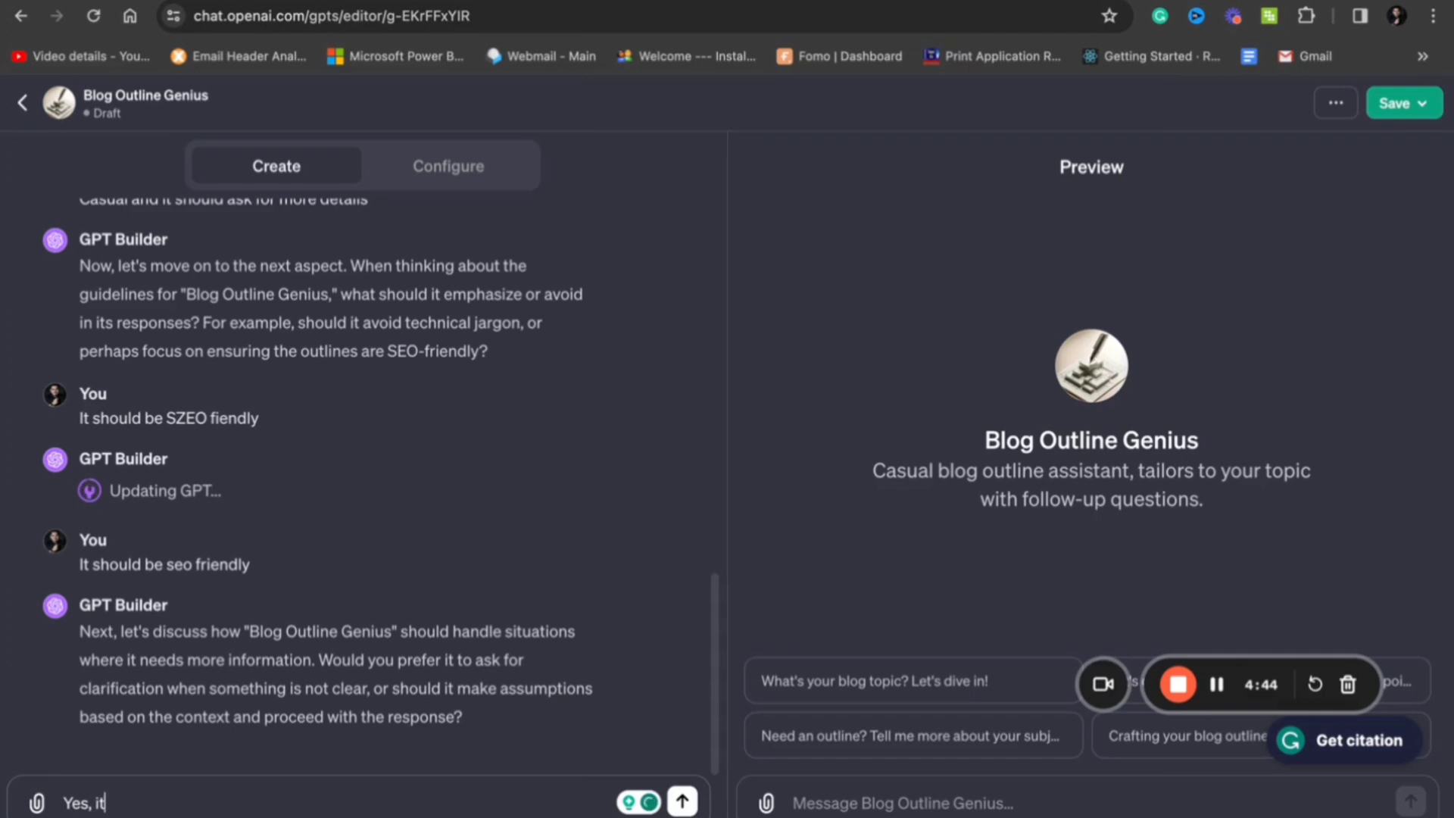
pyautogui.write('should seek c')
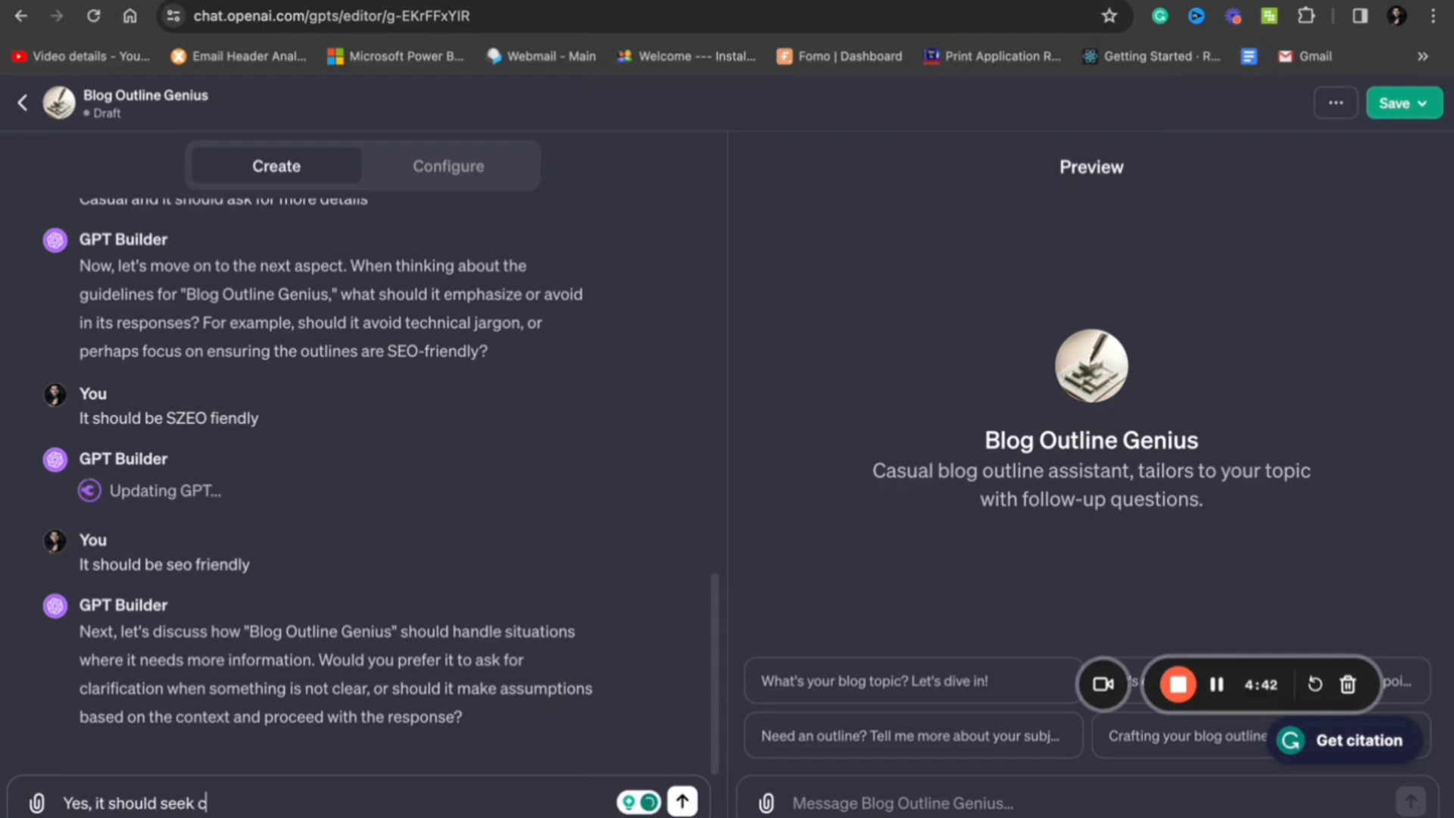
pyautogui.write('larification id')
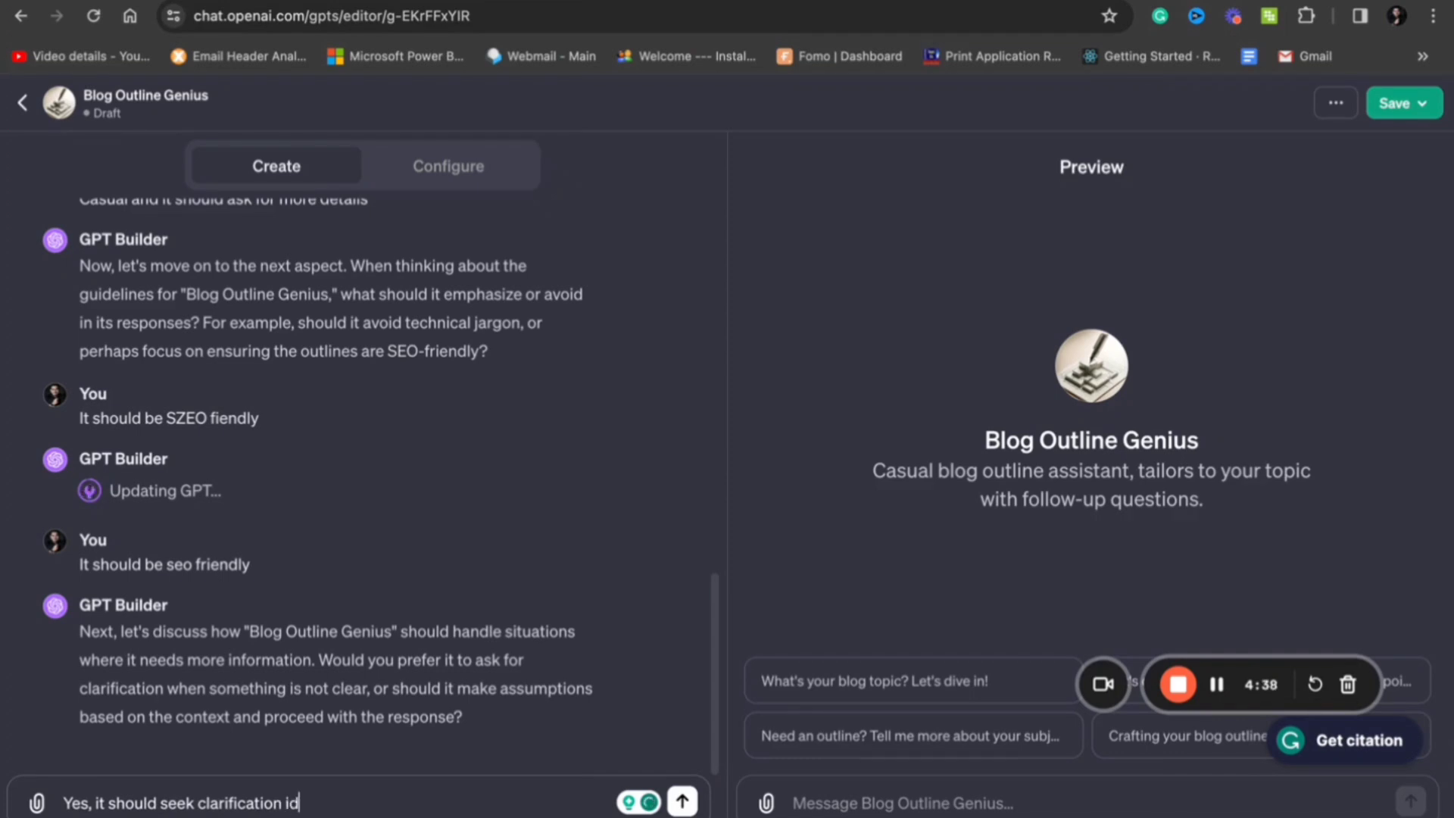
pyautogui.write('f the input')
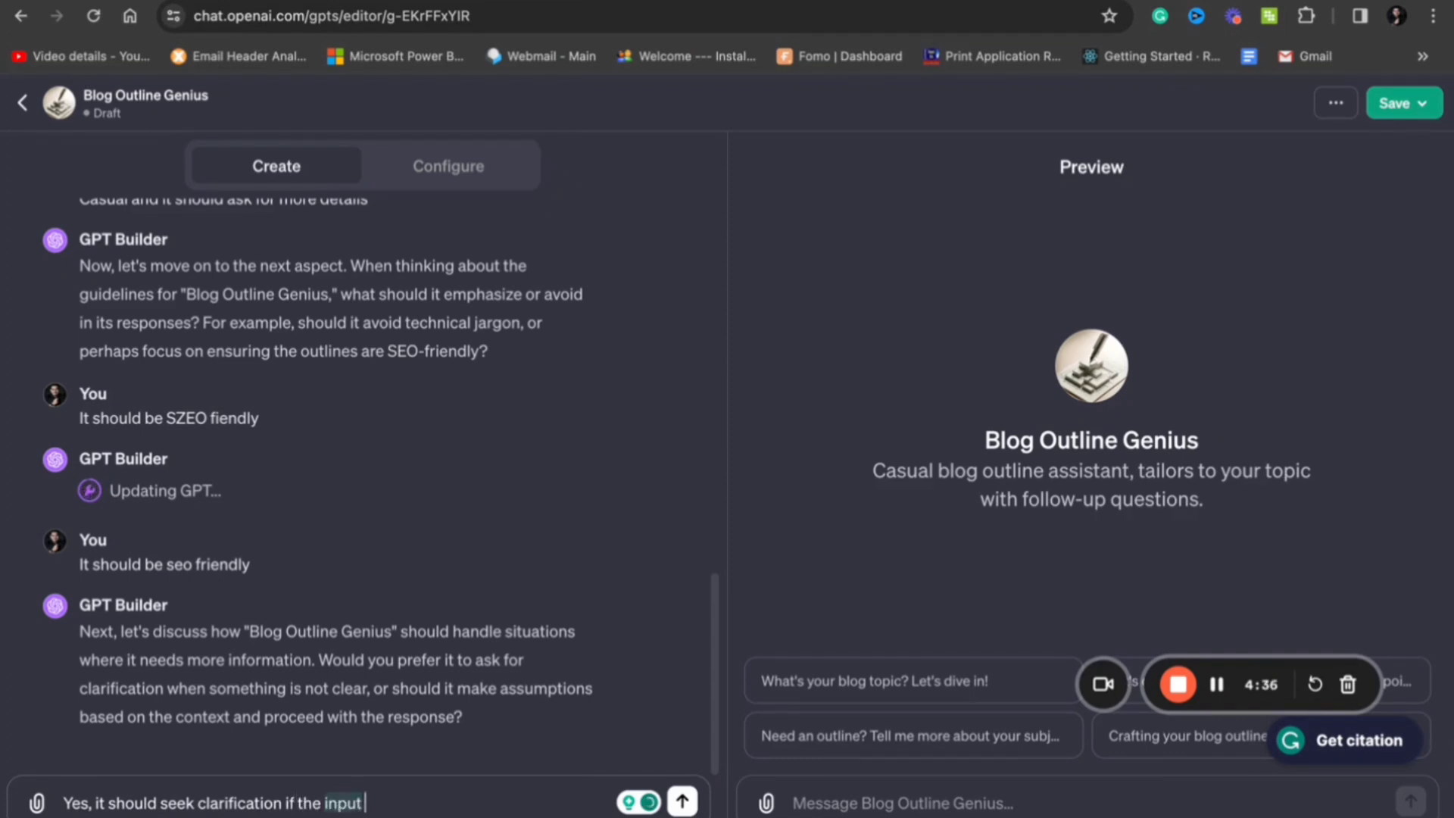
pyautogui.write('is not cle')
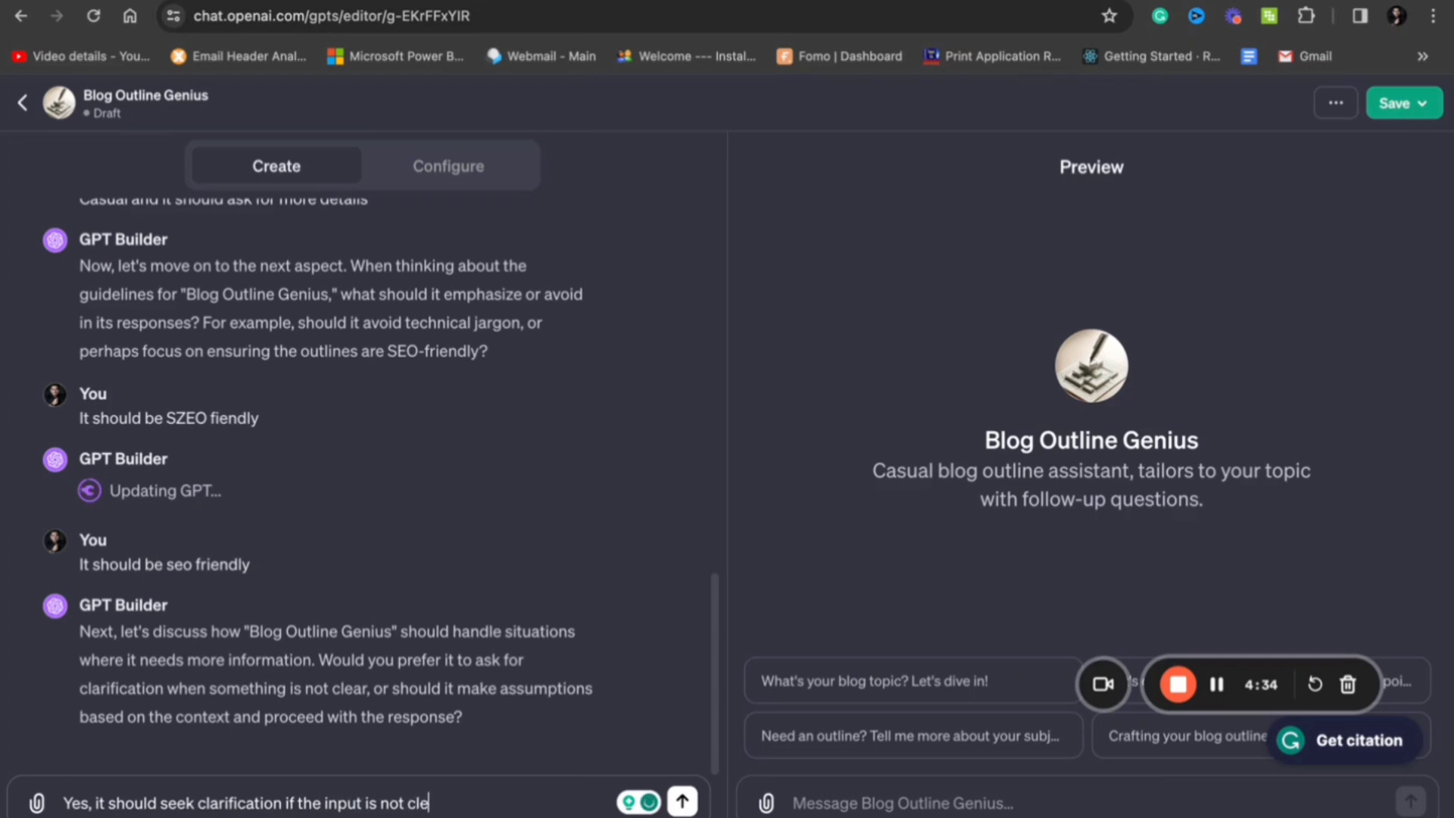
pyautogui.click(681, 801)
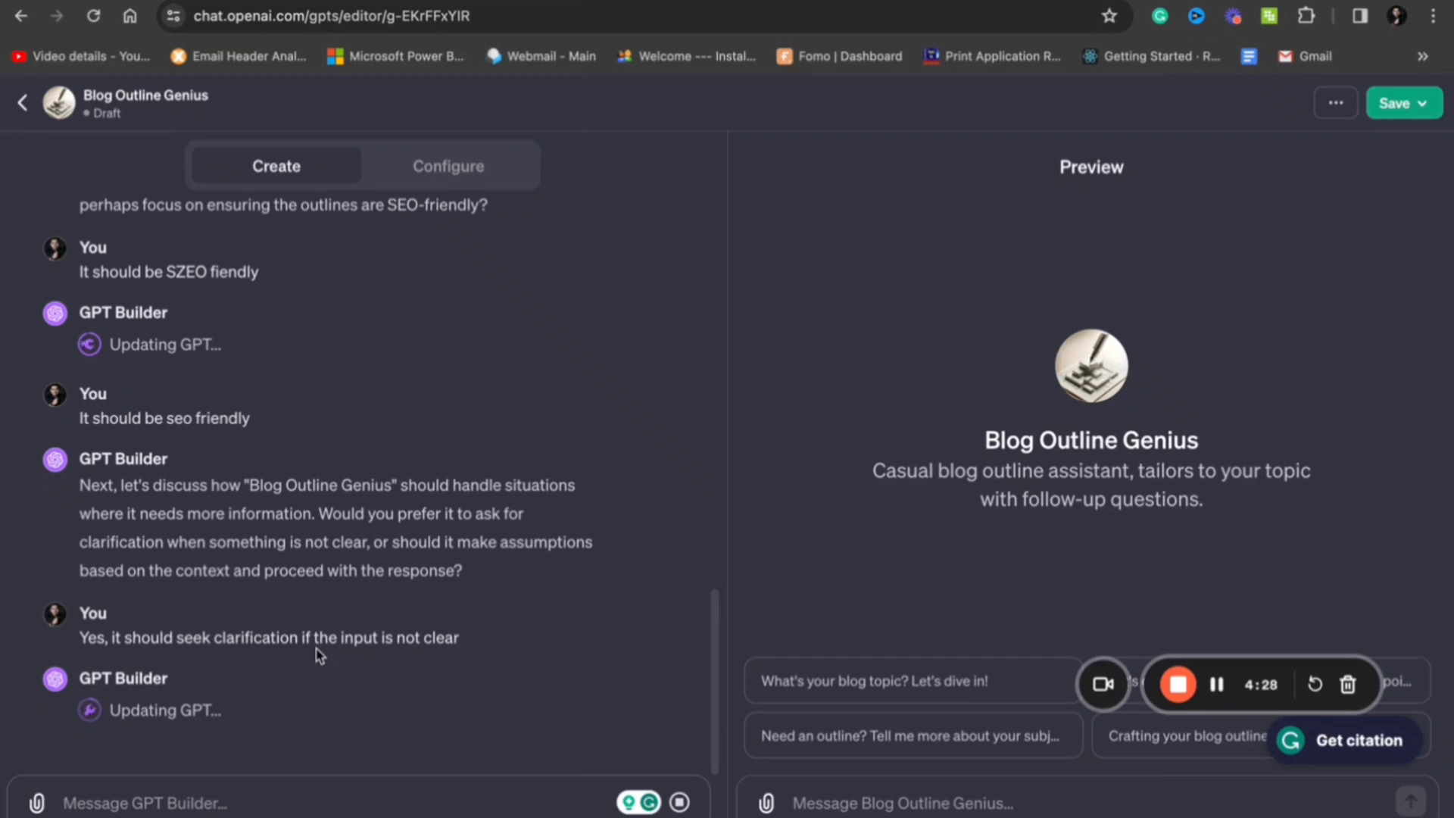
pyautogui.moveTo(491, 687)
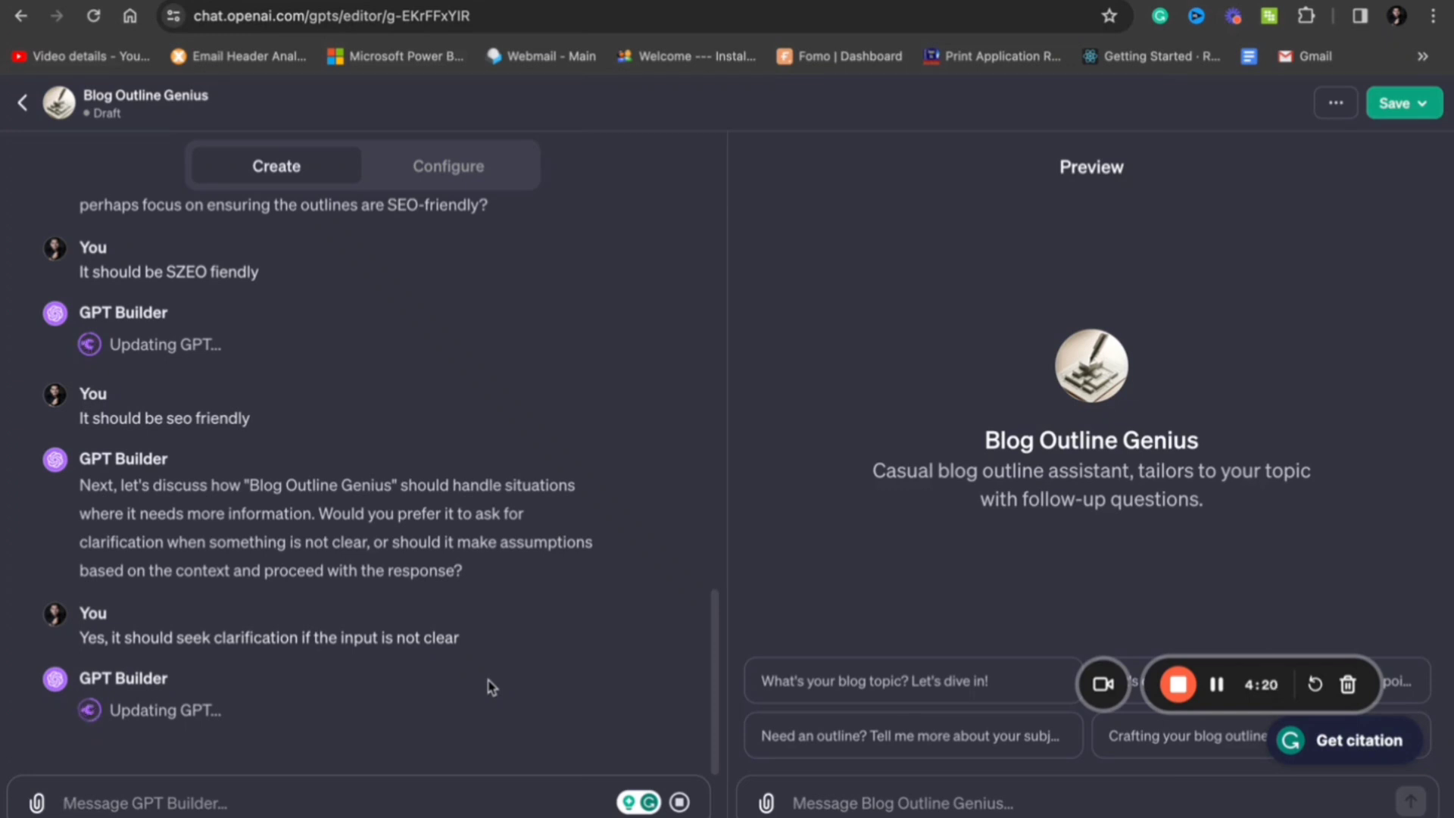
pyautogui.moveTo(461, 671)
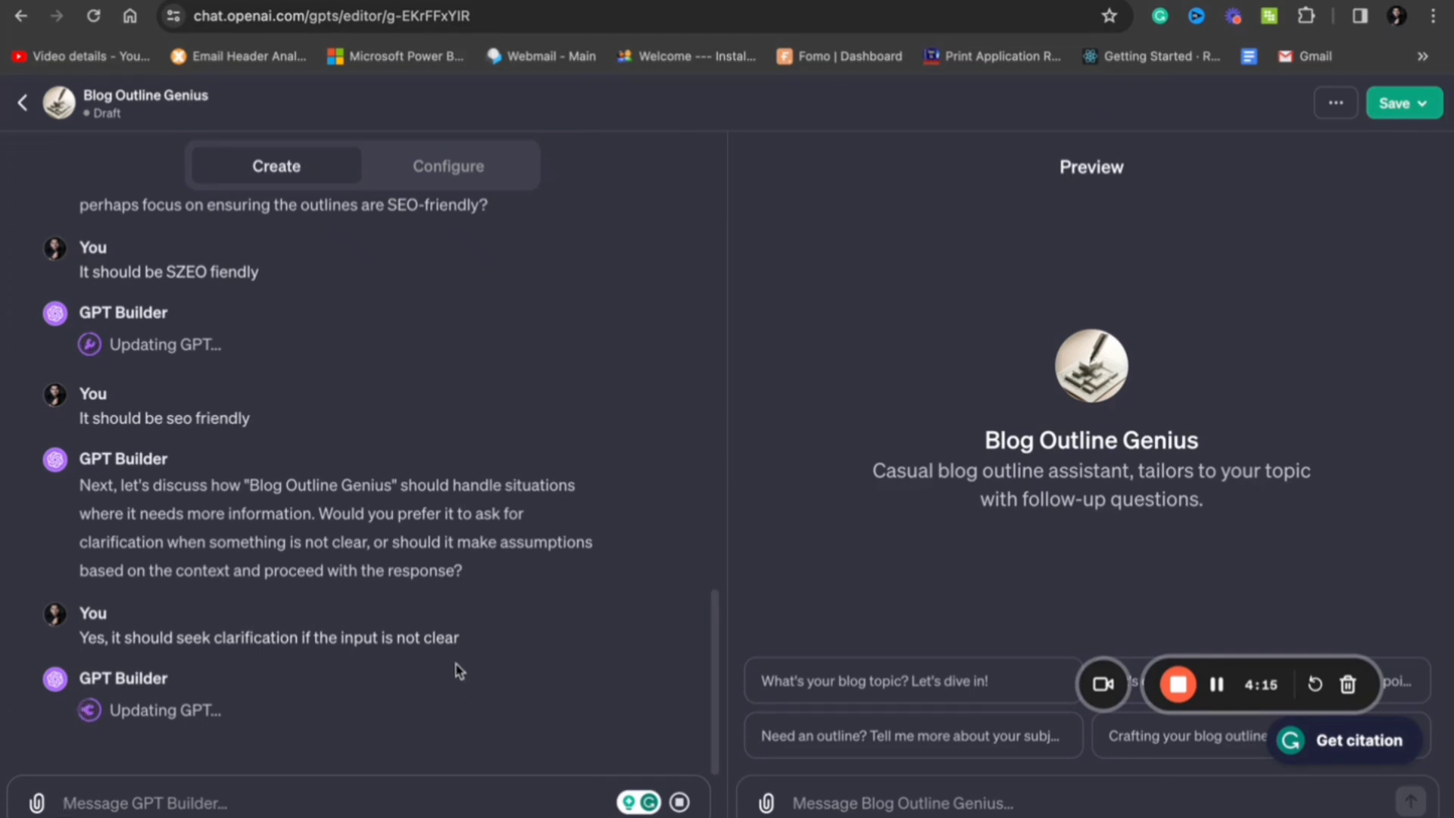
pyautogui.moveTo(715, 539)
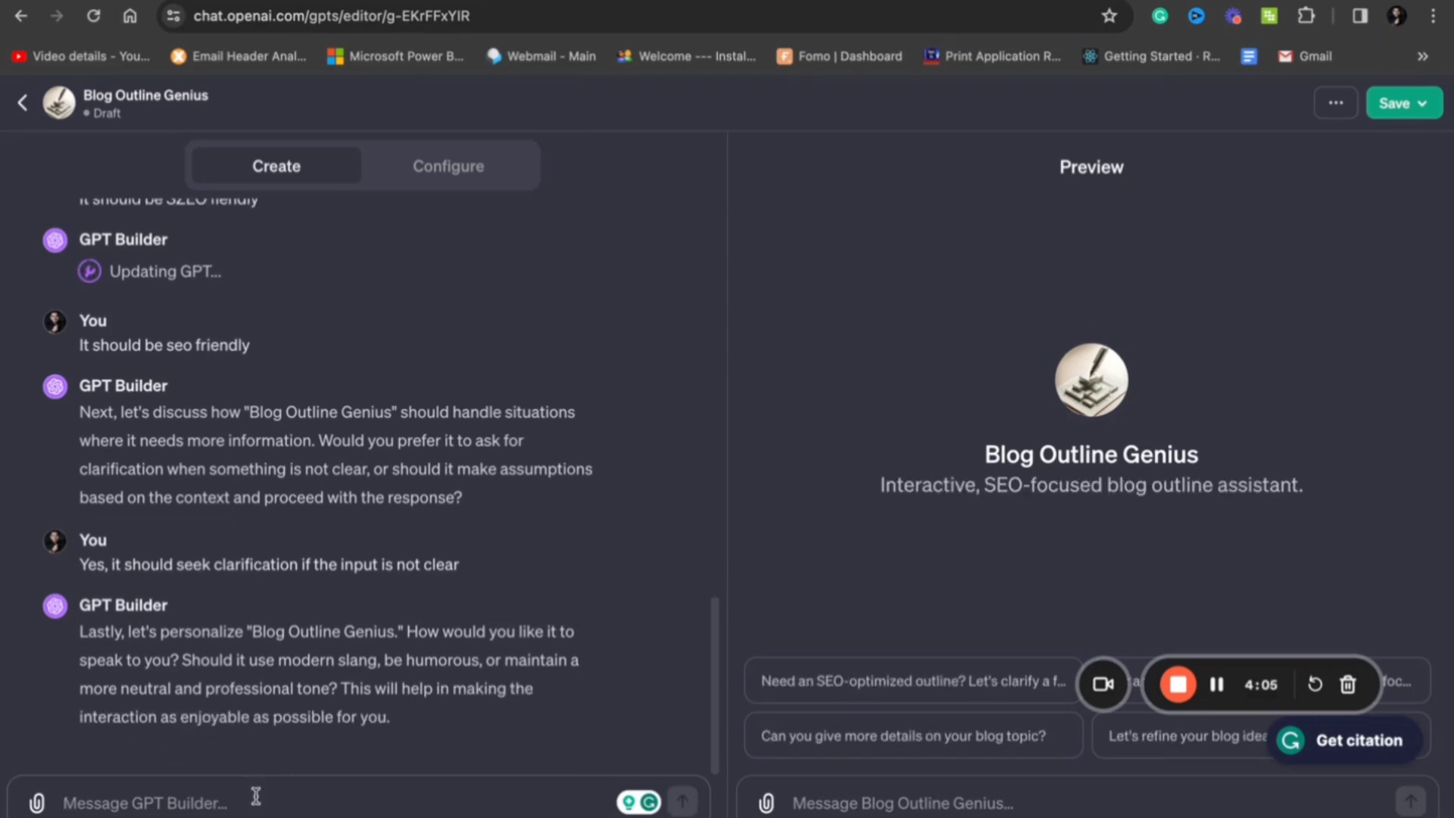
# Step: Reply that a more casual and neutral tone would be ideal
pyautogui.write('More Casual and neutral to')
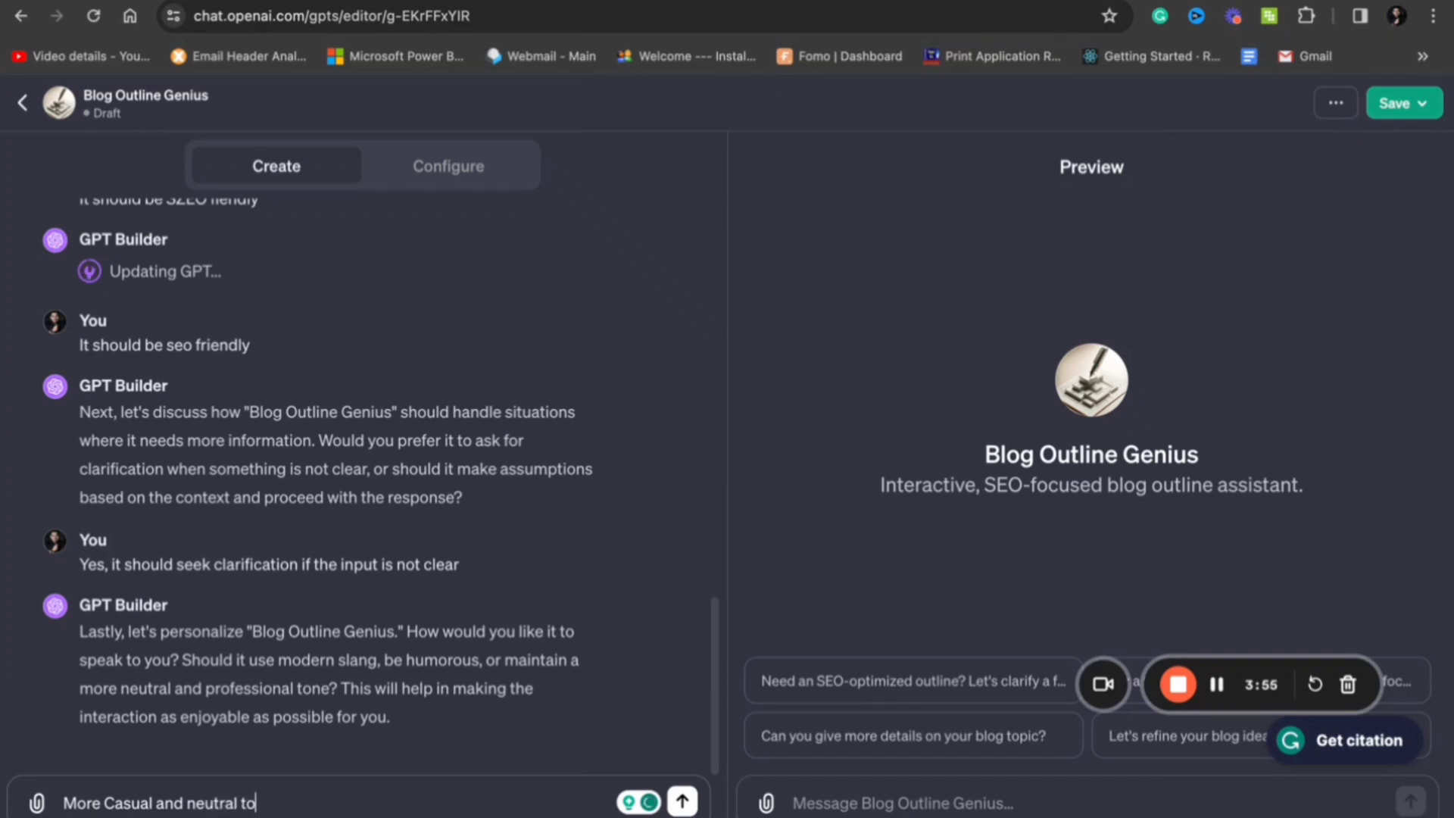
pyautogui.write('ne would be id')
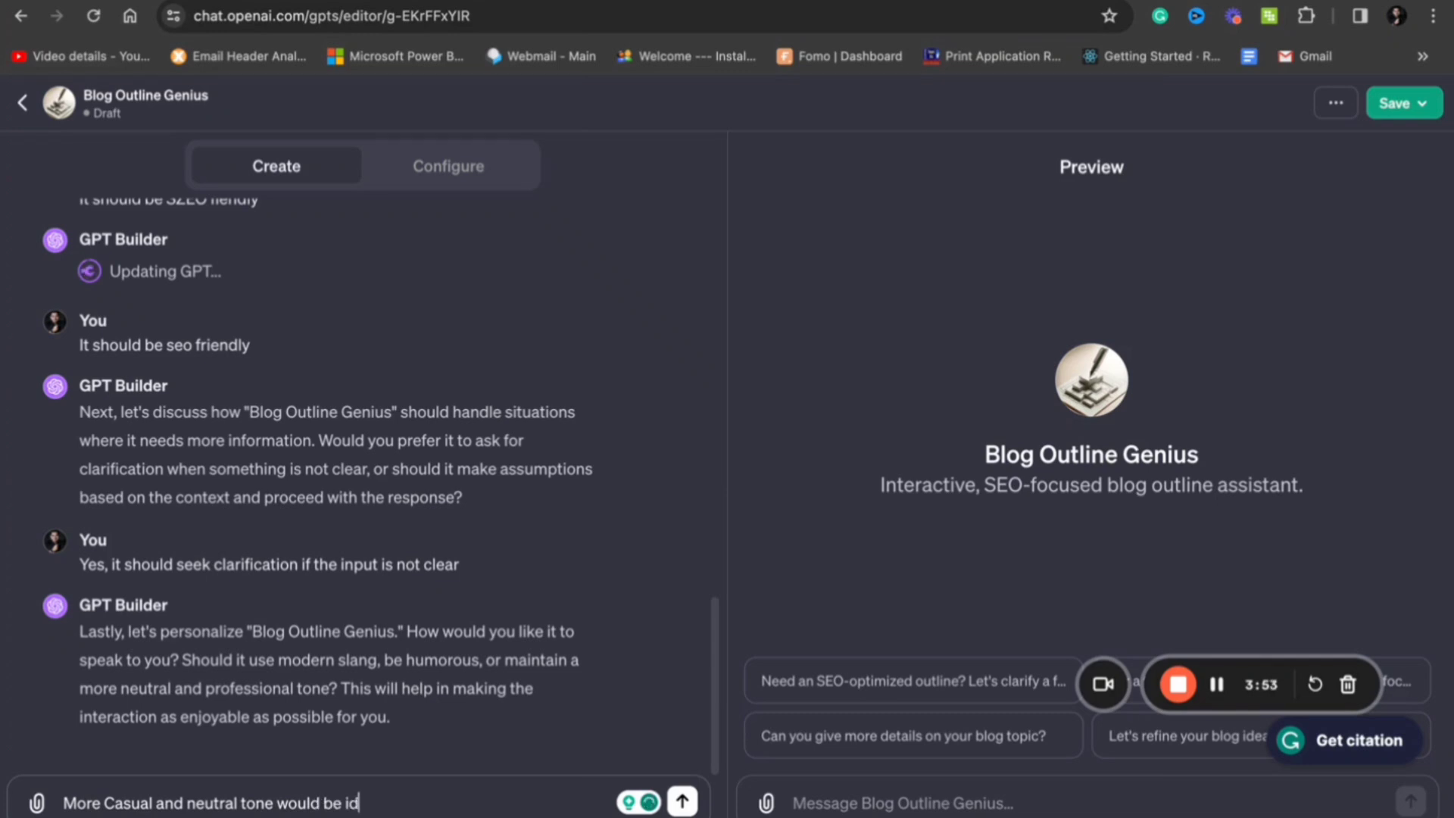
pyautogui.click(680, 800)
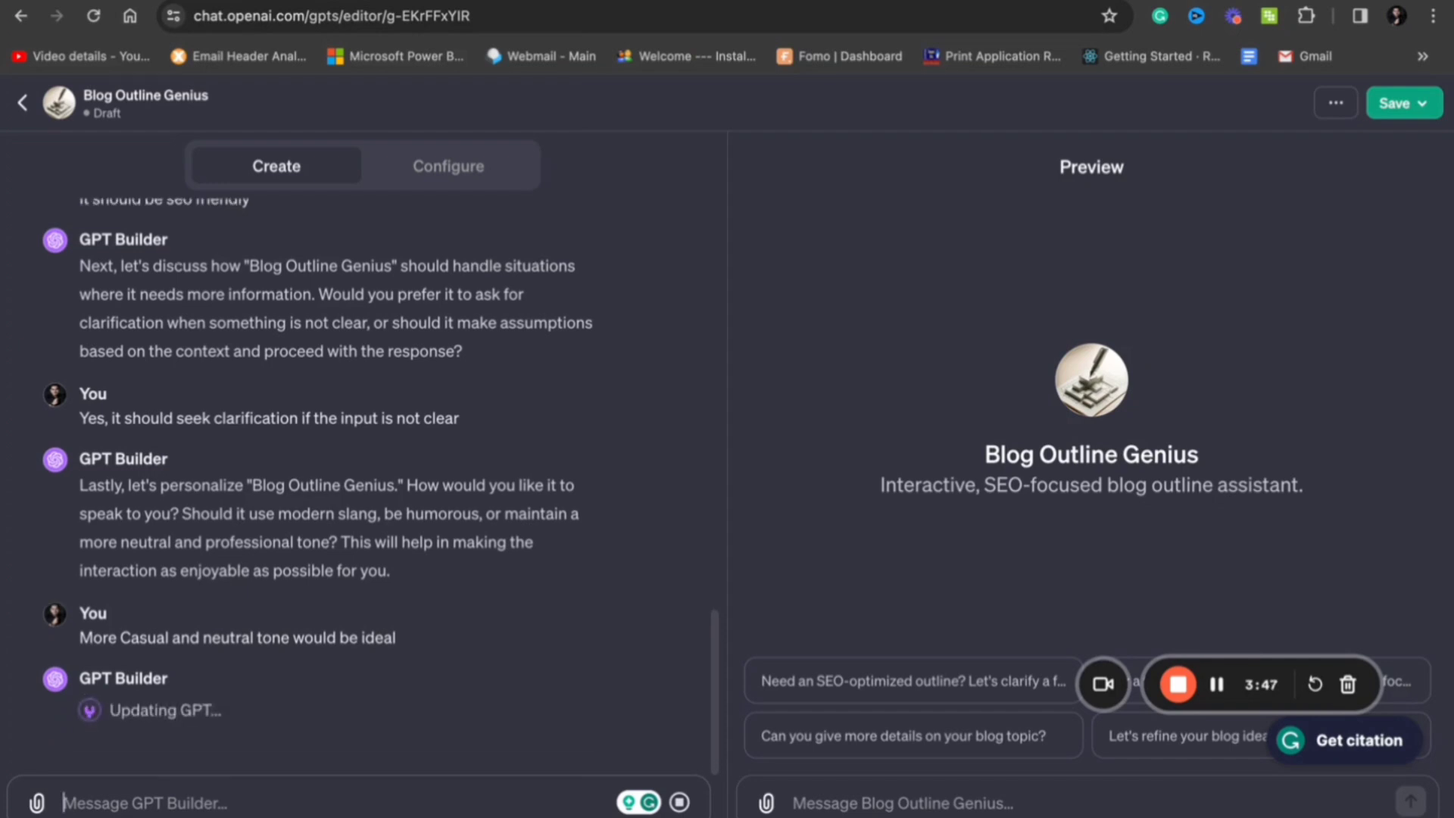
pyautogui.moveTo(306, 683)
pyautogui.write('Write an o')
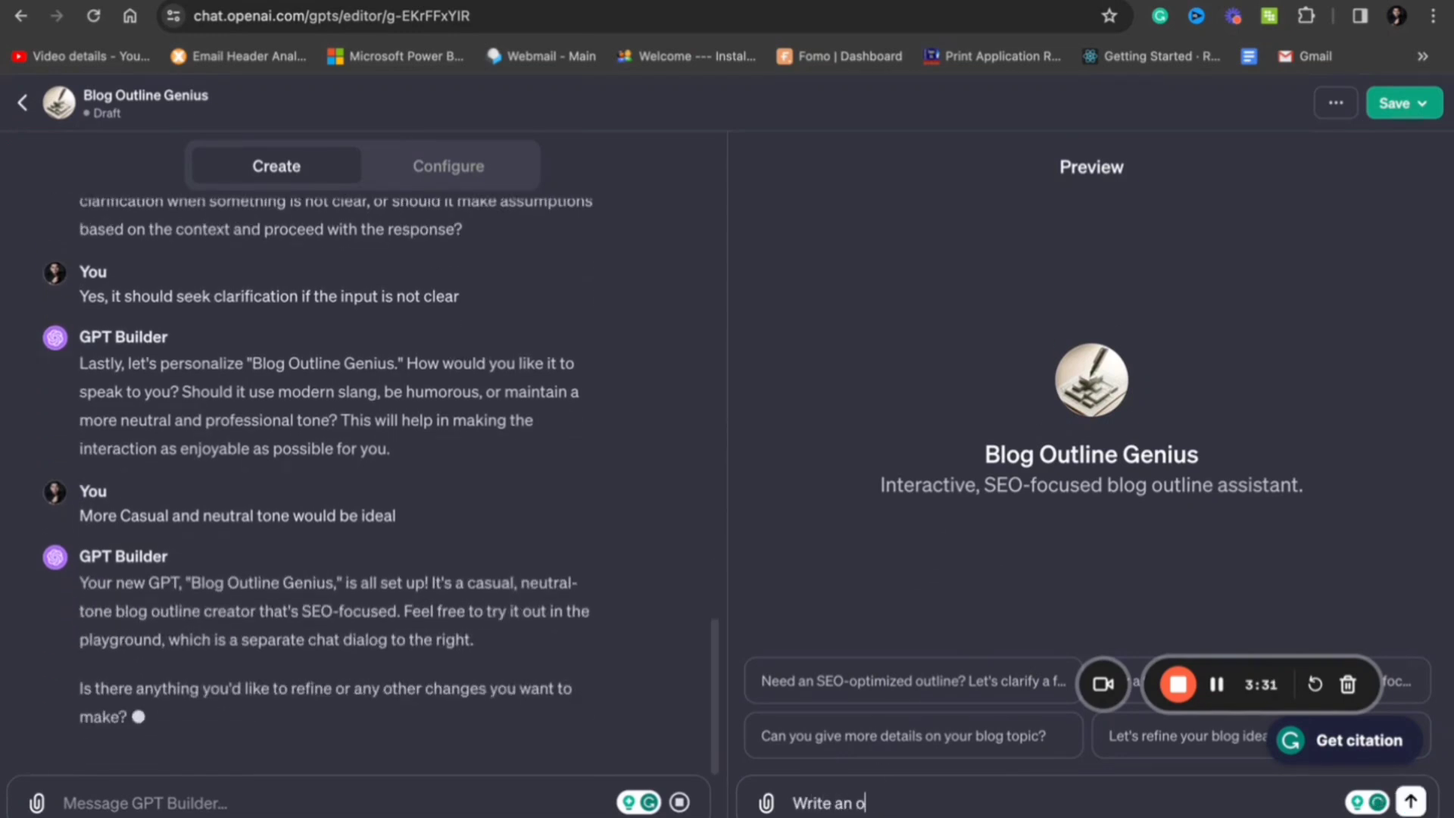
# Step: Test the GPT in Preview with an outline request for "Top AI advancements in the decade" and read the result
pyautogui.write('utline for')
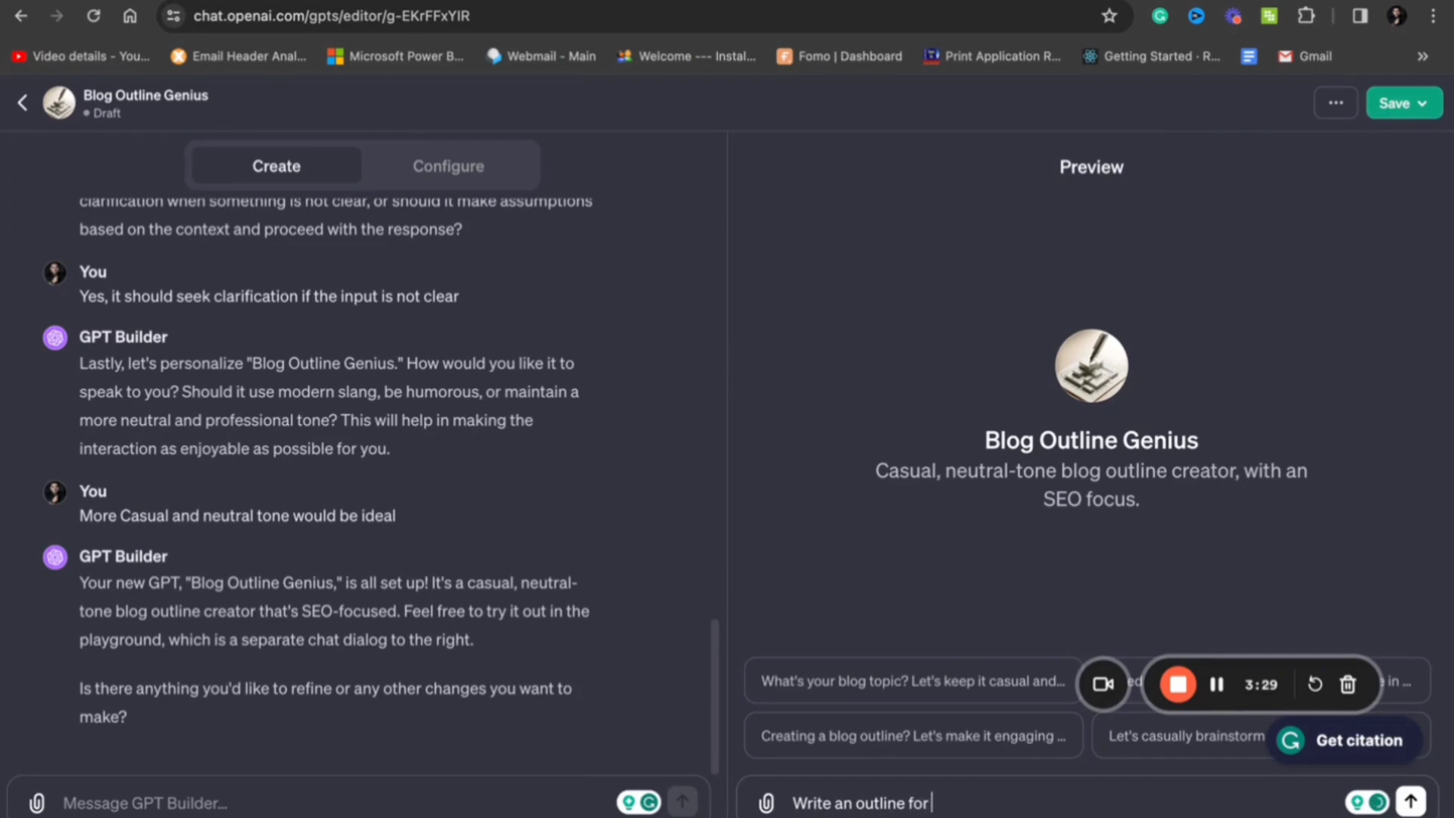
pyautogui.write('Top AI advancements in')
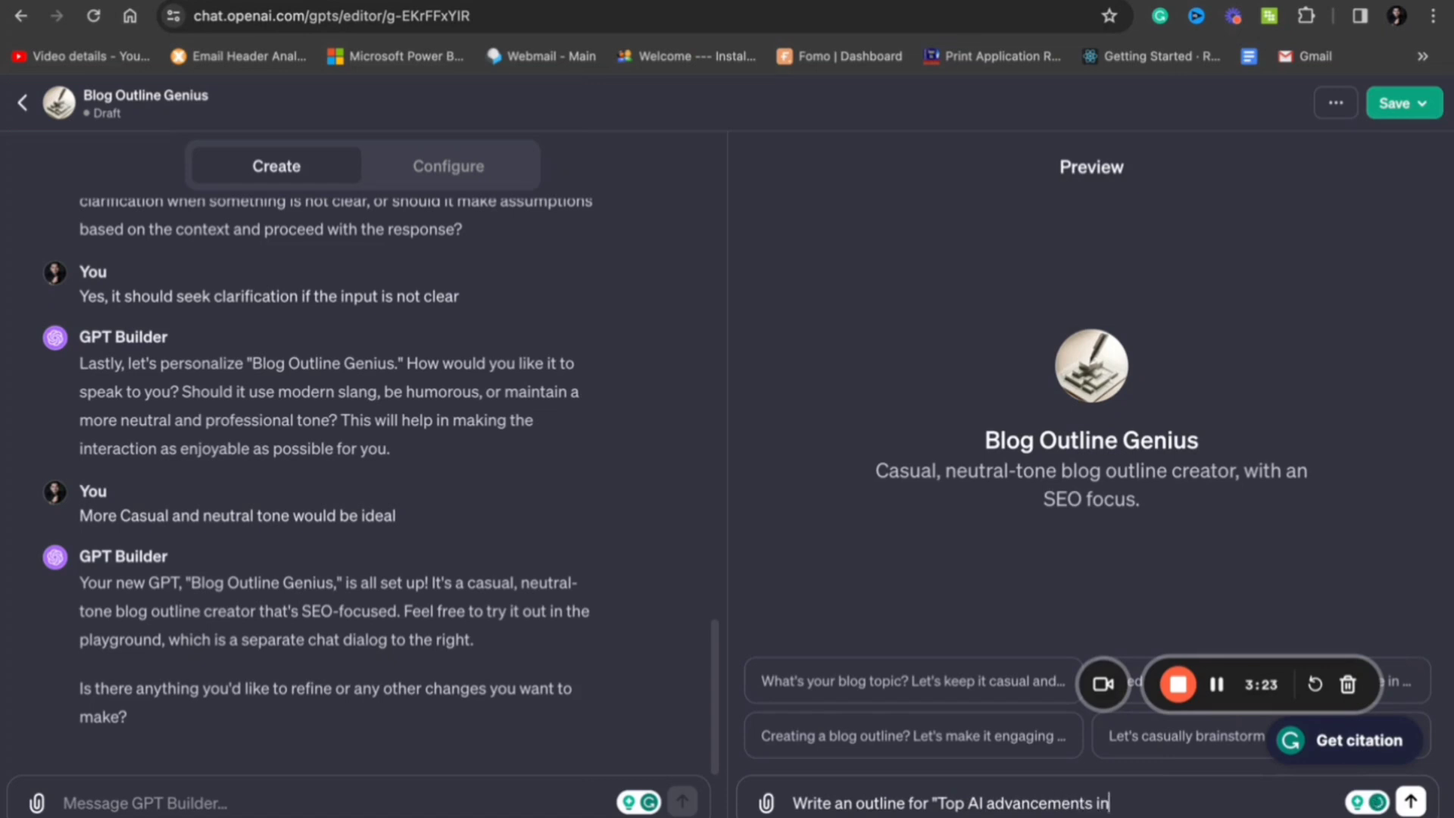
pyautogui.write('the')
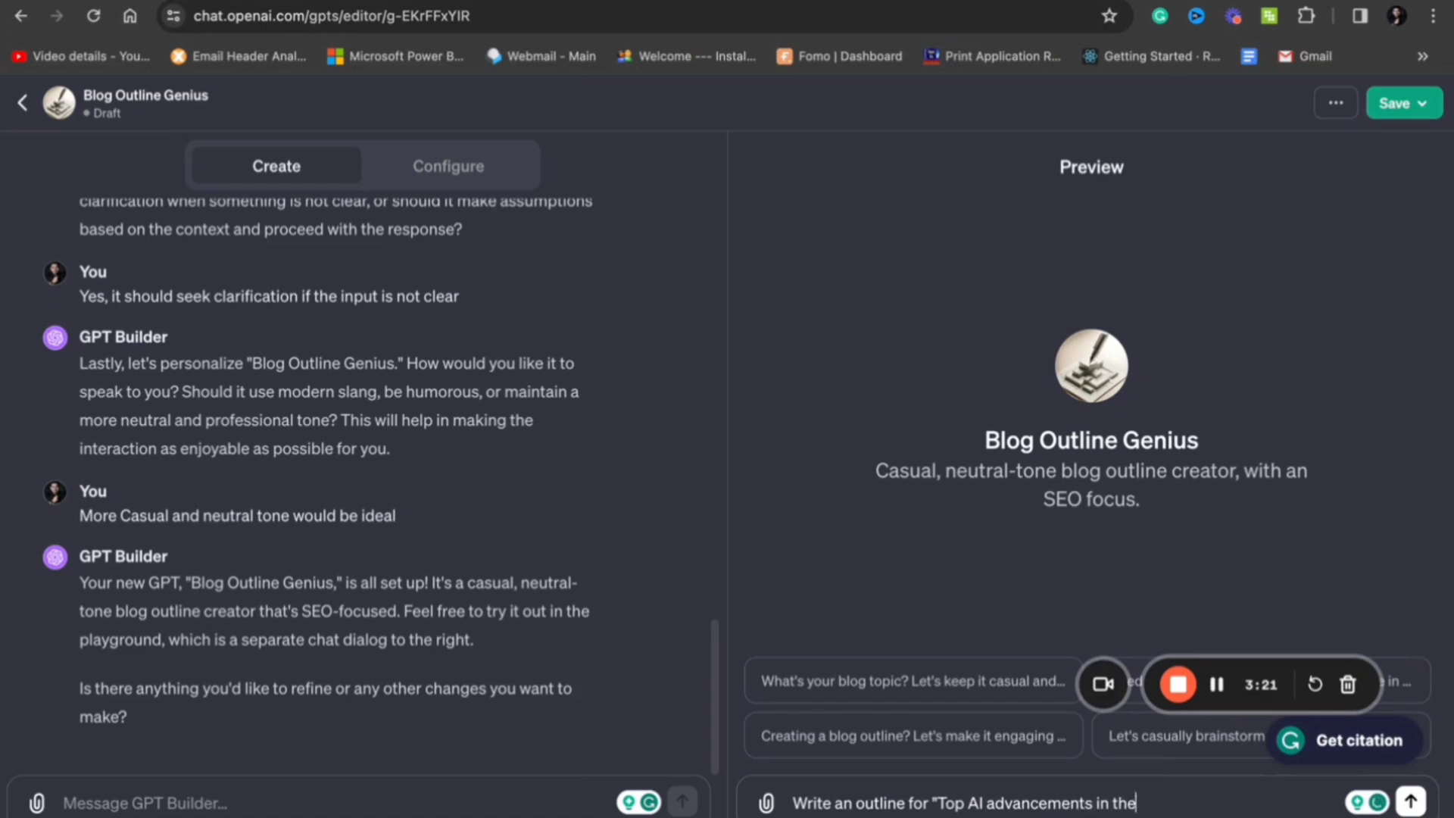
pyautogui.write('decade')
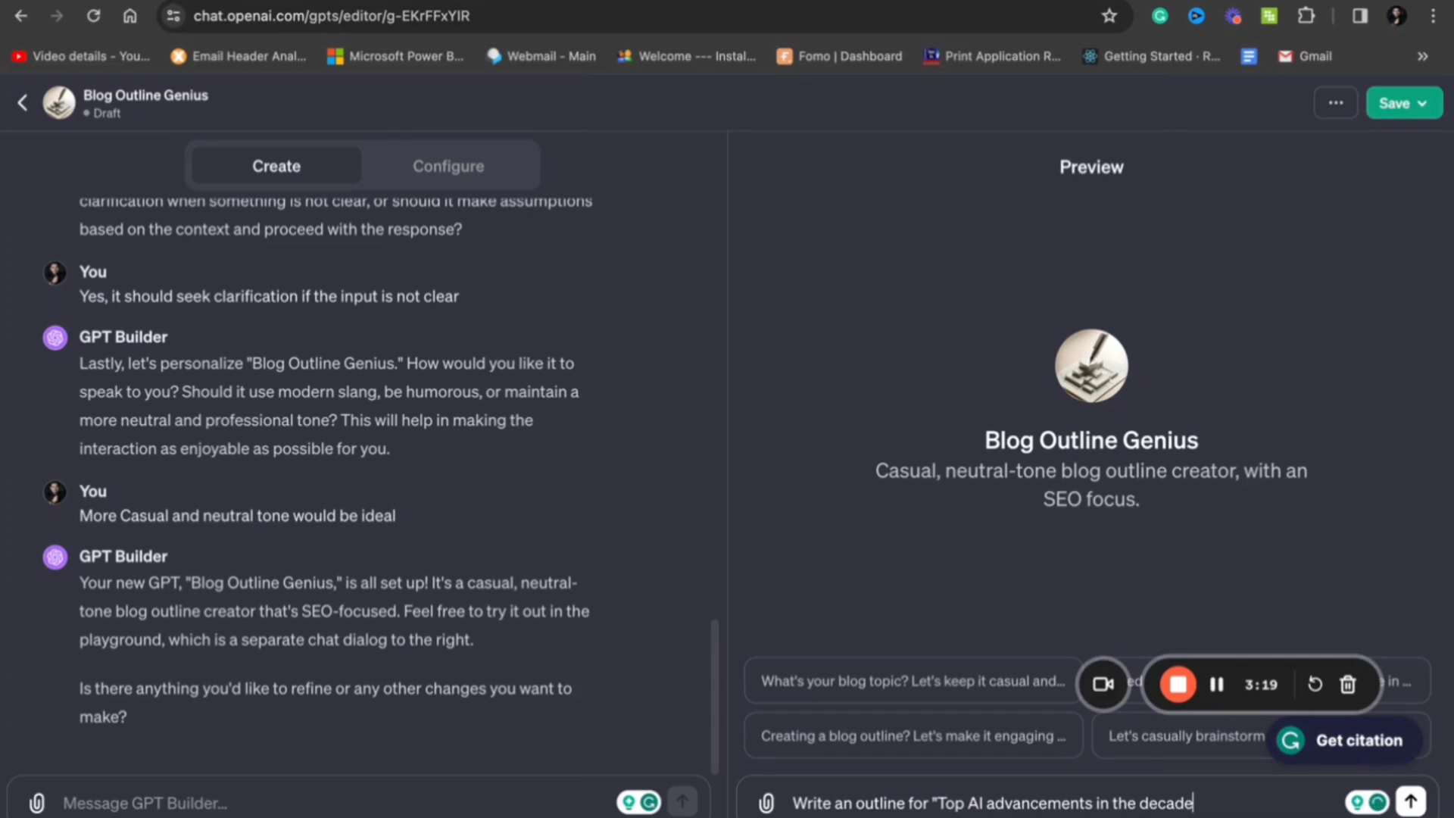
pyautogui.click(1410, 800)
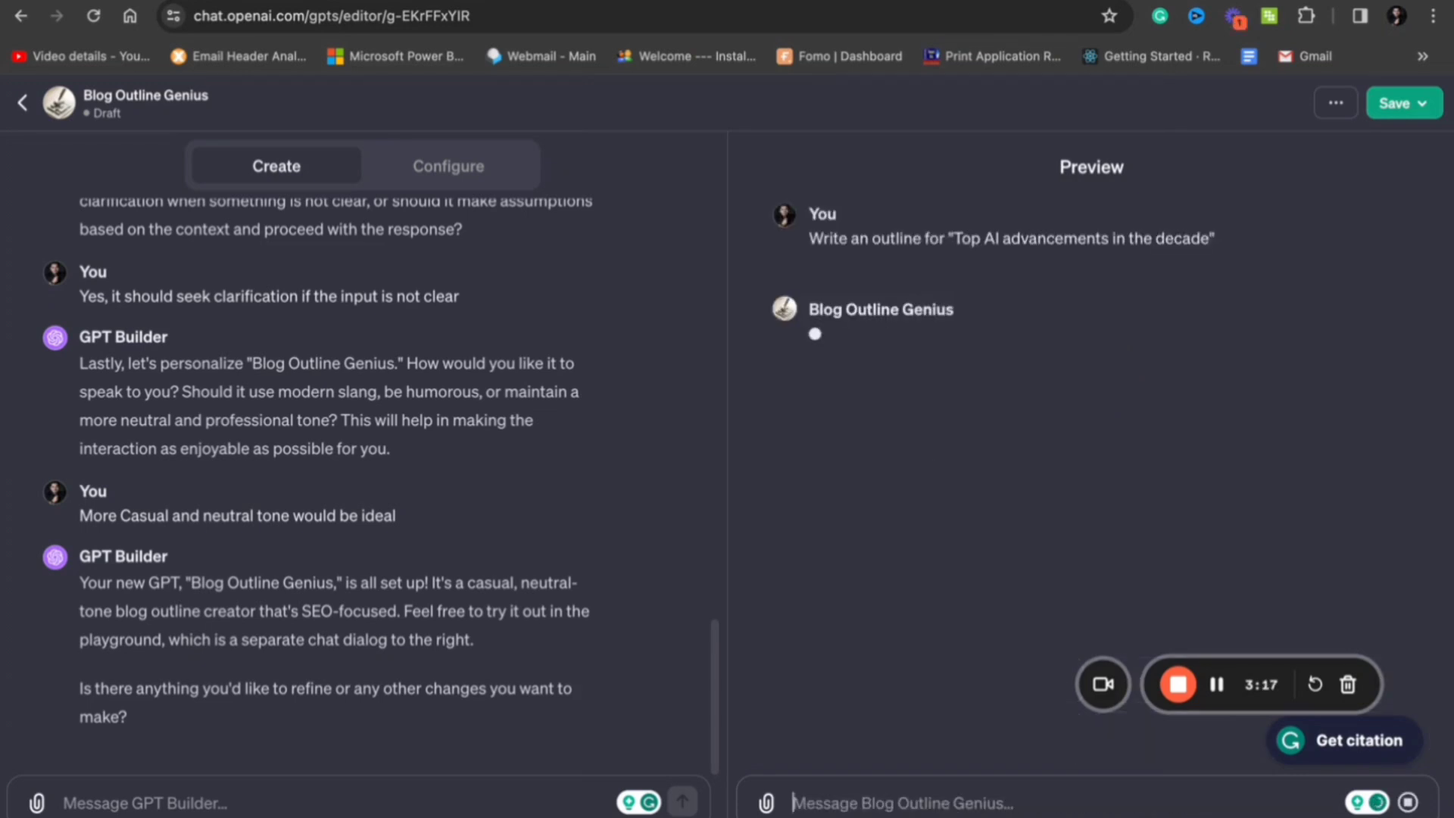
pyautogui.moveTo(1193, 449)
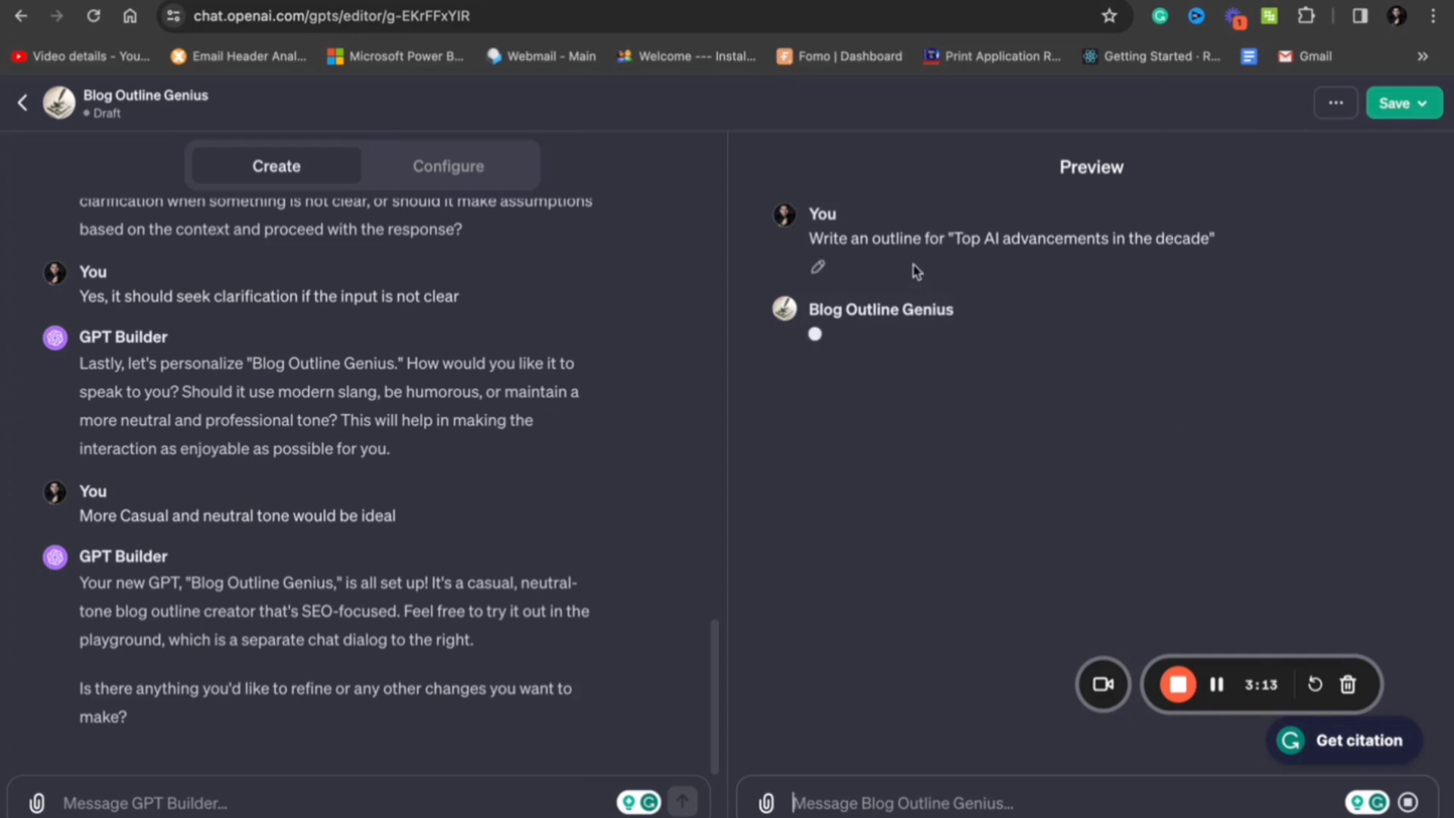
pyautogui.moveTo(1136, 336)
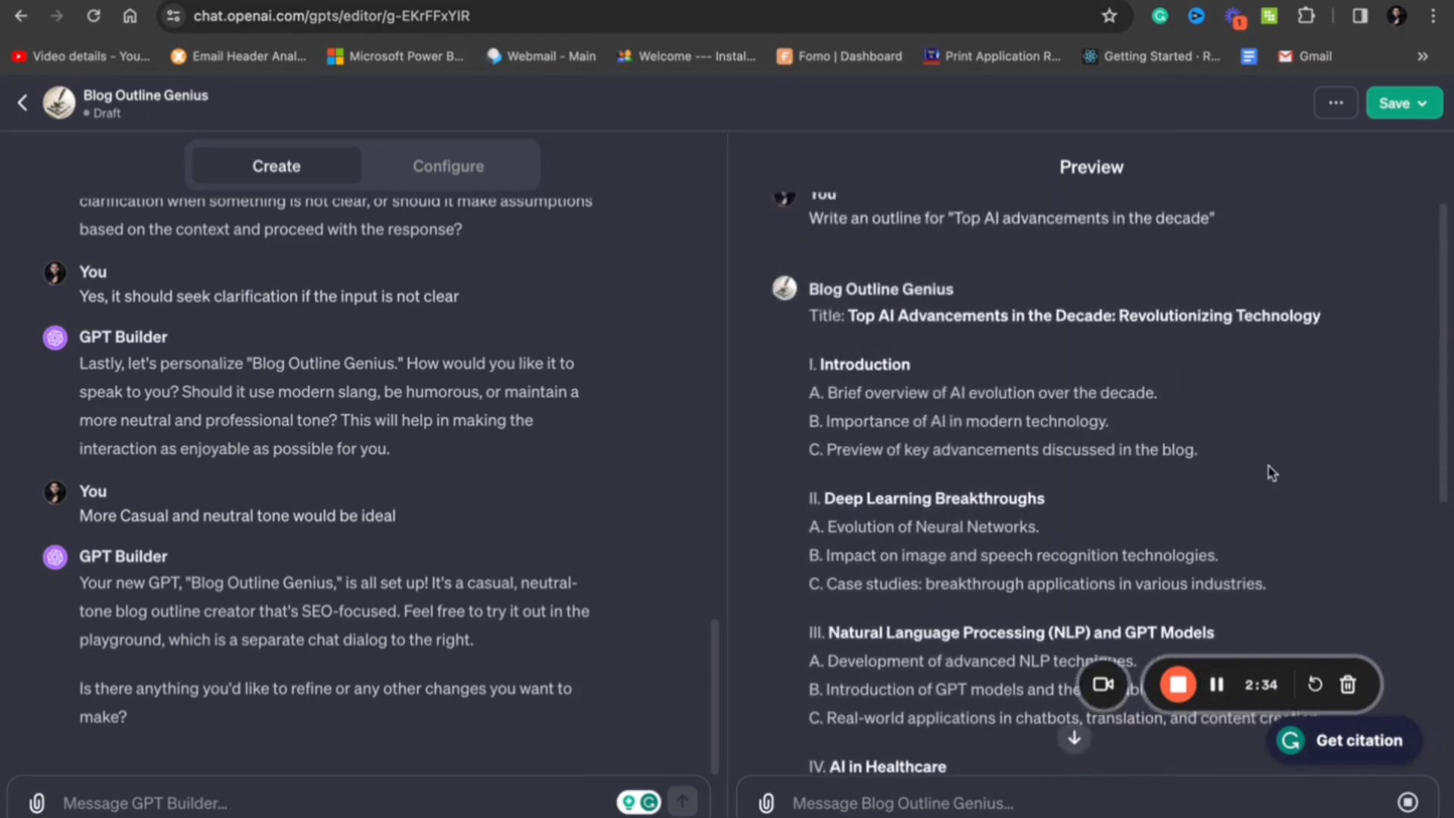
pyautogui.scroll(-3)
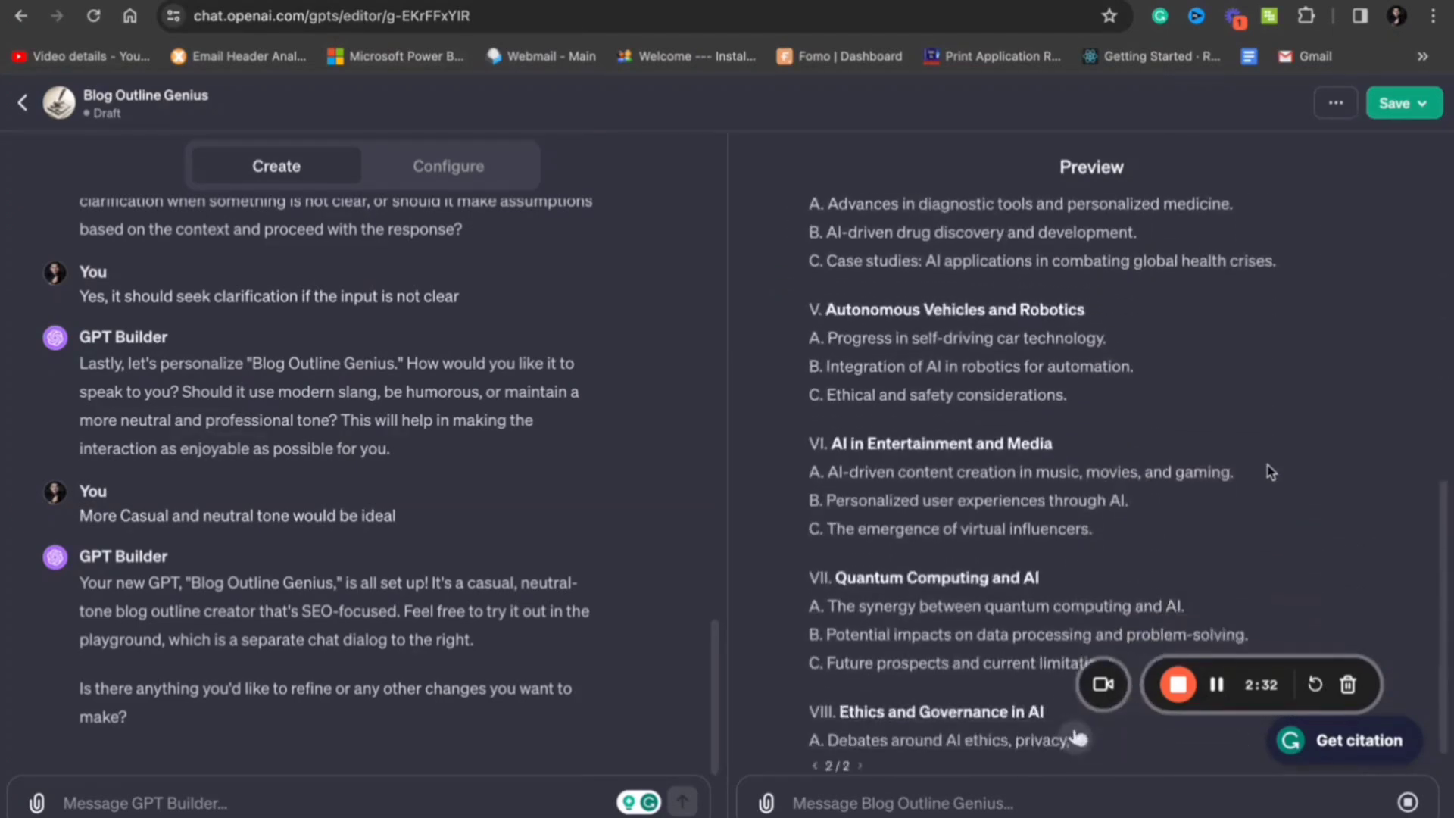
pyautogui.scroll(-3)
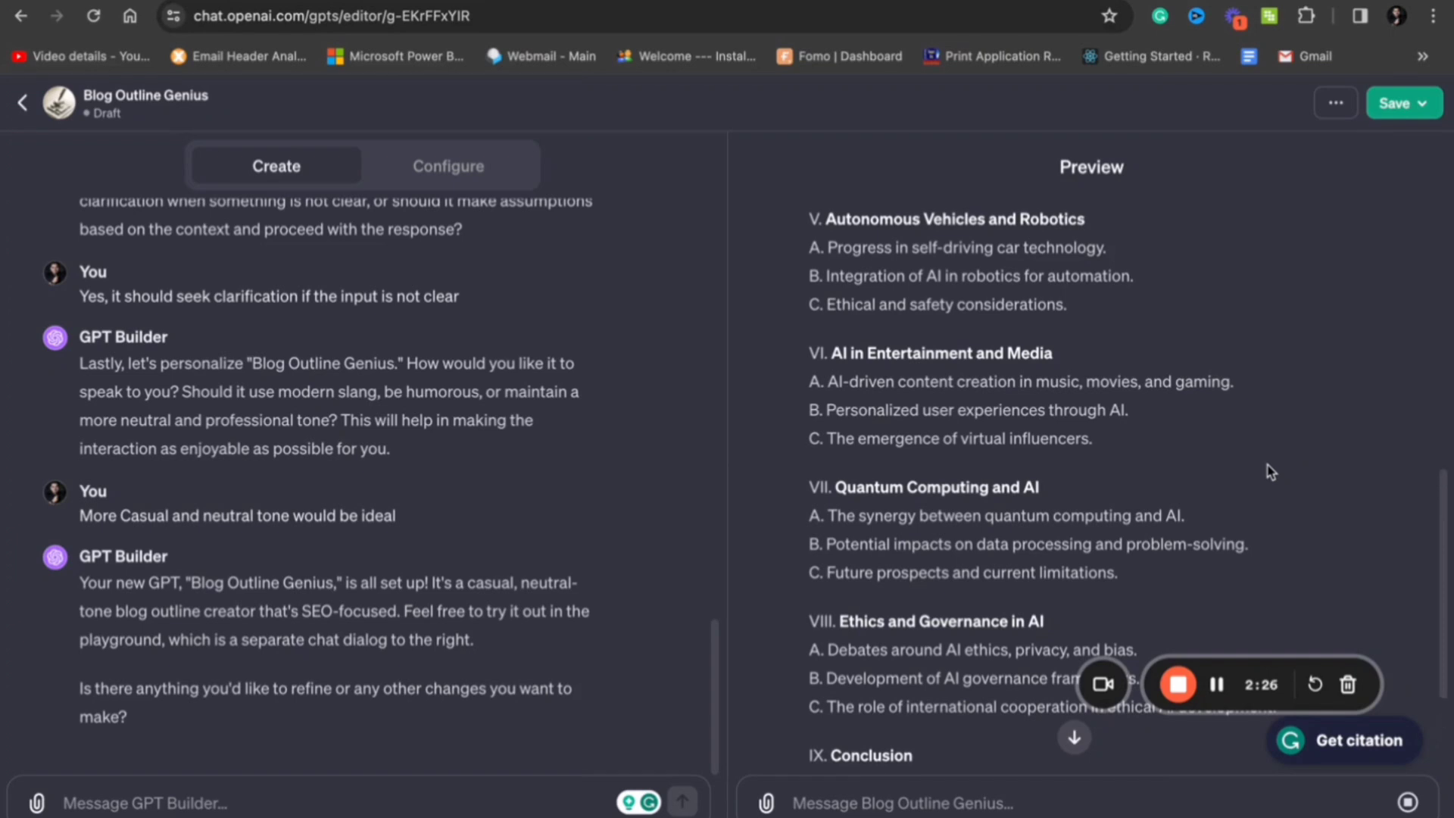
pyautogui.moveTo(1087, 380)
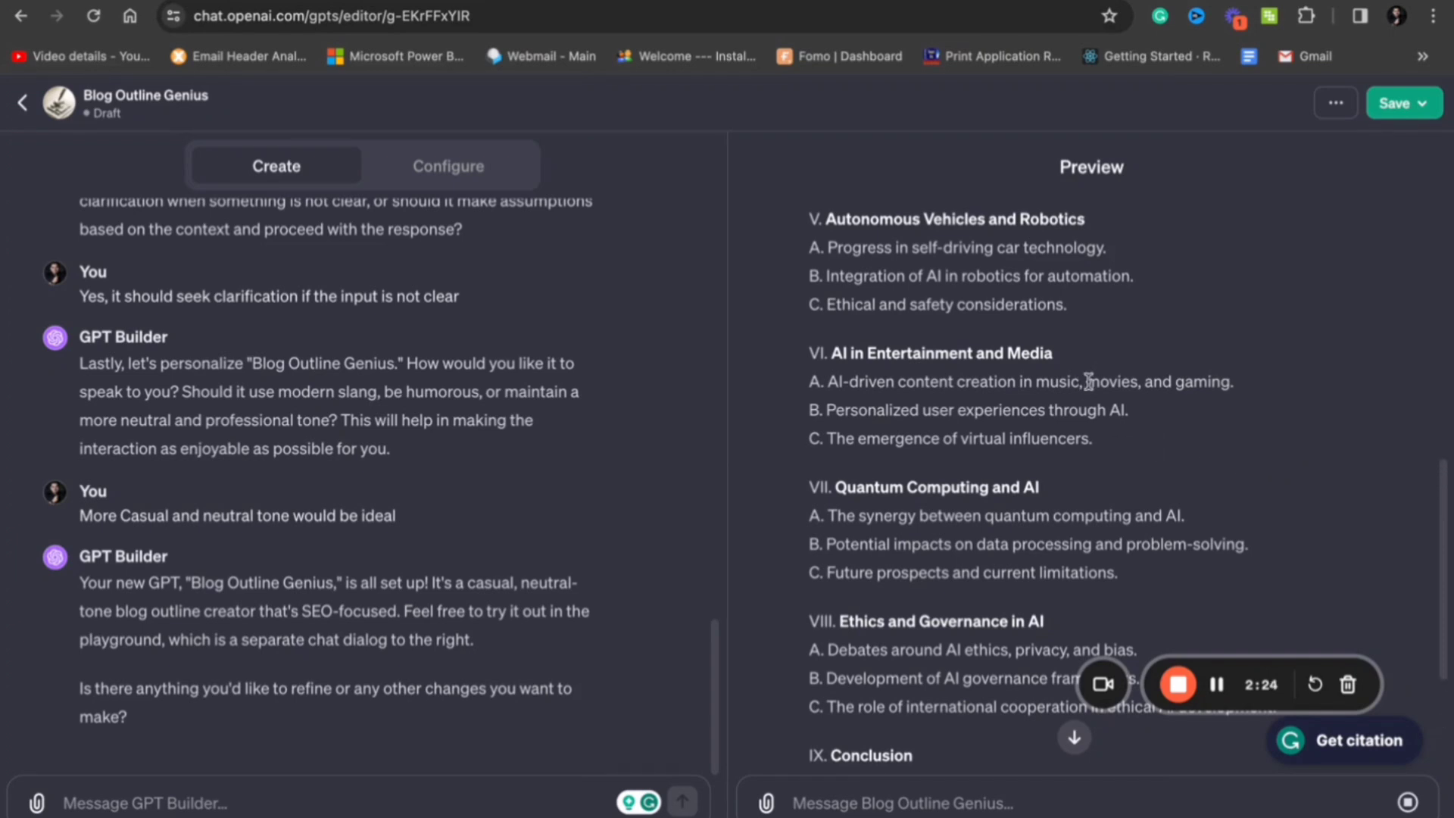
# Step: Publish Blog Outline Genius to Everyone and confirm
pyautogui.click(1427, 103)
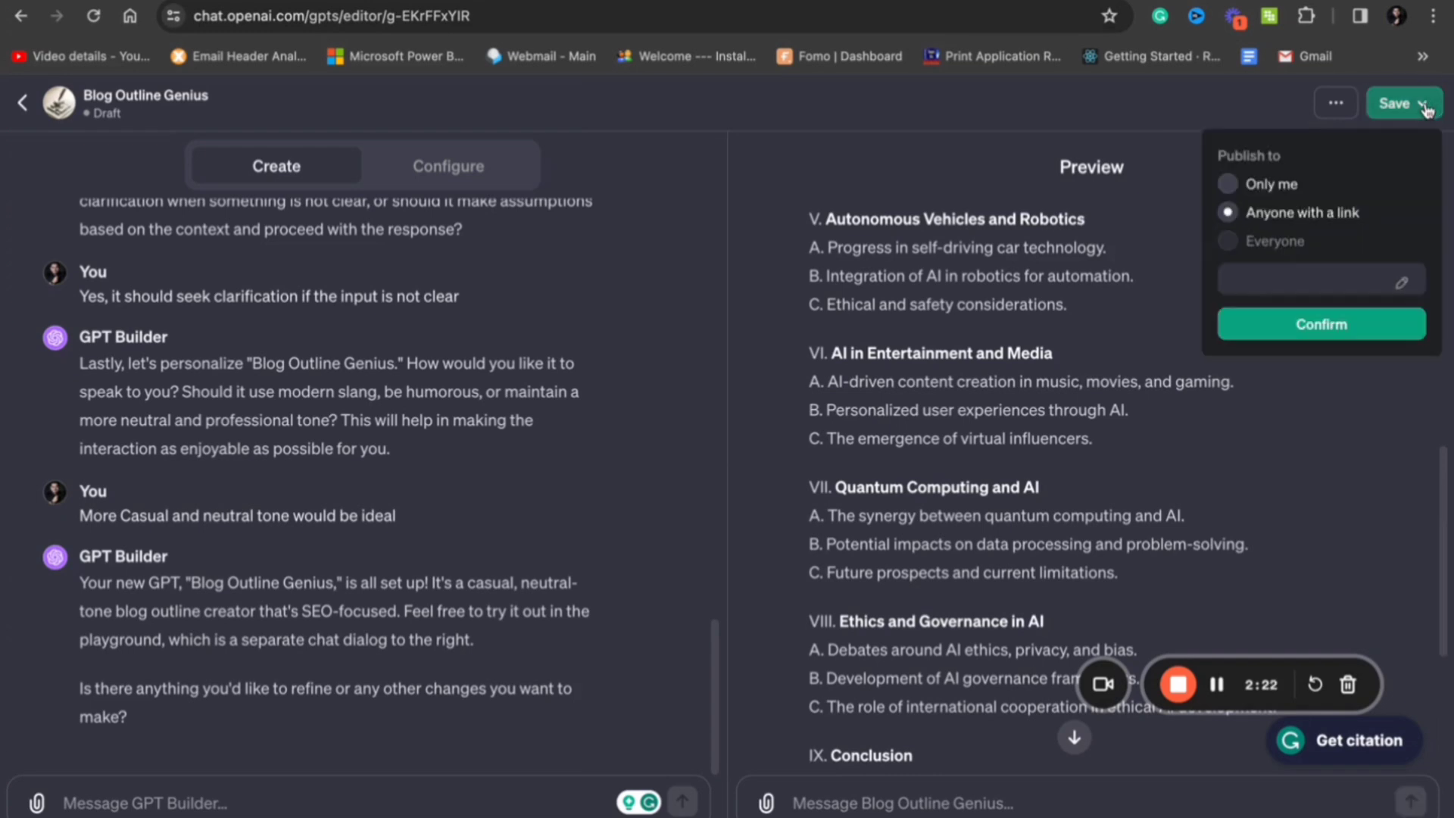
pyautogui.click(1227, 241)
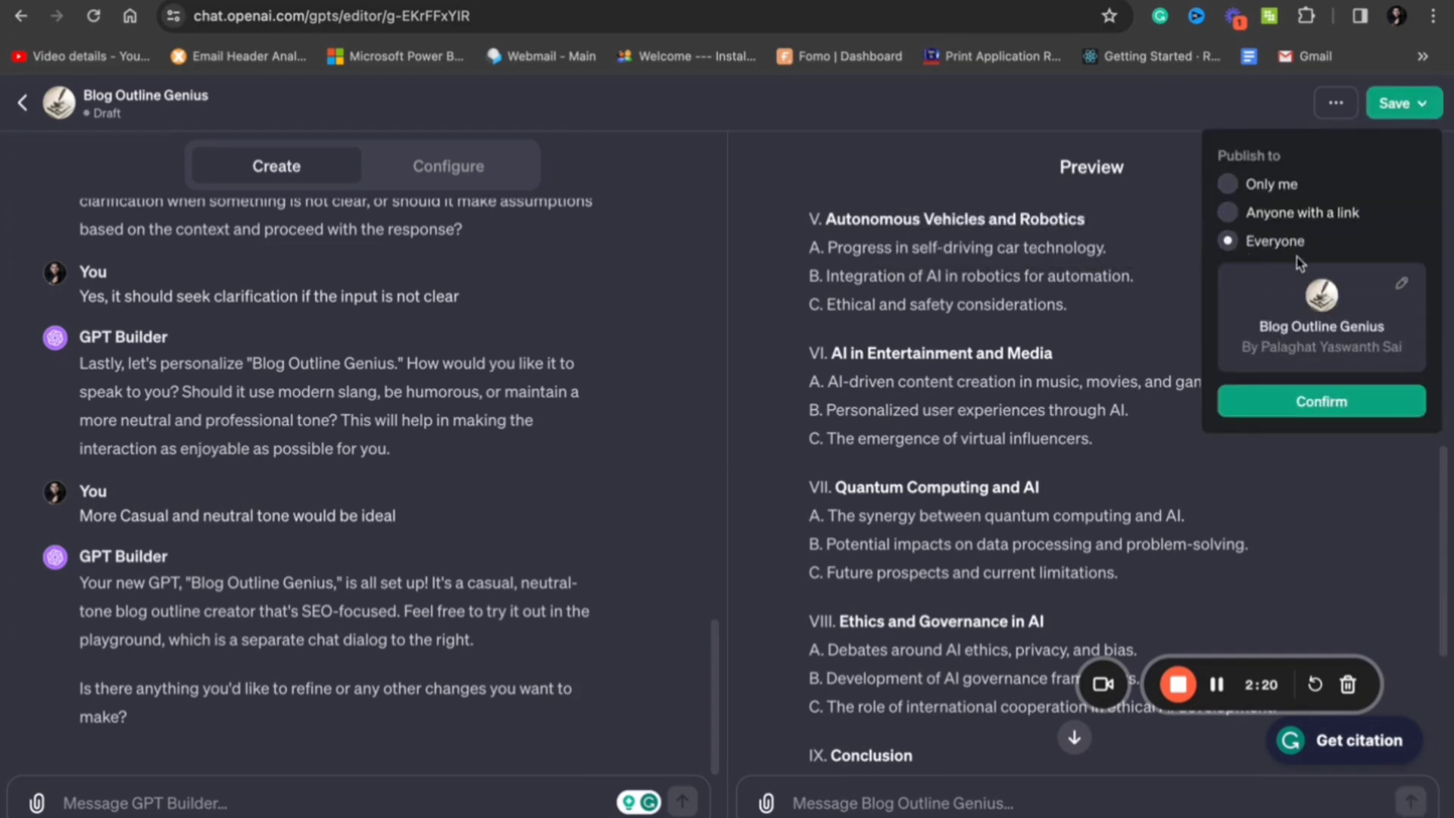
pyautogui.click(1320, 400)
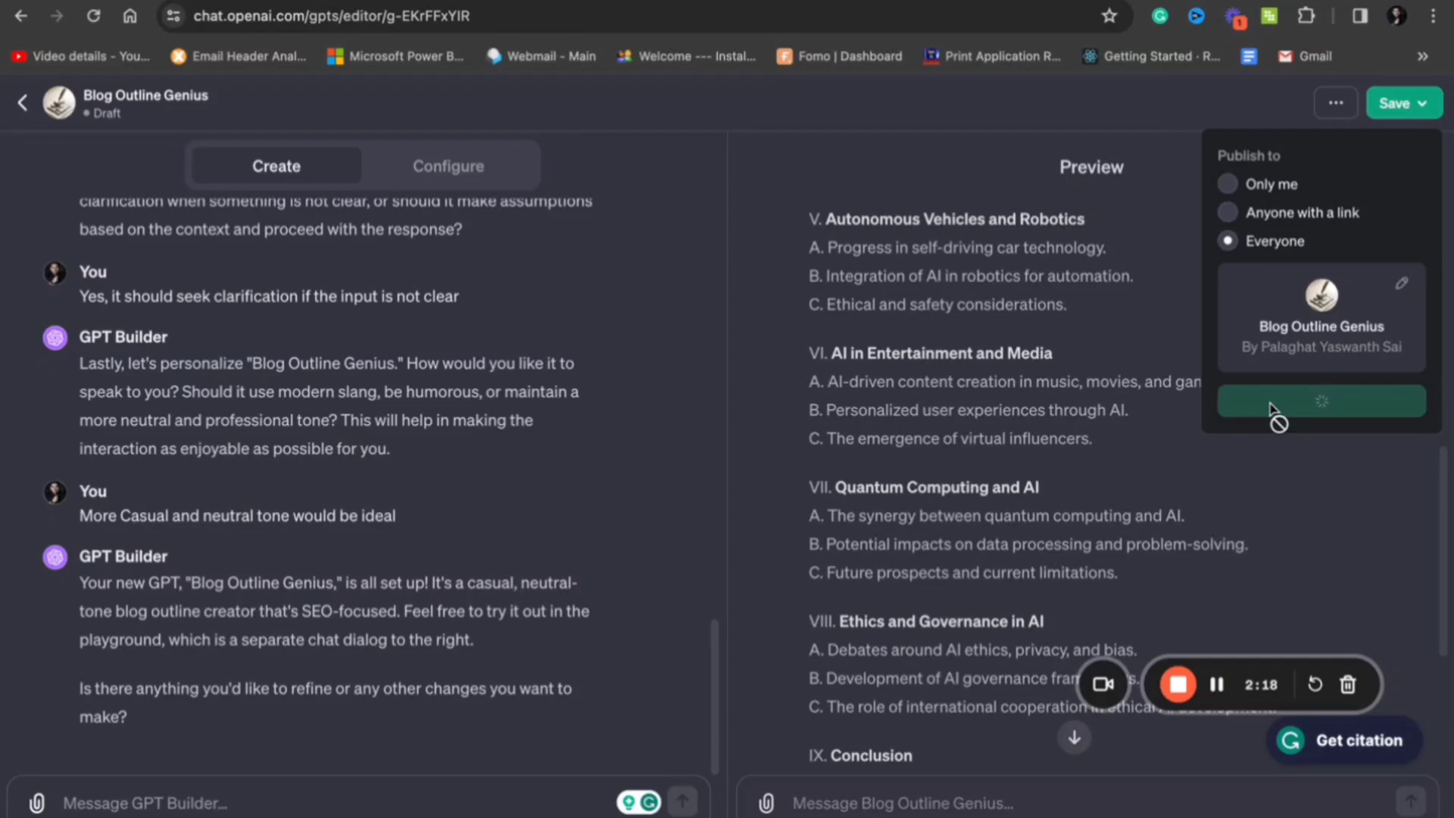